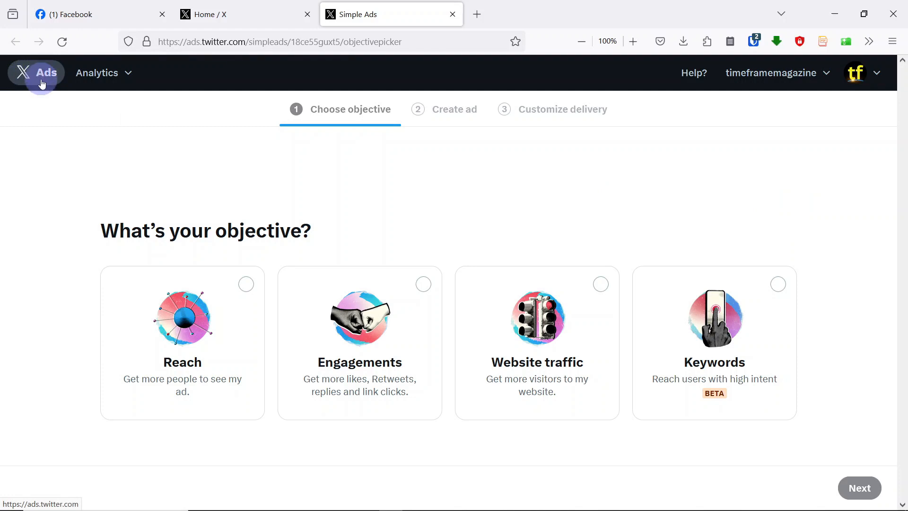
Step: Open the analytics pages list and view the account home analytics summary
{"action": "left_click", "coordinate": [97, 73]}
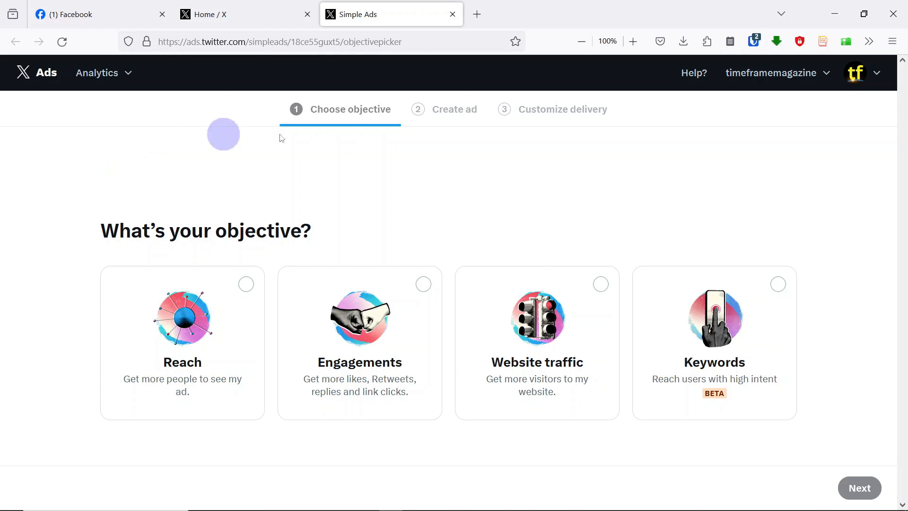
{"action": "mouse_move", "coordinate": [788, 236]}
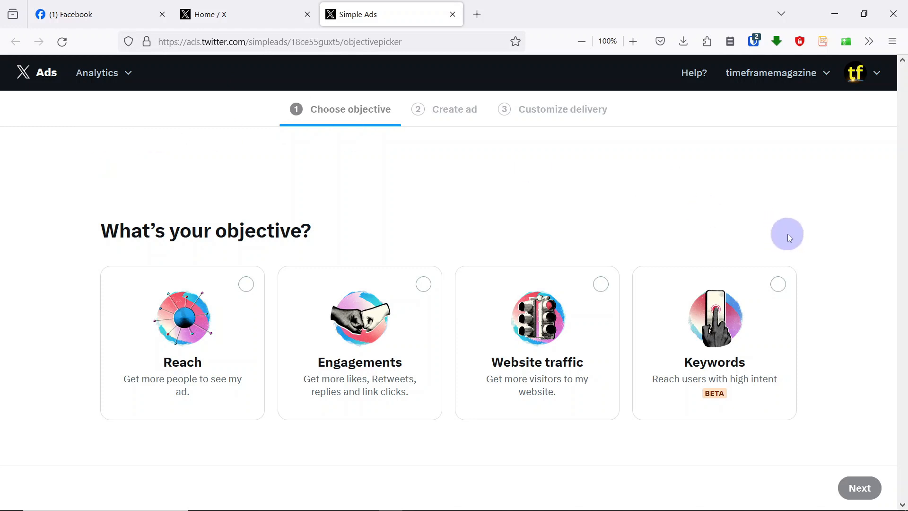
{"action": "mouse_move", "coordinate": [827, 177]}
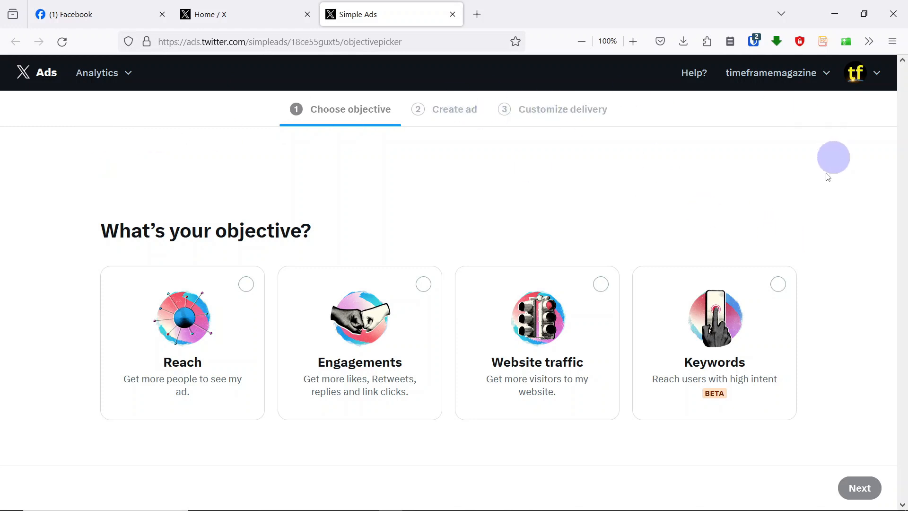
{"action": "mouse_move", "coordinate": [67, 94]}
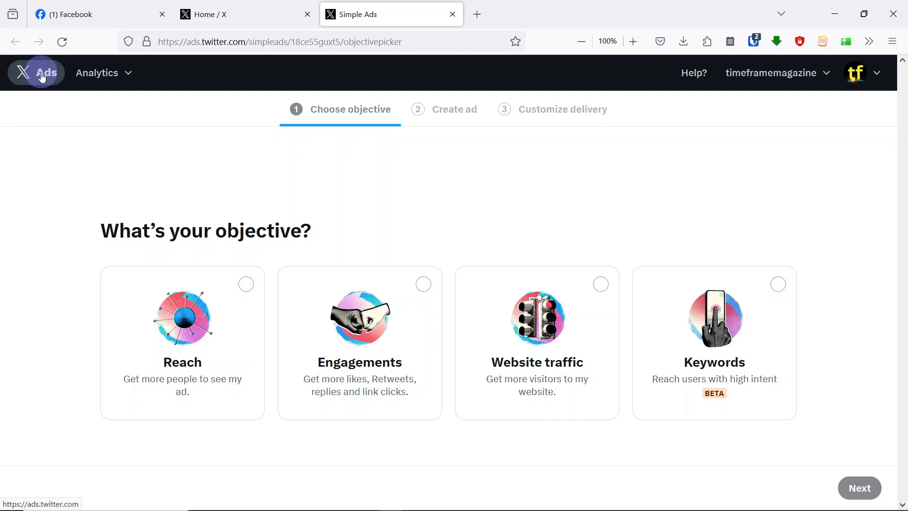
{"action": "mouse_move", "coordinate": [40, 80]}
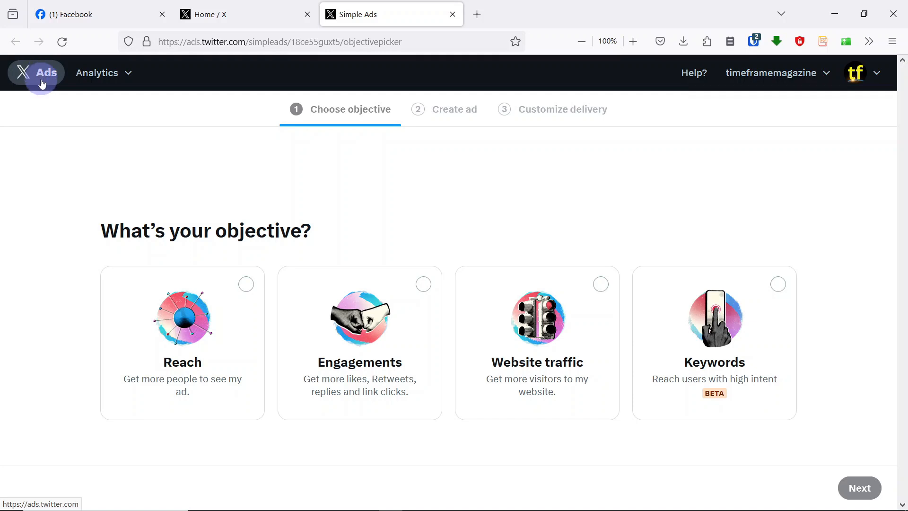
{"action": "left_click", "coordinate": [859, 487]}
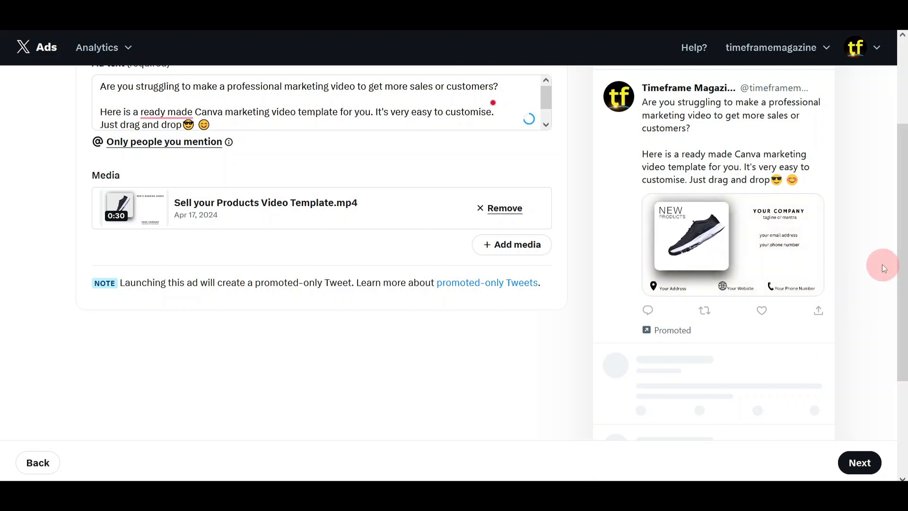
{"action": "mouse_move", "coordinate": [869, 258]}
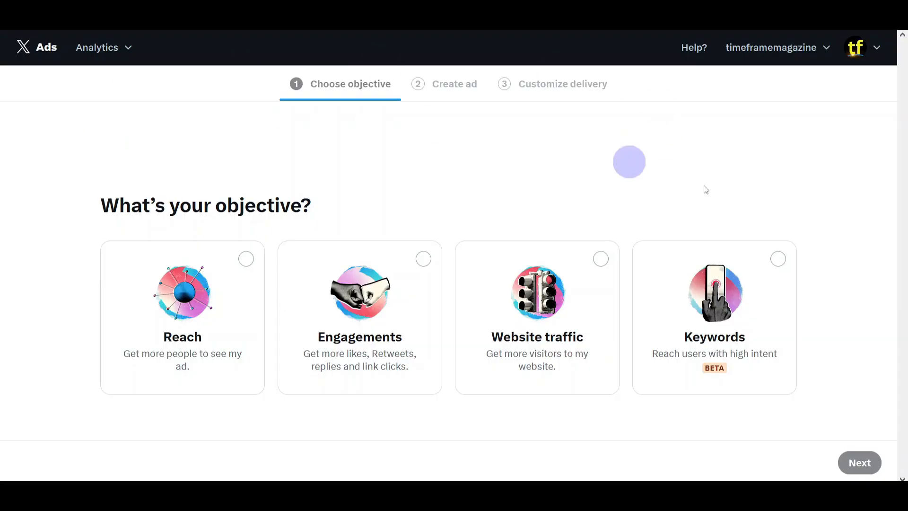
{"action": "mouse_move", "coordinate": [787, 210]}
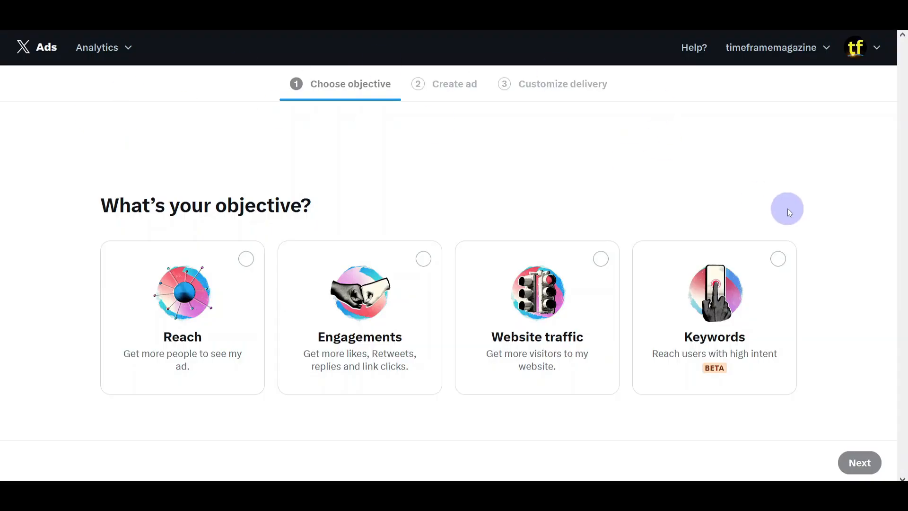
{"action": "mouse_move", "coordinate": [791, 176]}
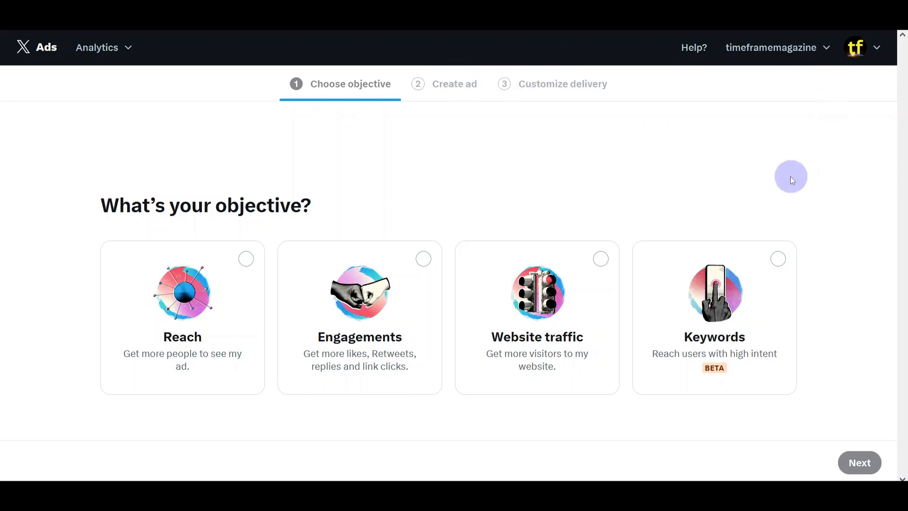
{"action": "mouse_move", "coordinate": [3, 52]}
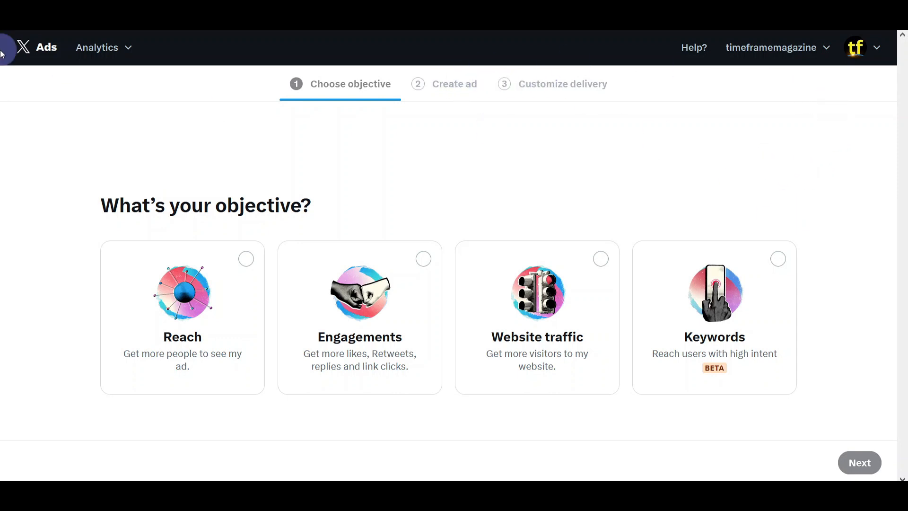
{"action": "mouse_move", "coordinate": [34, 47]}
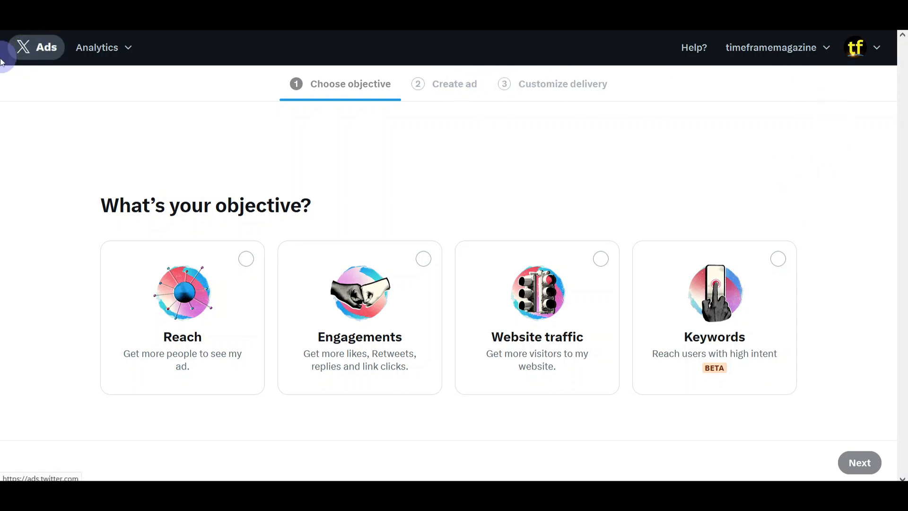
{"action": "mouse_move", "coordinate": [786, 209]}
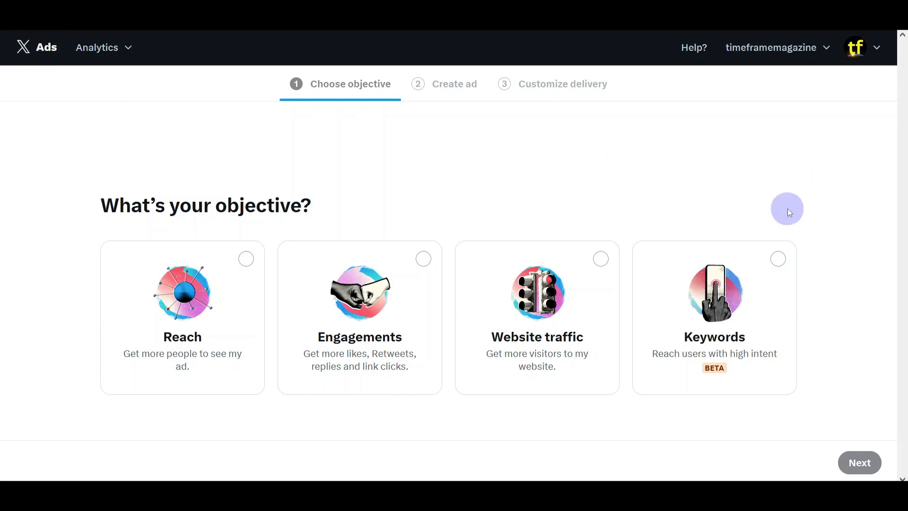
{"action": "mouse_move", "coordinate": [791, 180]}
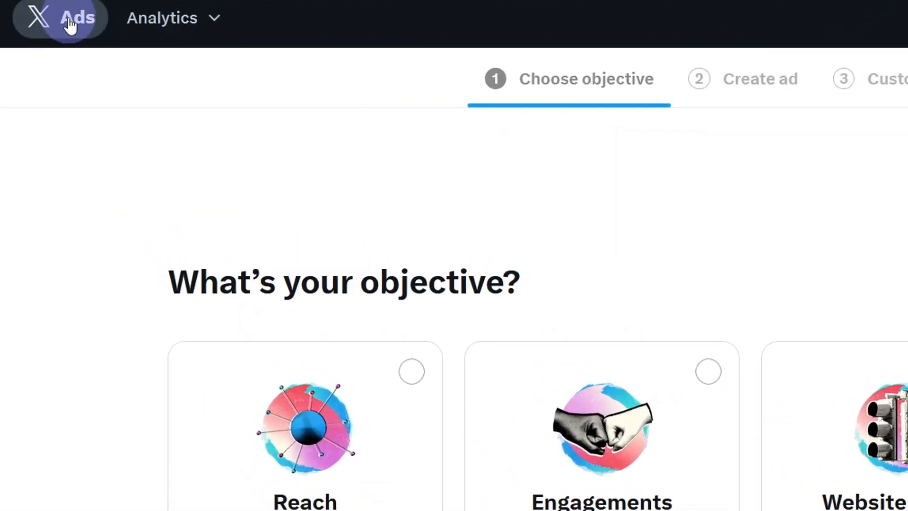
{"action": "left_click", "coordinate": [170, 17]}
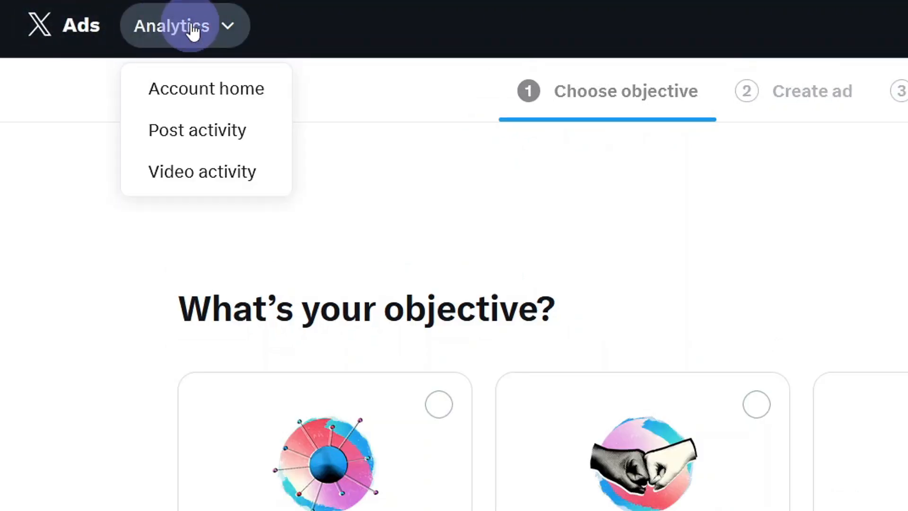
{"action": "mouse_move", "coordinate": [205, 88]}
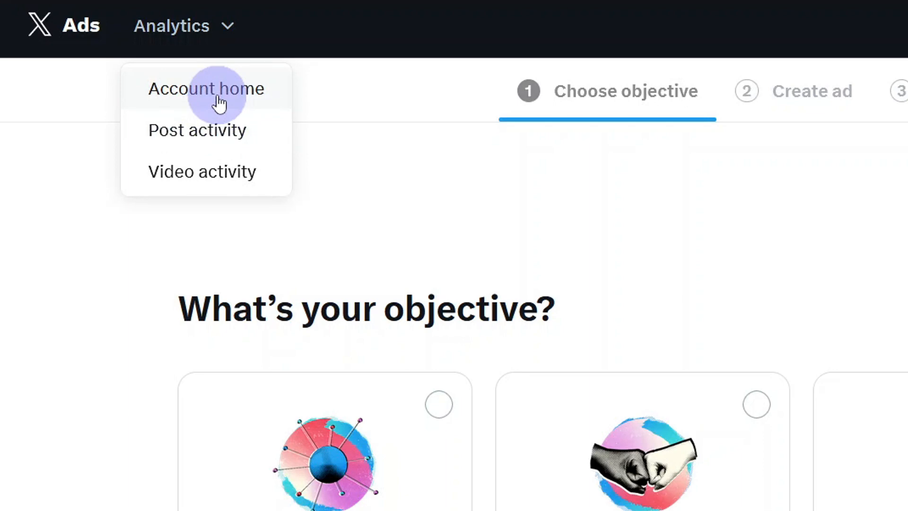
{"action": "left_click", "coordinate": [206, 88]}
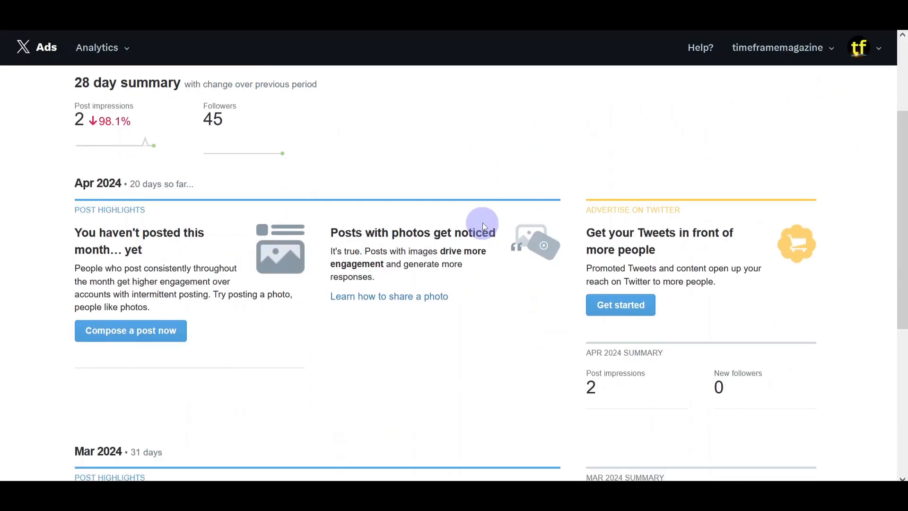
{"action": "scroll", "scroll_direction": "down", "scroll_amount": 3}
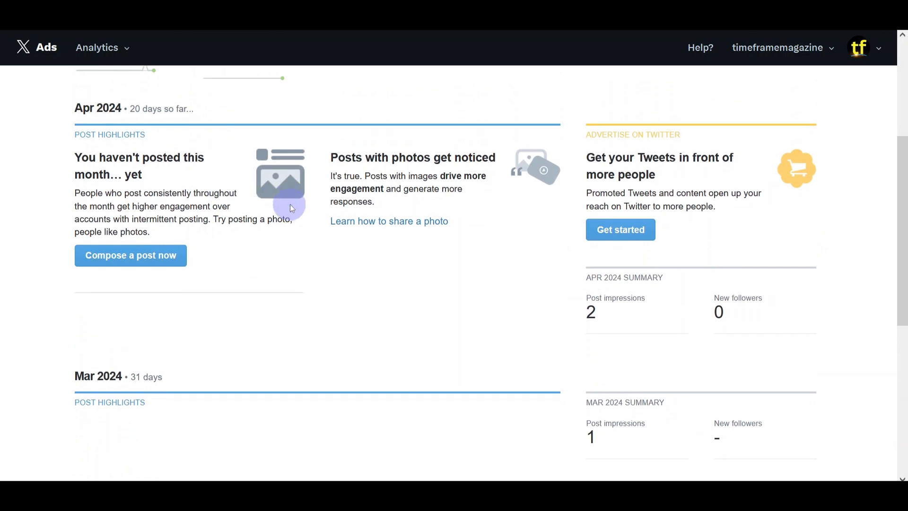
Step: Return to the campaign objective picker and look through the account options list
{"action": "left_click", "coordinate": [102, 47]}
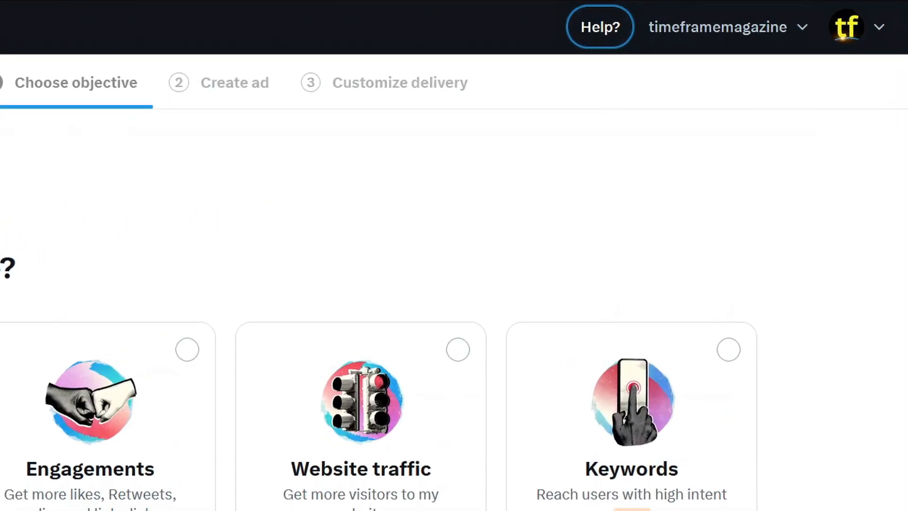
{"action": "left_click", "coordinate": [600, 27]}
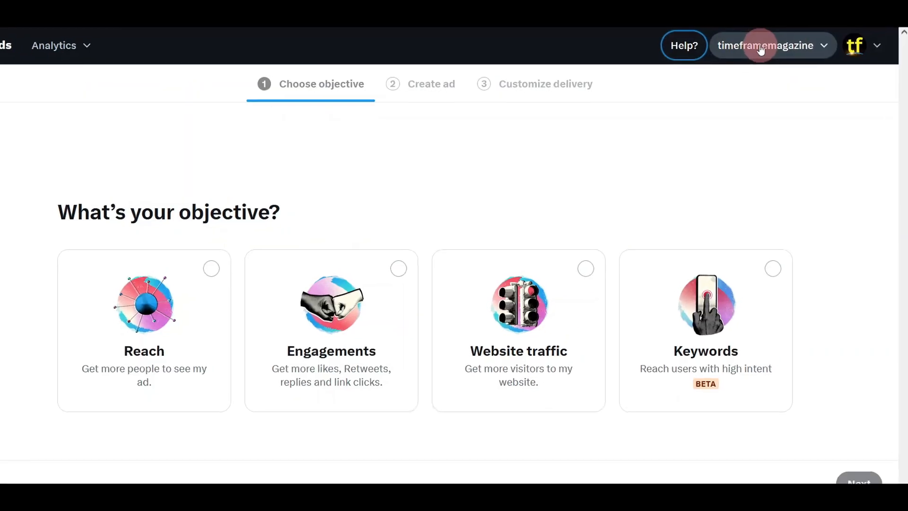
{"action": "left_click", "coordinate": [771, 45]}
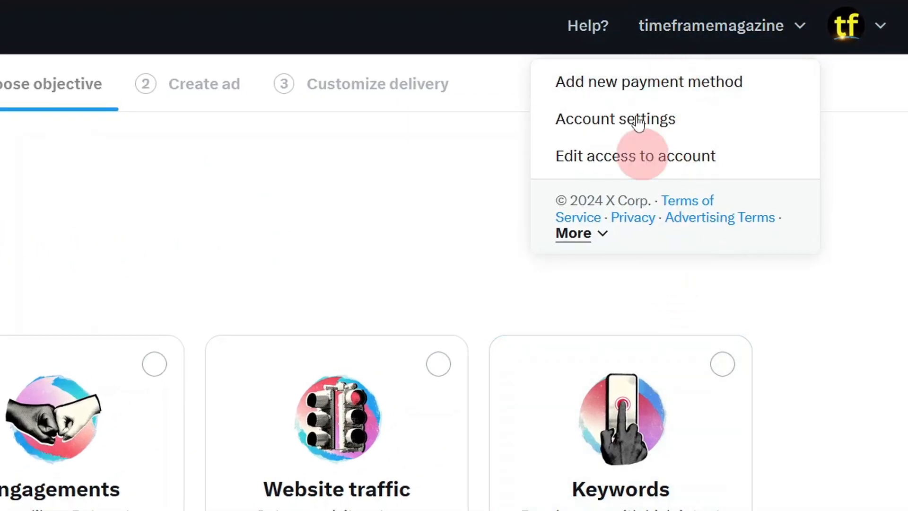
{"action": "mouse_move", "coordinate": [632, 96]}
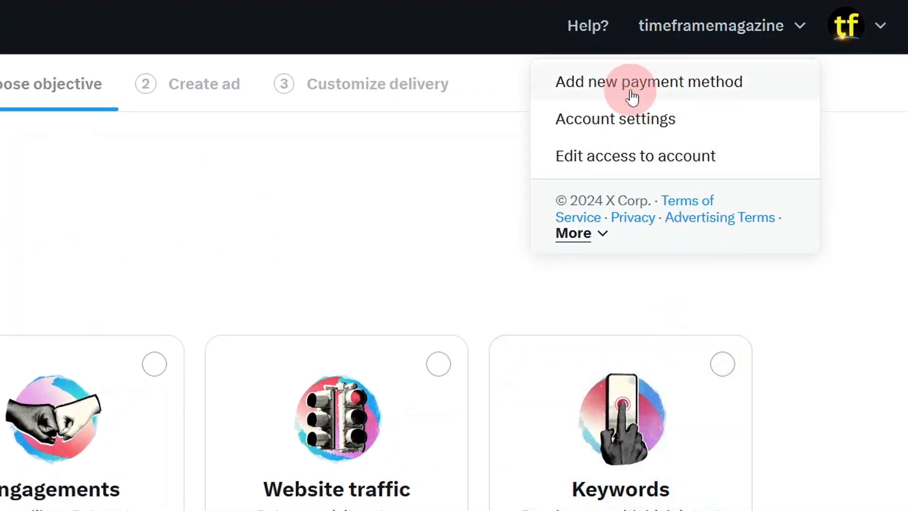
{"action": "mouse_move", "coordinate": [701, 93]}
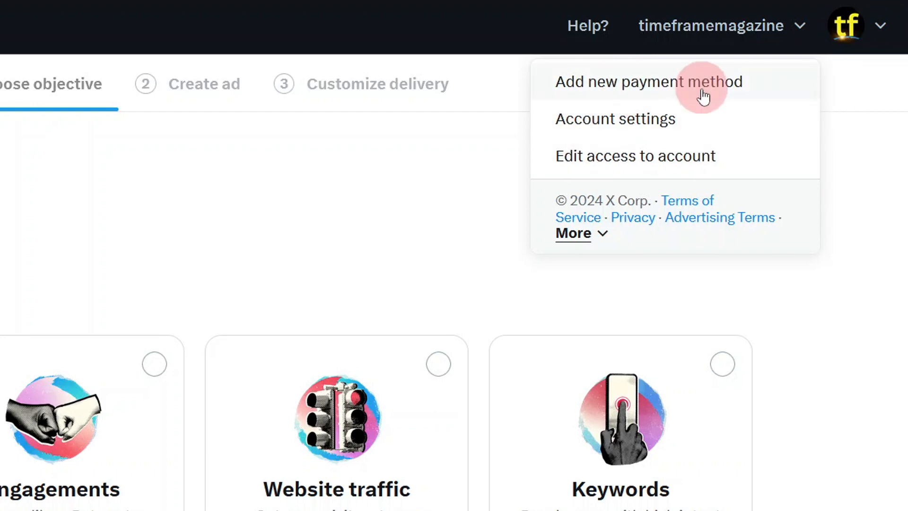
{"action": "mouse_move", "coordinate": [636, 119]}
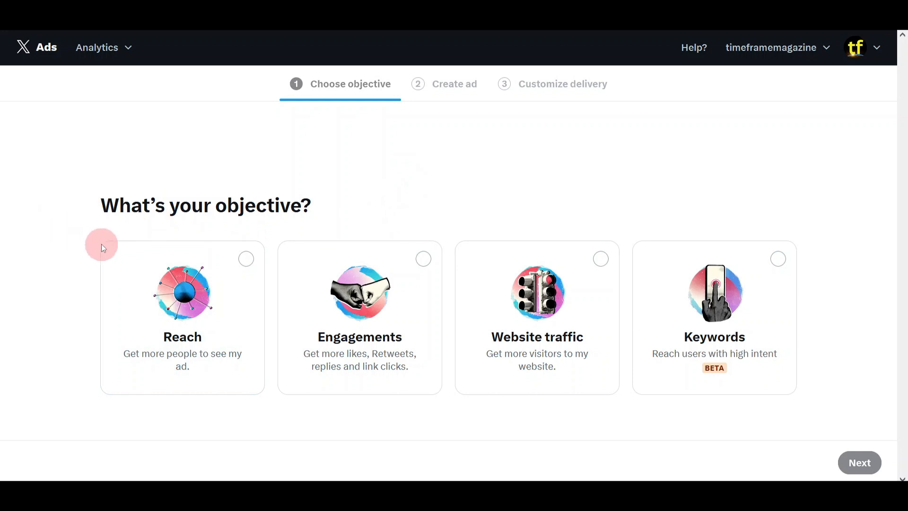
{"action": "mouse_move", "coordinate": [289, 139]}
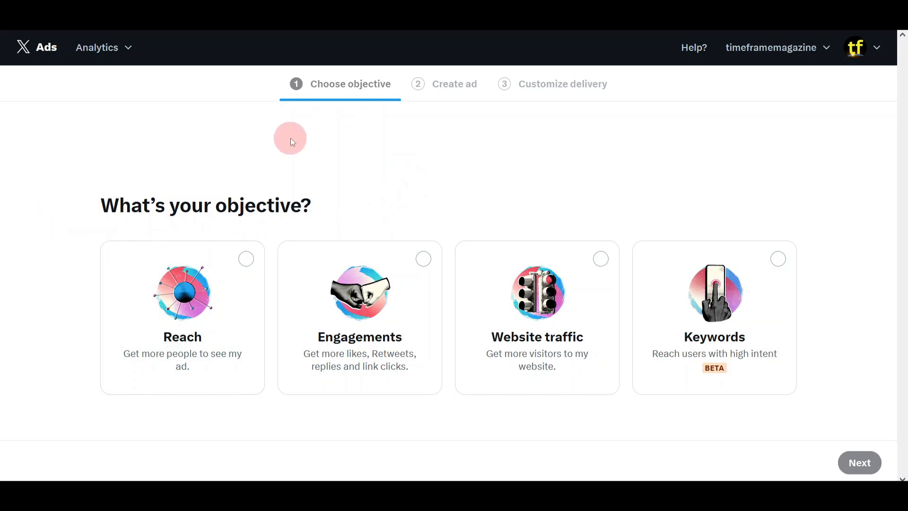
{"action": "mouse_move", "coordinate": [339, 94]}
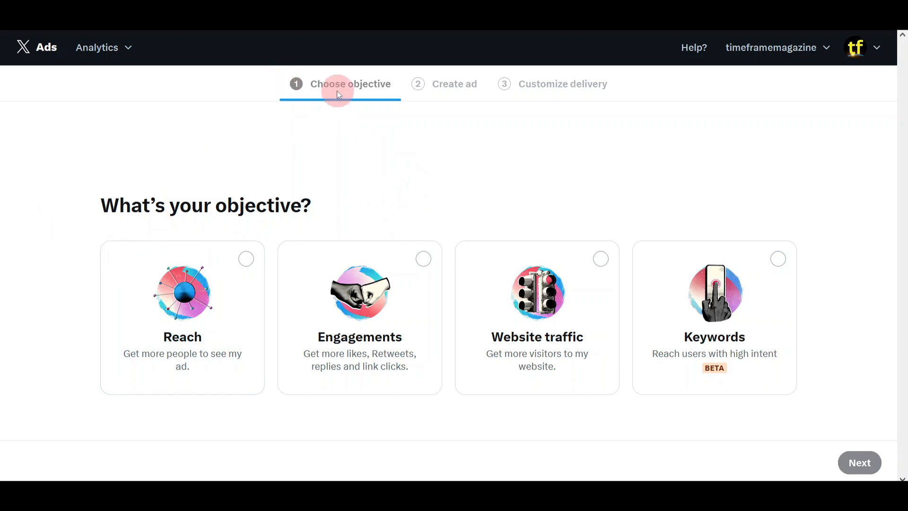
{"action": "mouse_move", "coordinate": [461, 96]}
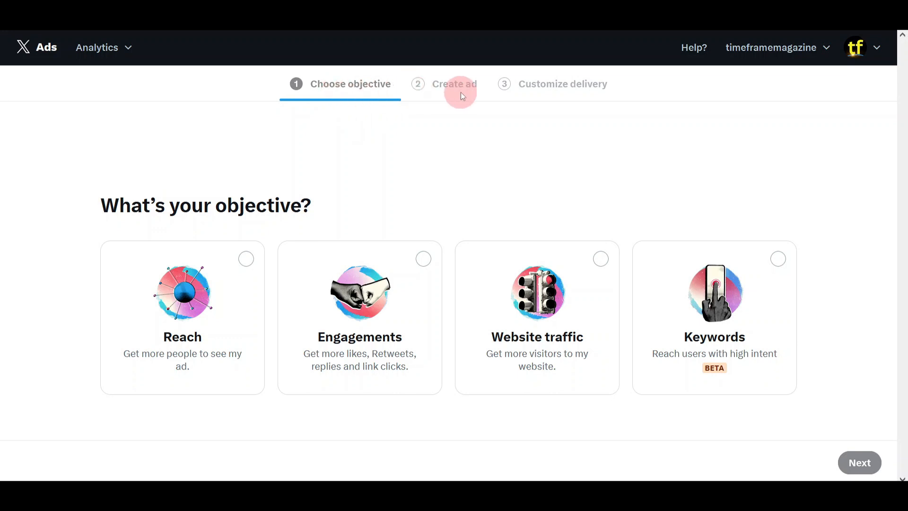
{"action": "mouse_move", "coordinate": [441, 87]}
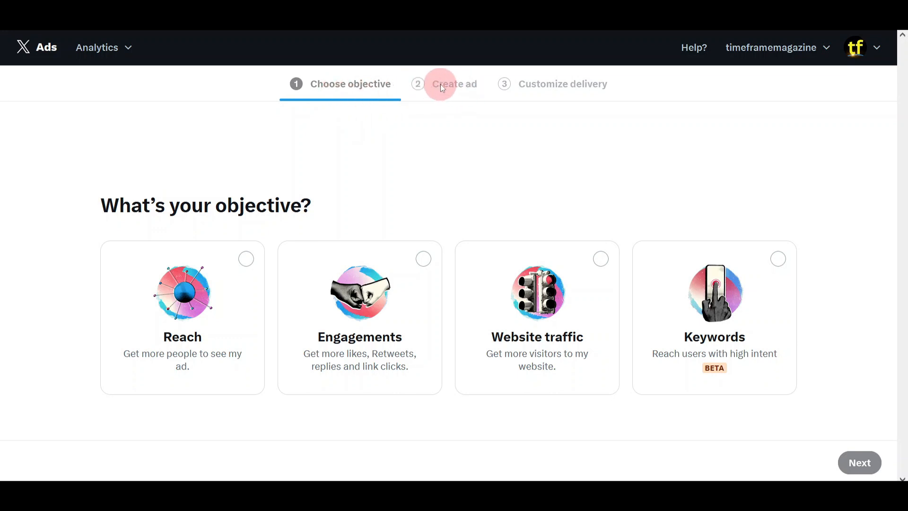
{"action": "mouse_move", "coordinate": [527, 102]}
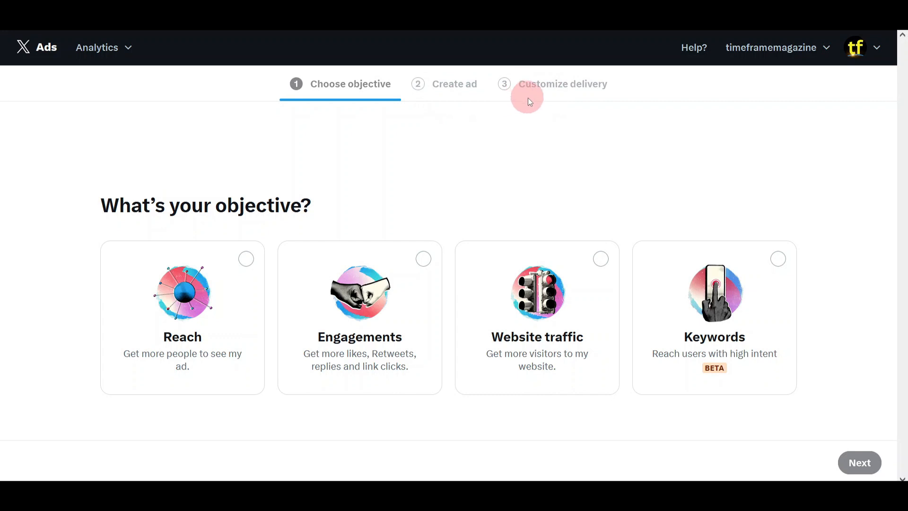
{"action": "mouse_move", "coordinate": [567, 167]}
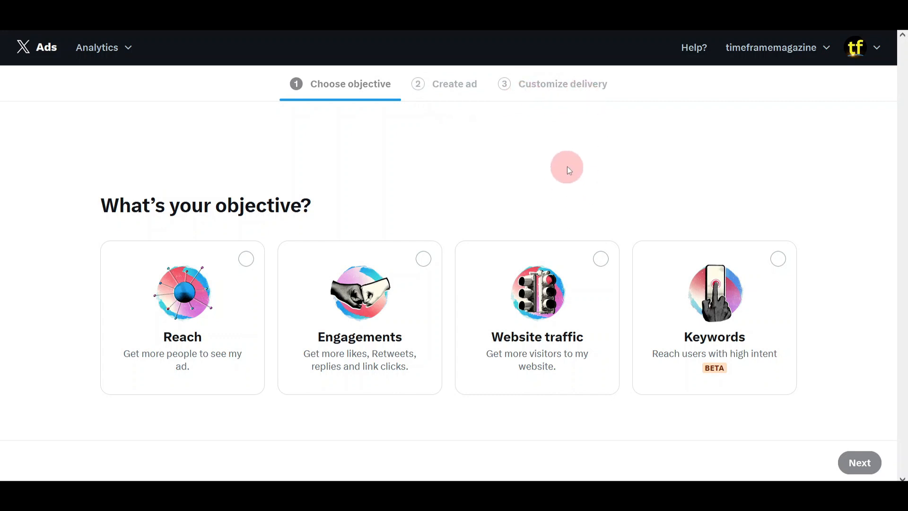
{"action": "mouse_move", "coordinate": [544, 127]}
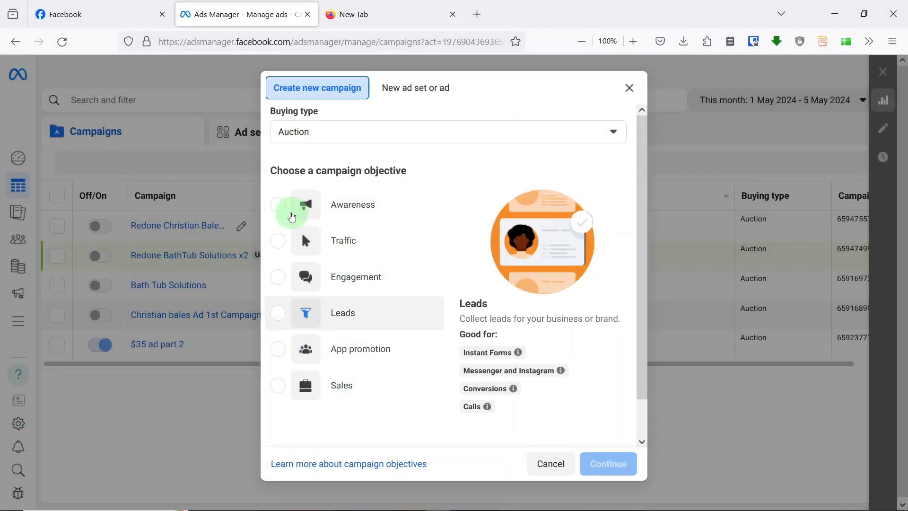
{"action": "left_click", "coordinate": [607, 464]}
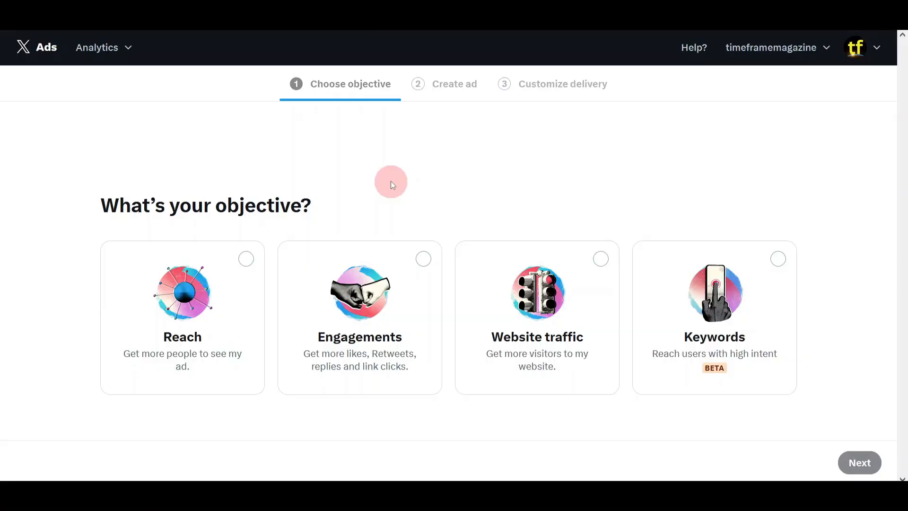
{"action": "mouse_move", "coordinate": [71, 260]}
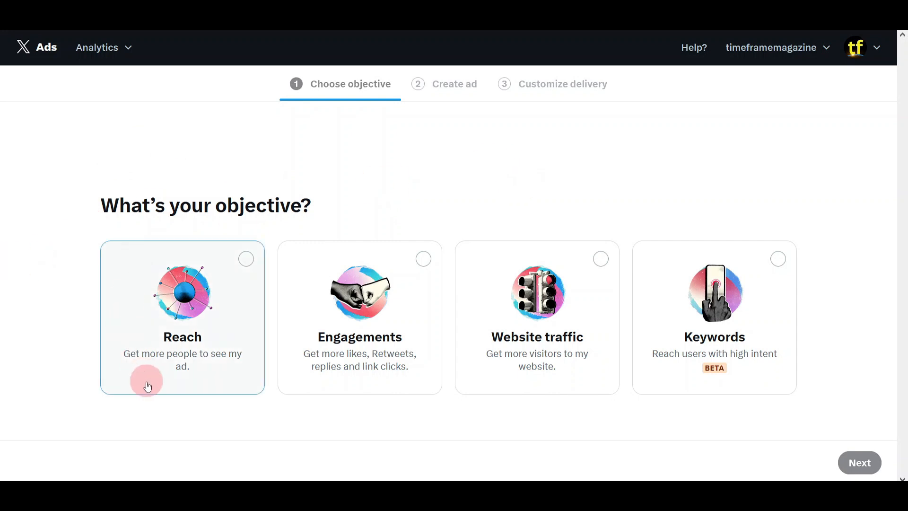
{"action": "mouse_move", "coordinate": [258, 279]}
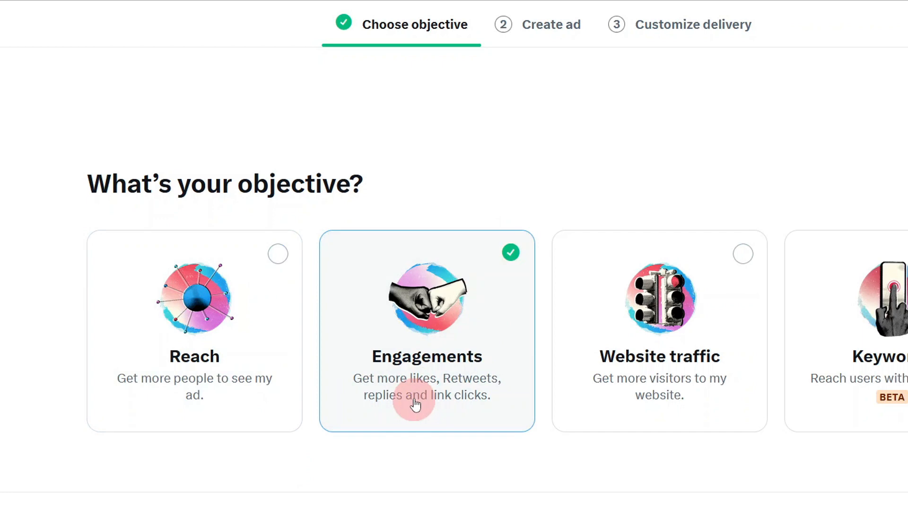
{"action": "mouse_move", "coordinate": [420, 431]}
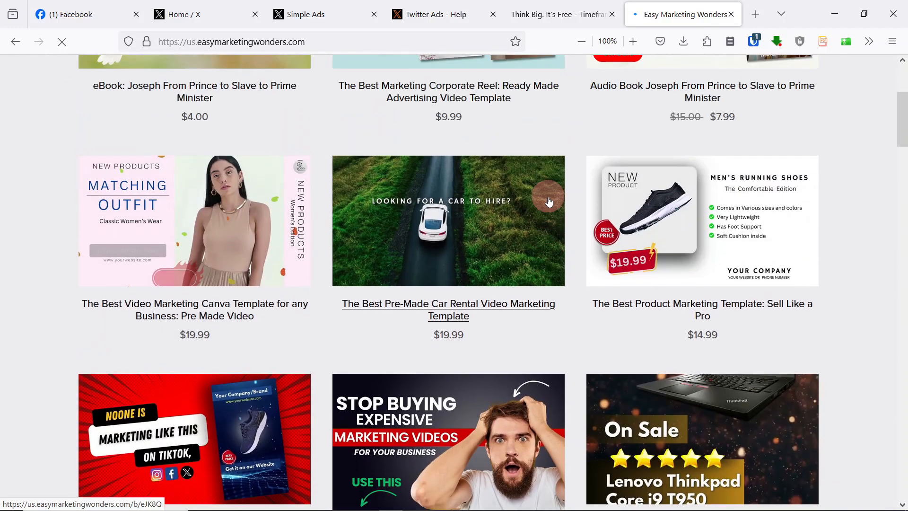
Step: Scroll the Google results for 'ready made marketing template', then return to X Ads setup
{"action": "left_click", "coordinate": [561, 14]}
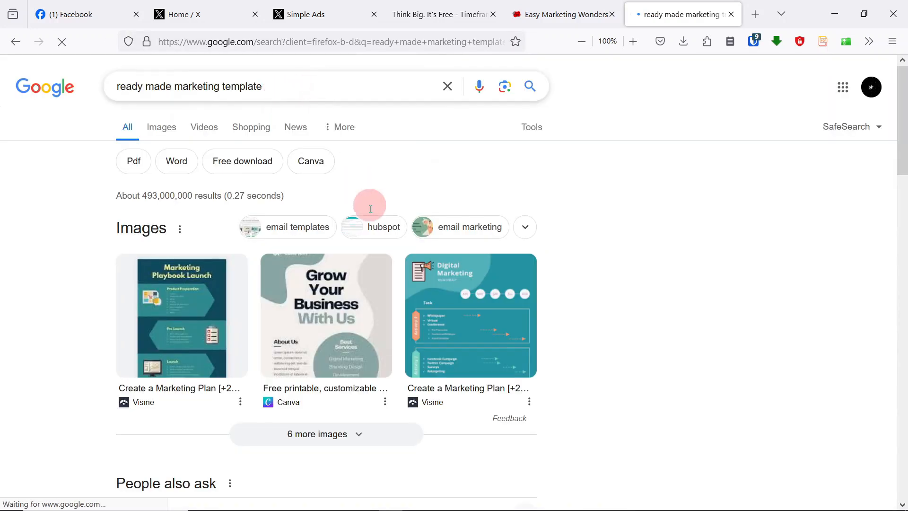
{"action": "scroll", "scroll_direction": "down", "scroll_amount": 3}
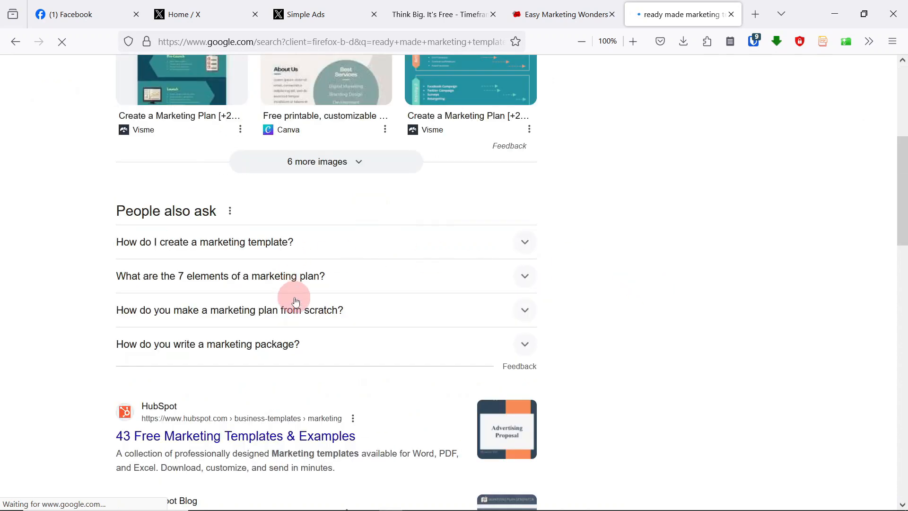
{"action": "left_click", "coordinate": [307, 13]}
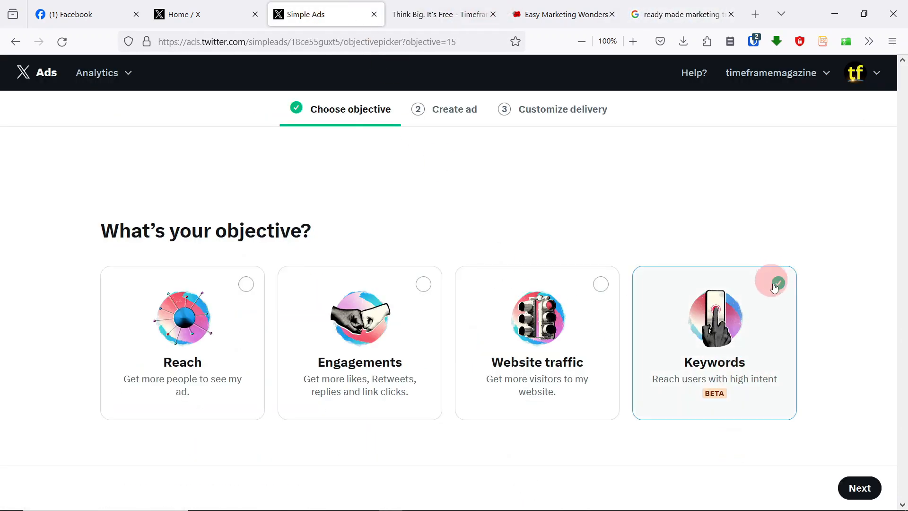
Step: Select the Keywords objective card, then switch the campaign objective to Reach
{"action": "left_click", "coordinate": [682, 14]}
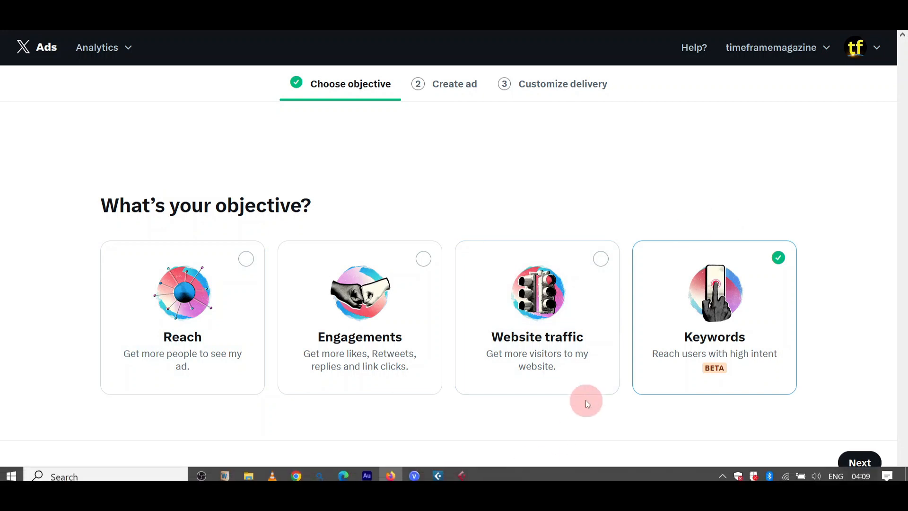
{"action": "mouse_move", "coordinate": [258, 160]}
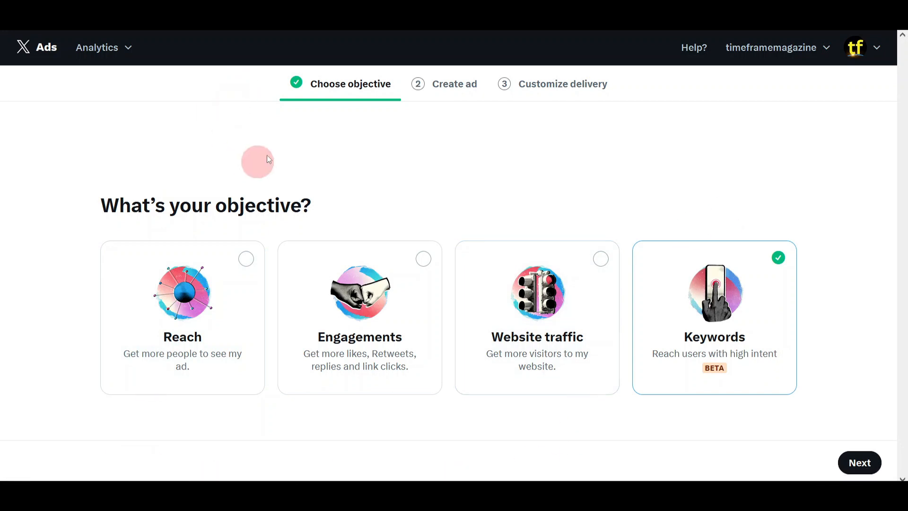
{"action": "mouse_move", "coordinate": [292, 462]}
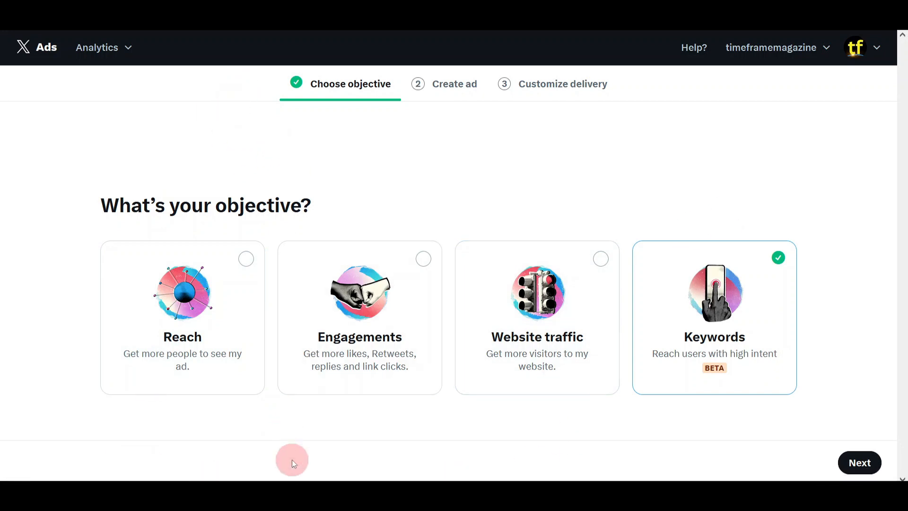
{"action": "mouse_move", "coordinate": [211, 434]}
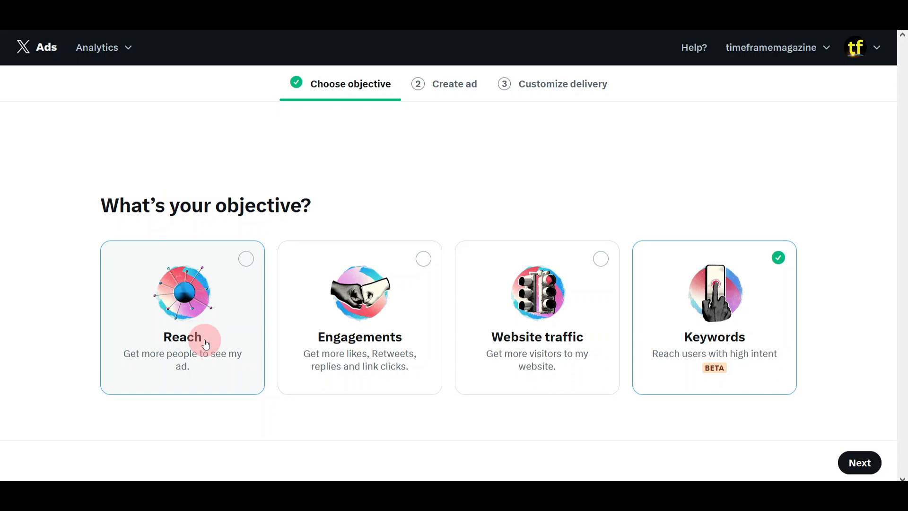
{"action": "mouse_move", "coordinate": [226, 347]}
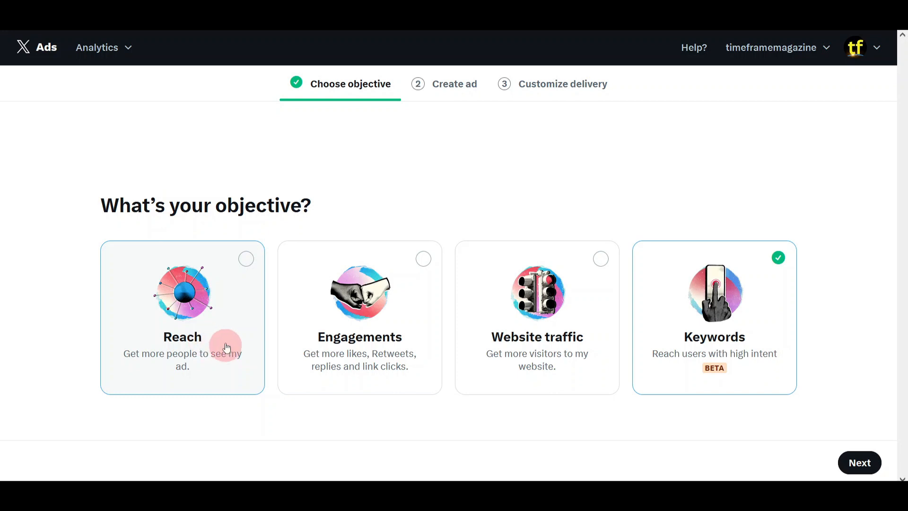
{"action": "mouse_move", "coordinate": [220, 272]}
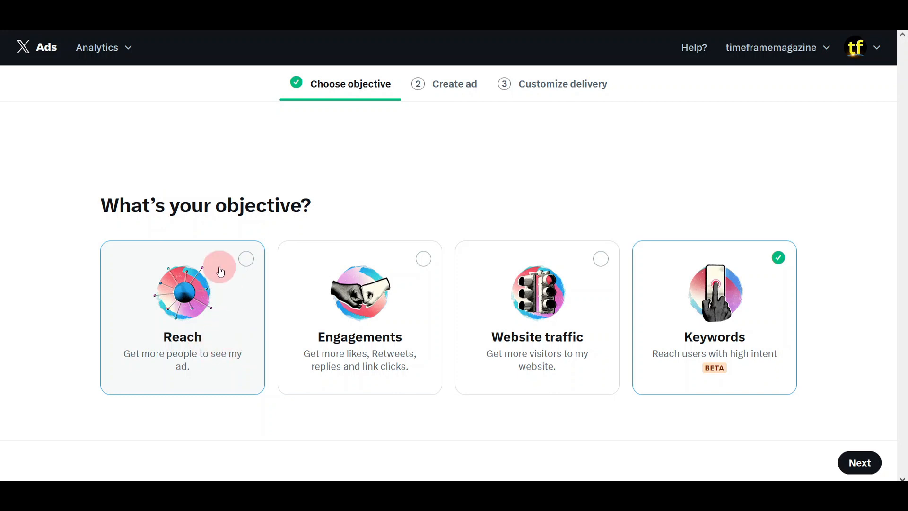
{"action": "left_click", "coordinate": [182, 317]}
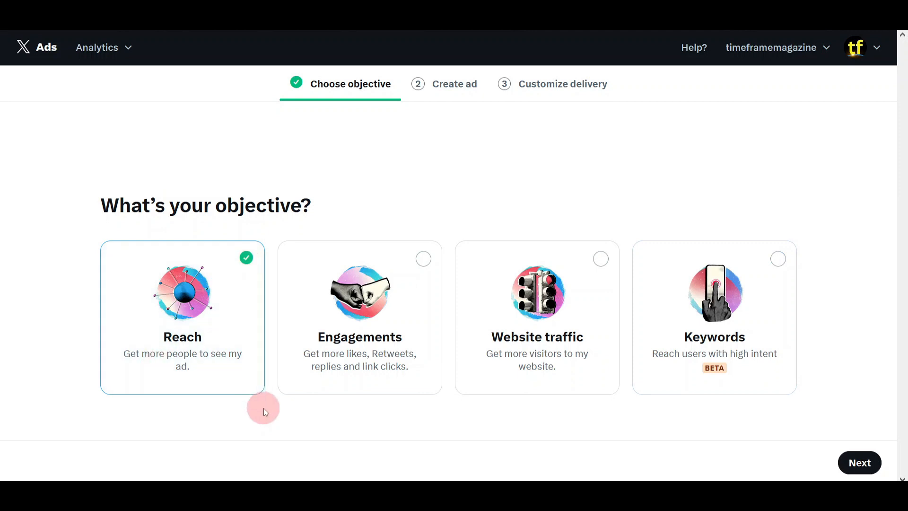
{"action": "mouse_move", "coordinate": [183, 387]}
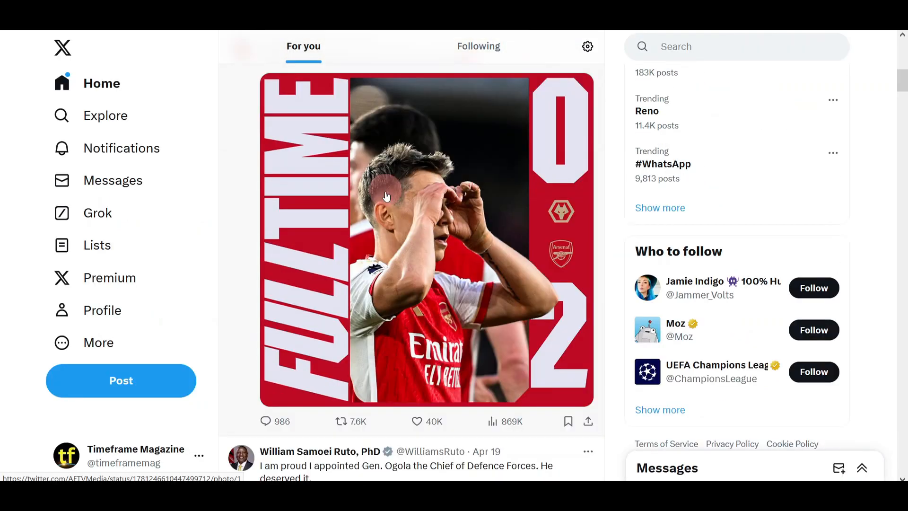
Step: Scroll down through the For you feed on the X Home page
{"action": "scroll", "scroll_direction": "down", "scroll_amount": 3}
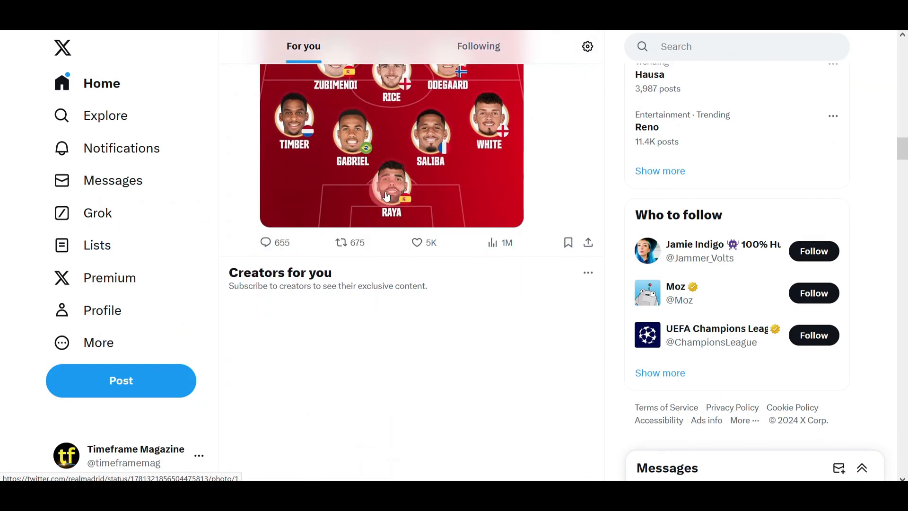
{"action": "scroll", "scroll_direction": "down", "scroll_amount": 3}
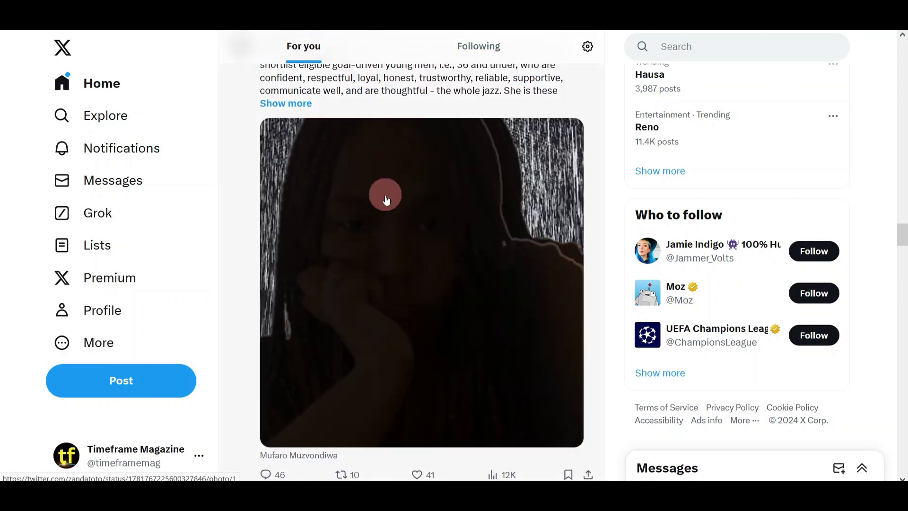
{"action": "scroll", "scroll_direction": "down", "scroll_amount": 3}
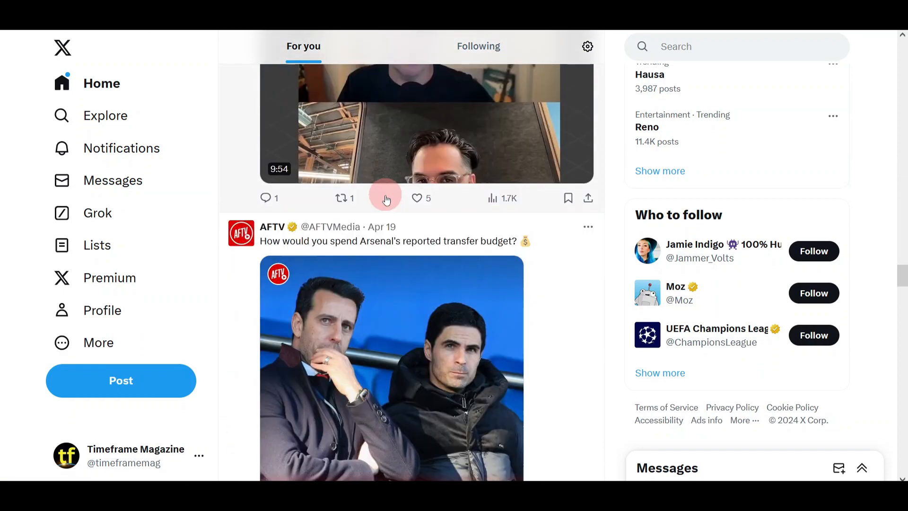
{"action": "scroll", "scroll_direction": "down", "scroll_amount": 3}
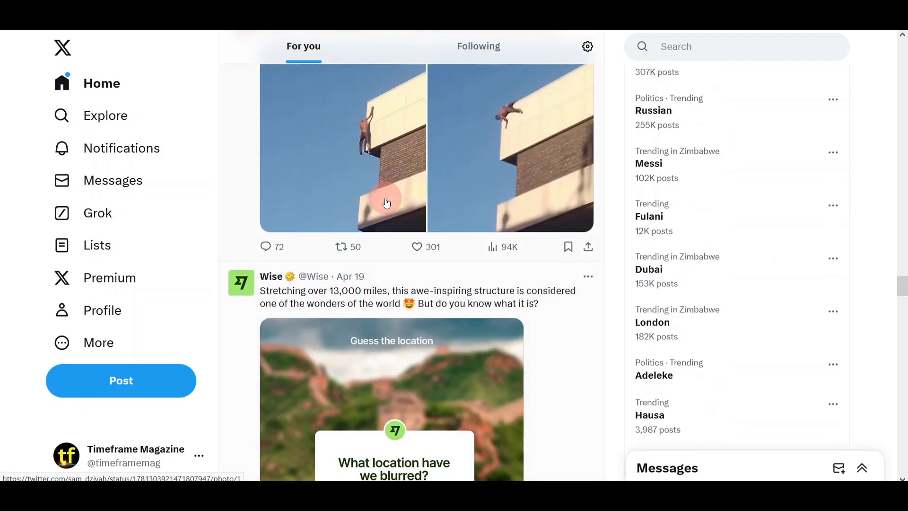
{"action": "scroll", "scroll_direction": "down", "scroll_amount": 3}
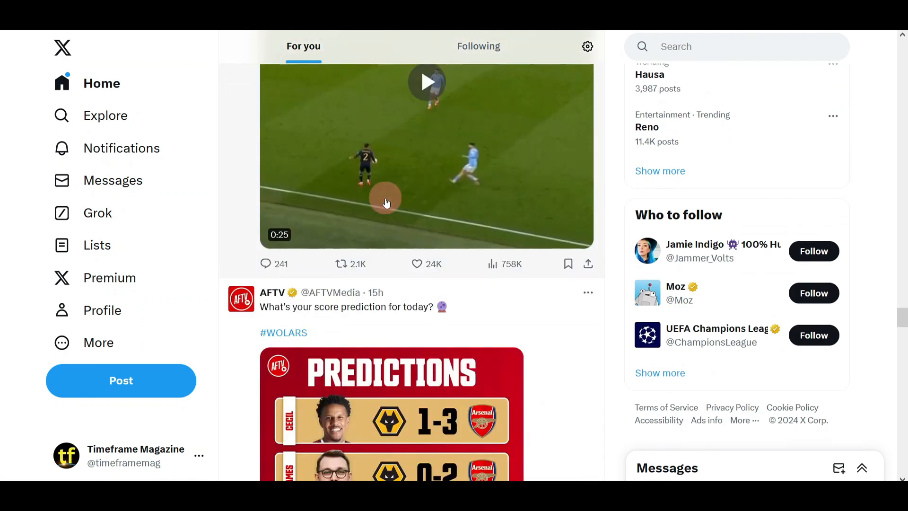
{"action": "scroll", "scroll_direction": "down", "scroll_amount": 3}
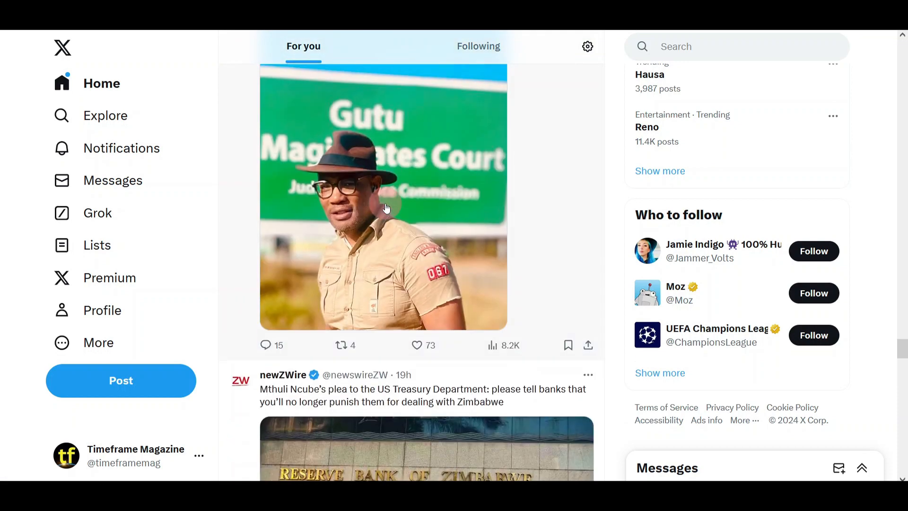
{"action": "scroll", "scroll_direction": "down", "scroll_amount": 3}
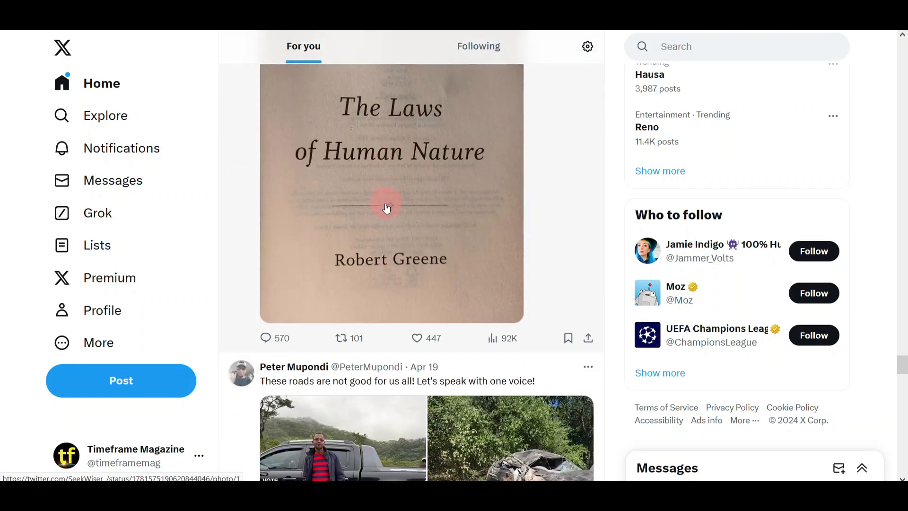
{"action": "scroll", "scroll_direction": "down", "scroll_amount": 3}
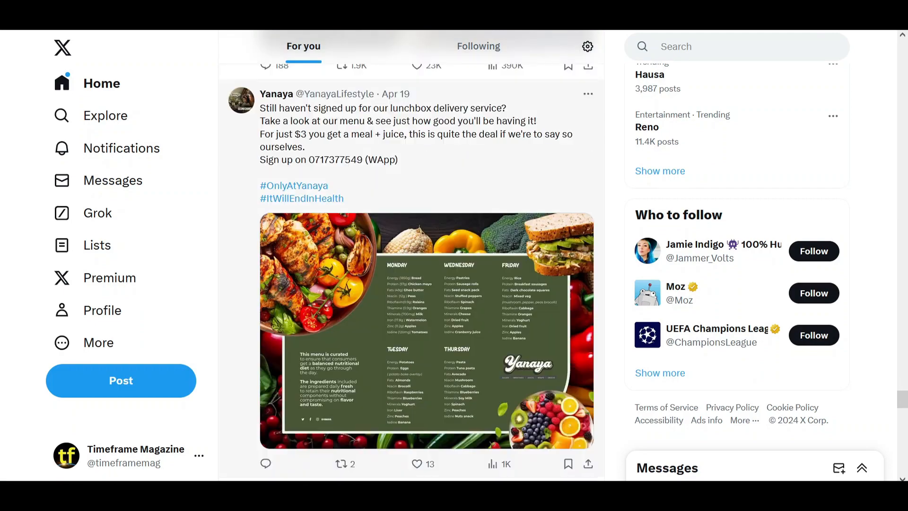
{"action": "scroll", "scroll_direction": "down", "scroll_amount": 3}
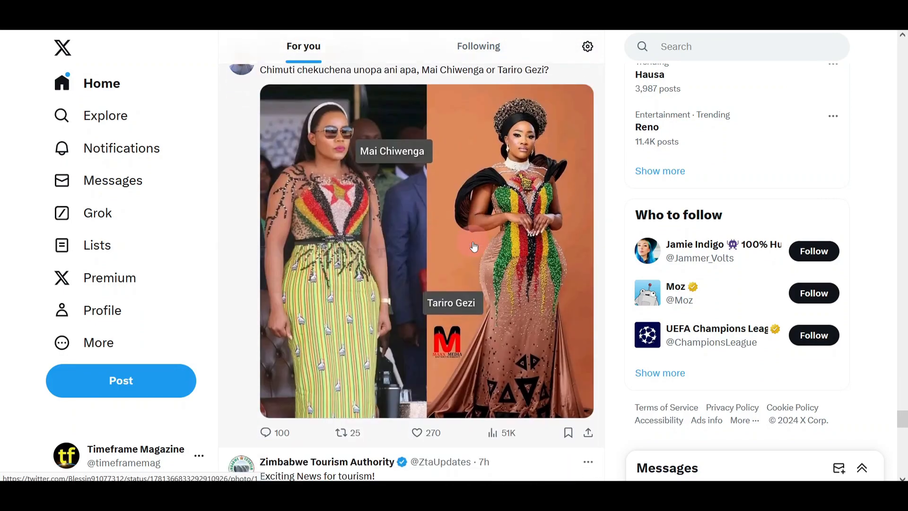
{"action": "scroll", "scroll_direction": "down", "scroll_amount": 3}
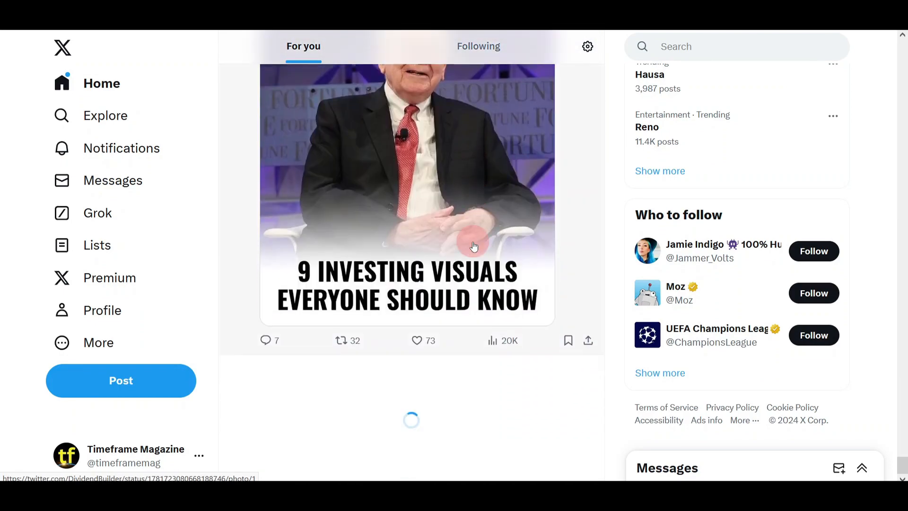
{"action": "scroll", "scroll_direction": "down", "scroll_amount": 3}
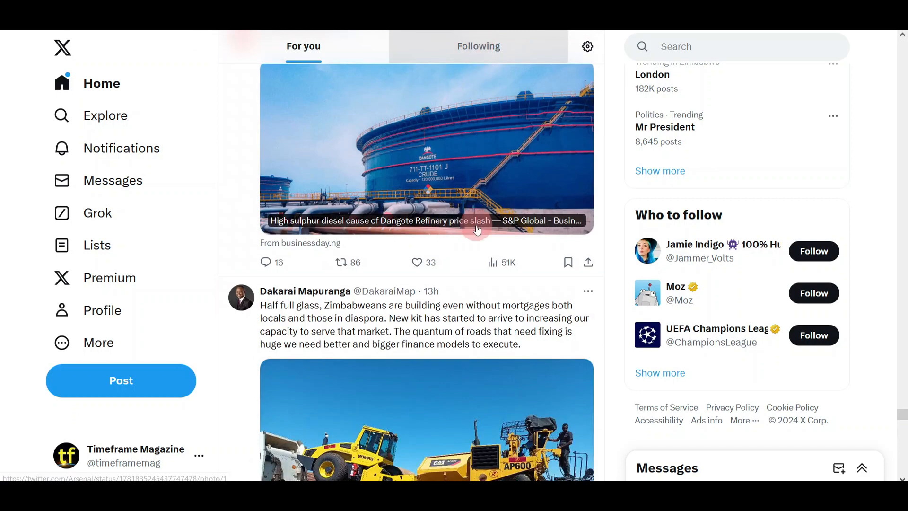
Step: Switch to the Following timeline and scroll through its posts
{"action": "left_click", "coordinate": [477, 47]}
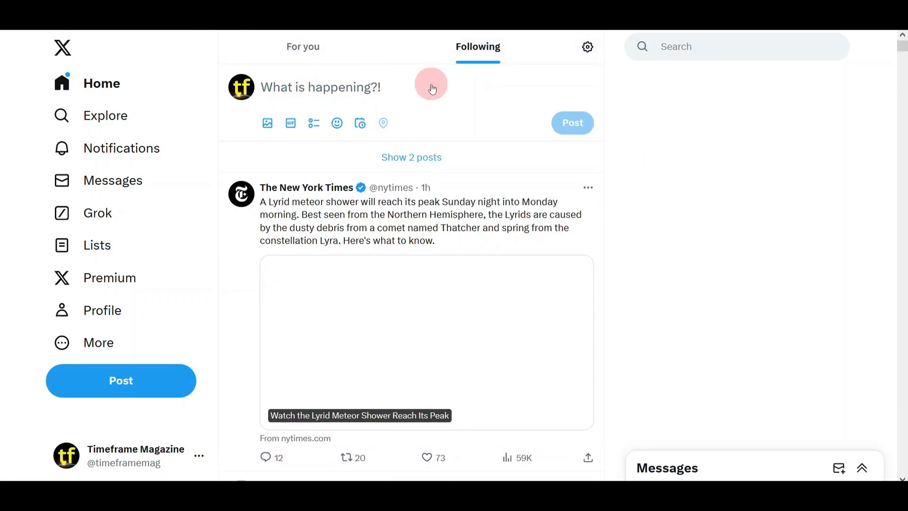
{"action": "scroll", "scroll_direction": "down", "scroll_amount": 3}
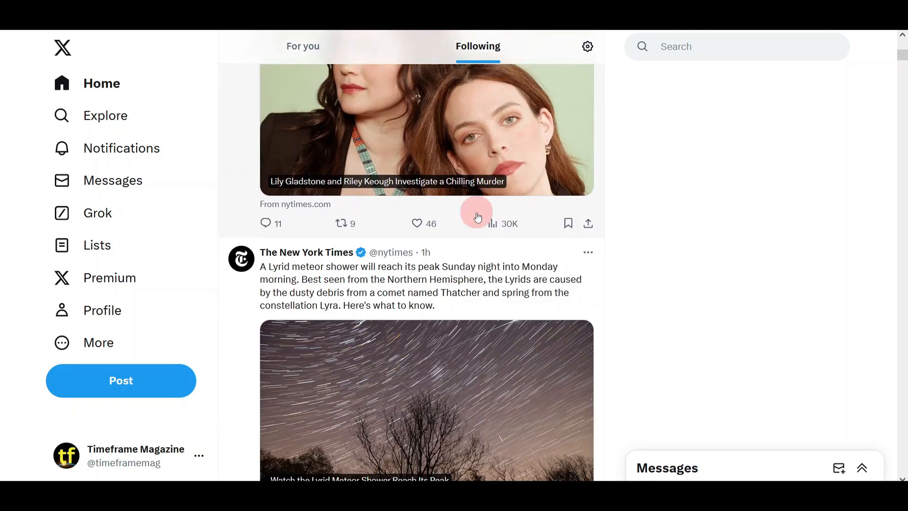
{"action": "scroll", "scroll_direction": "down", "scroll_amount": 3}
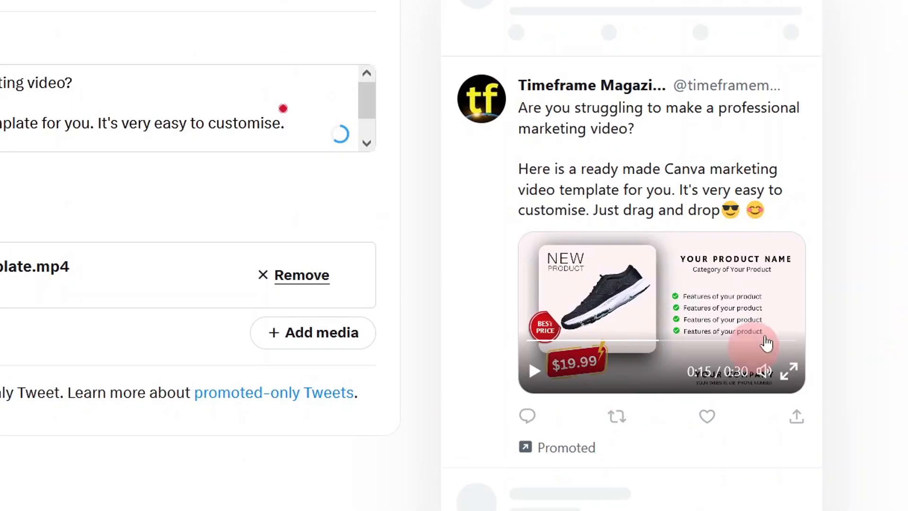
{"action": "mouse_move", "coordinate": [608, 379]}
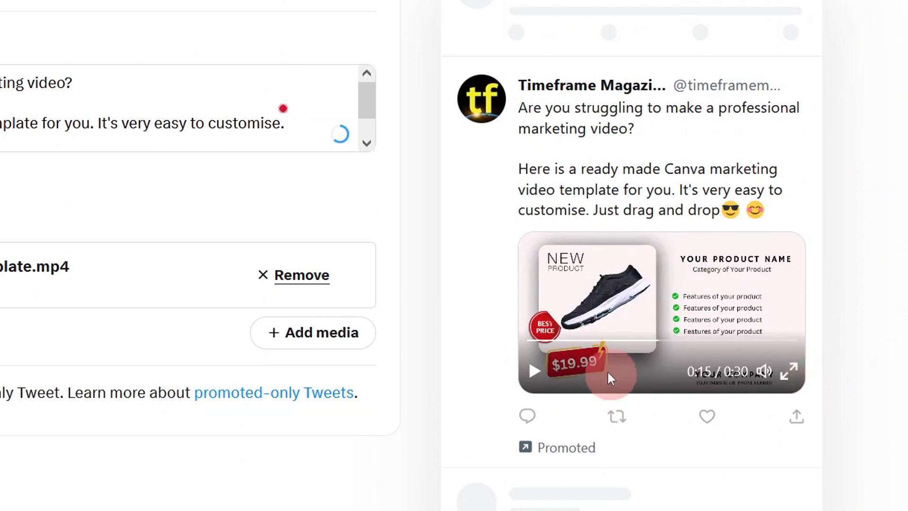
{"action": "scroll", "scroll_direction": "down", "scroll_amount": 3}
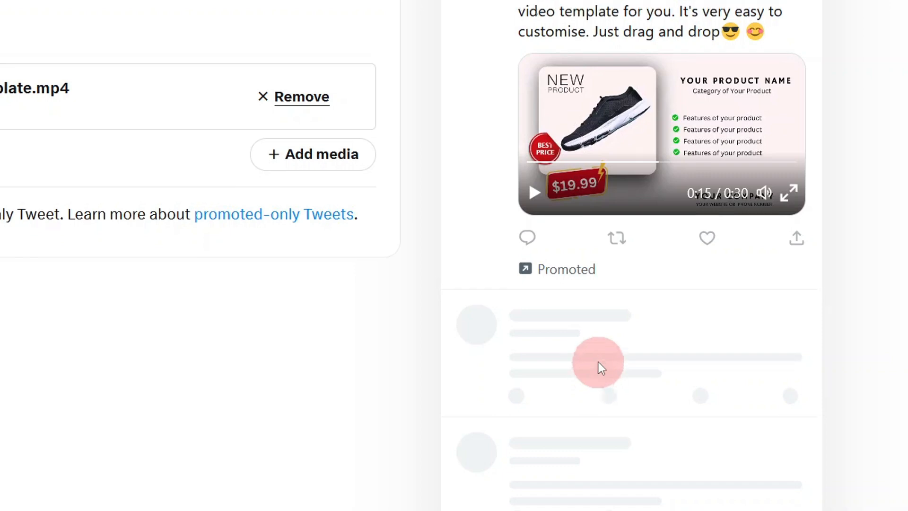
{"action": "scroll", "scroll_direction": "up", "scroll_amount": 3}
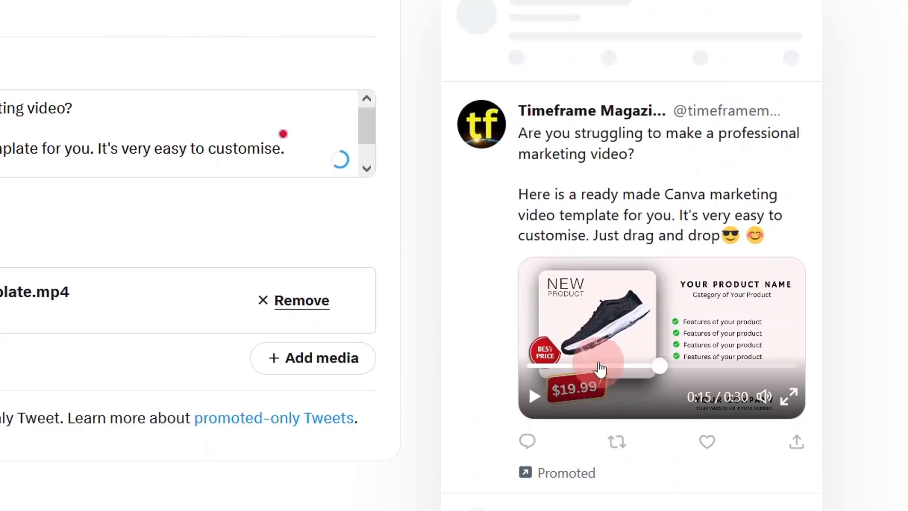
{"action": "scroll", "scroll_direction": "up", "scroll_amount": 3}
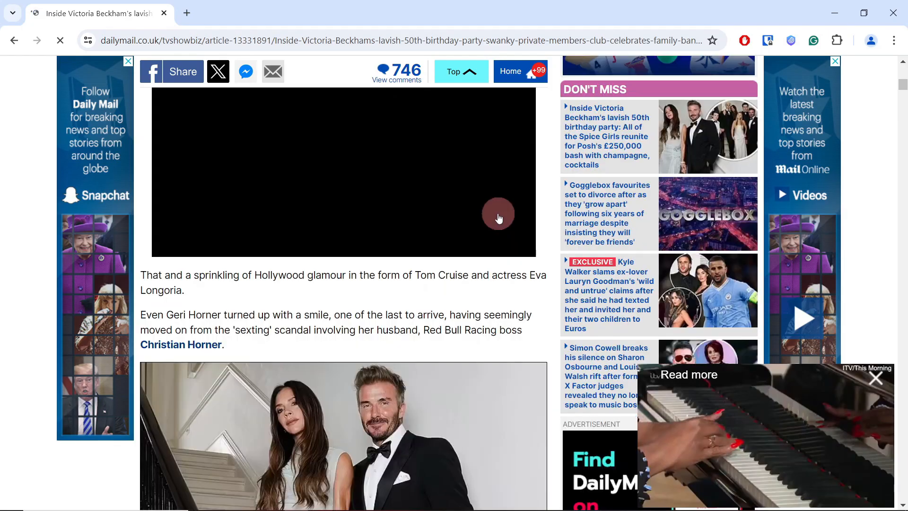
{"action": "scroll", "scroll_direction": "up", "scroll_amount": 3}
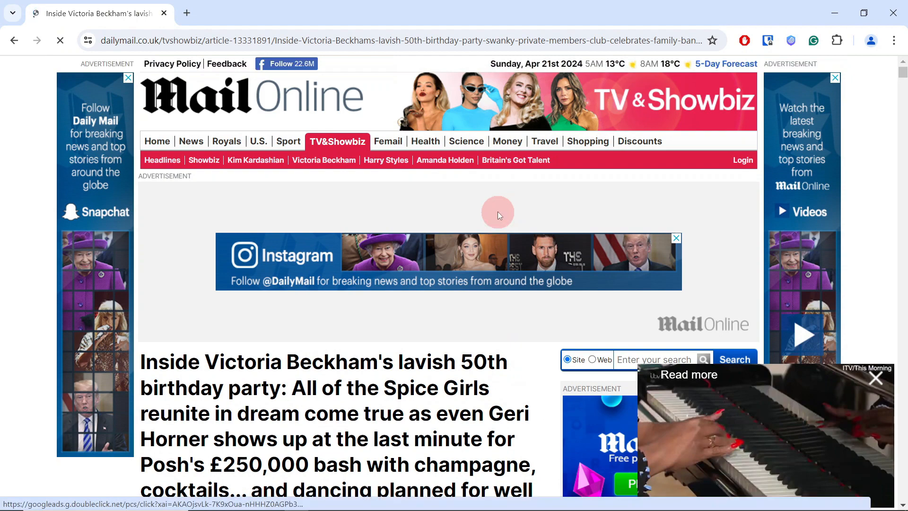
{"action": "scroll", "scroll_direction": "down", "scroll_amount": 3}
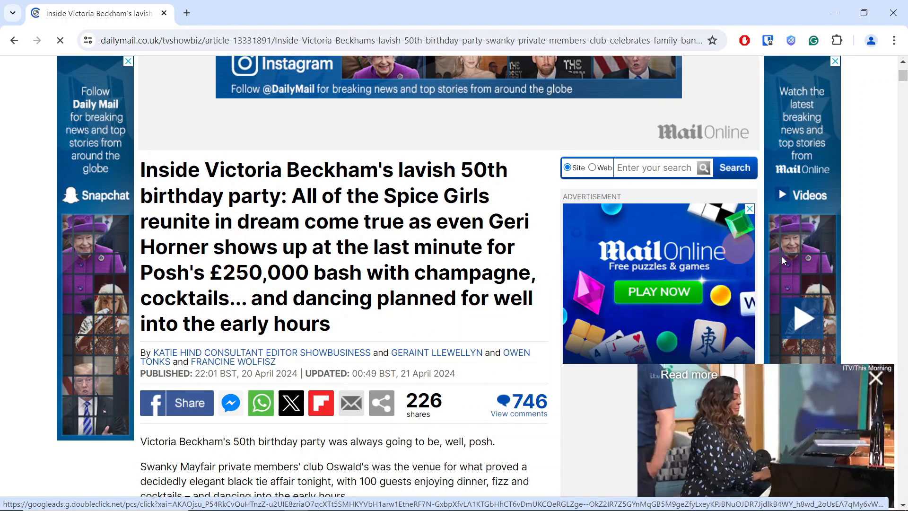
{"action": "left_click", "coordinate": [876, 377]}
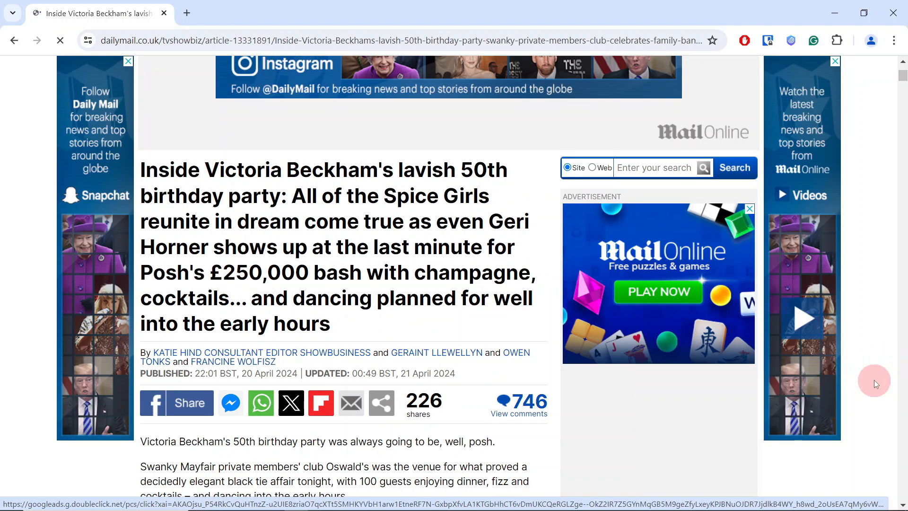
Step: Switch to the X Home tab and scroll the For you feed to the POTRAZ report image
{"action": "left_click", "coordinate": [197, 14]}
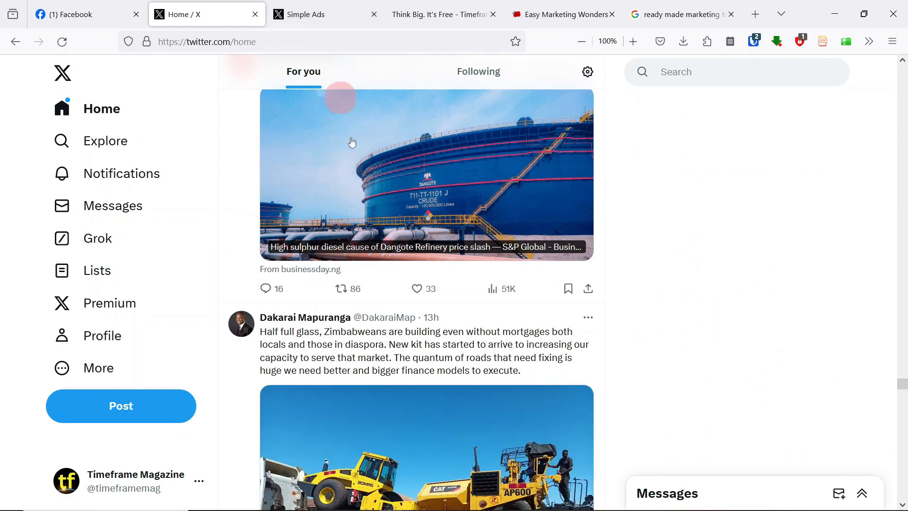
{"action": "scroll", "scroll_direction": "down", "scroll_amount": 3}
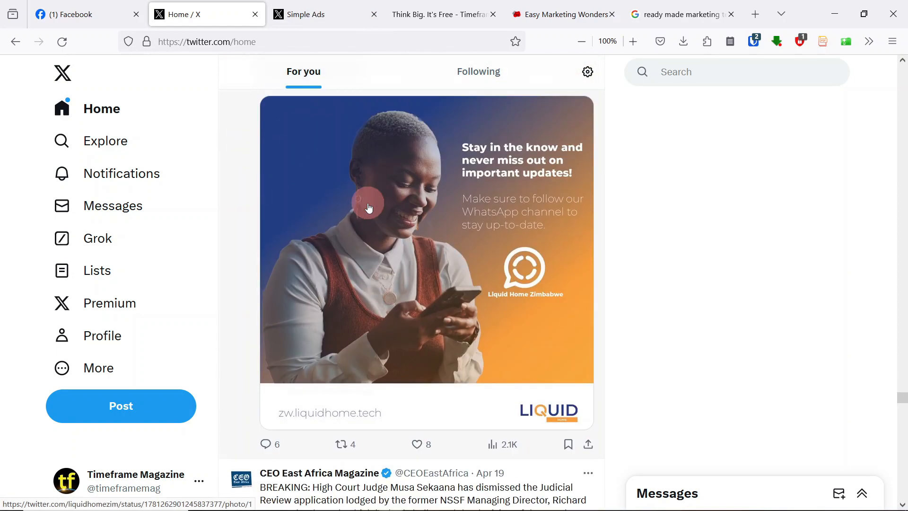
{"action": "scroll", "scroll_direction": "down", "scroll_amount": 3}
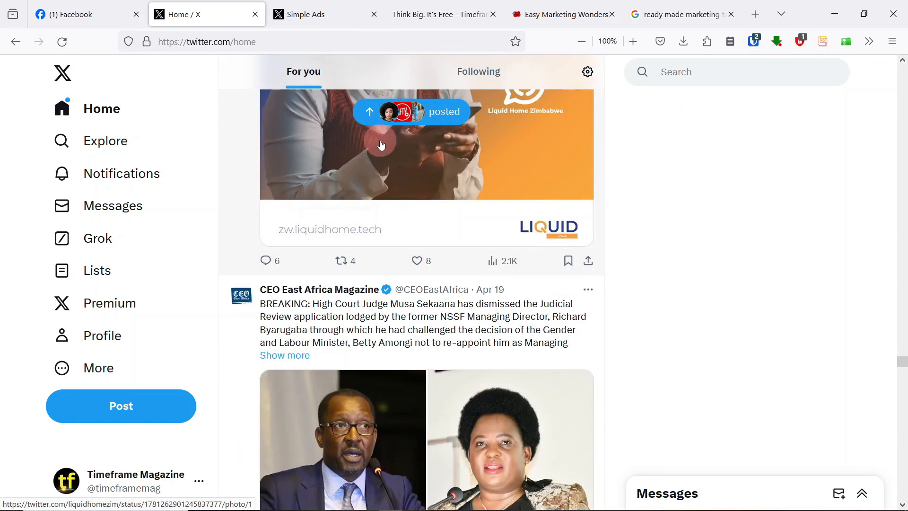
{"action": "scroll", "scroll_direction": "down", "scroll_amount": 3}
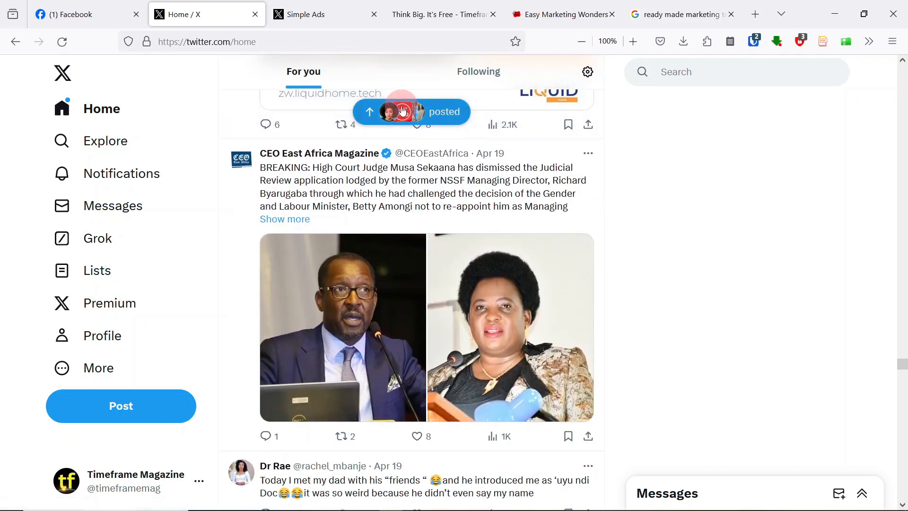
{"action": "scroll", "scroll_direction": "up", "scroll_amount": 3}
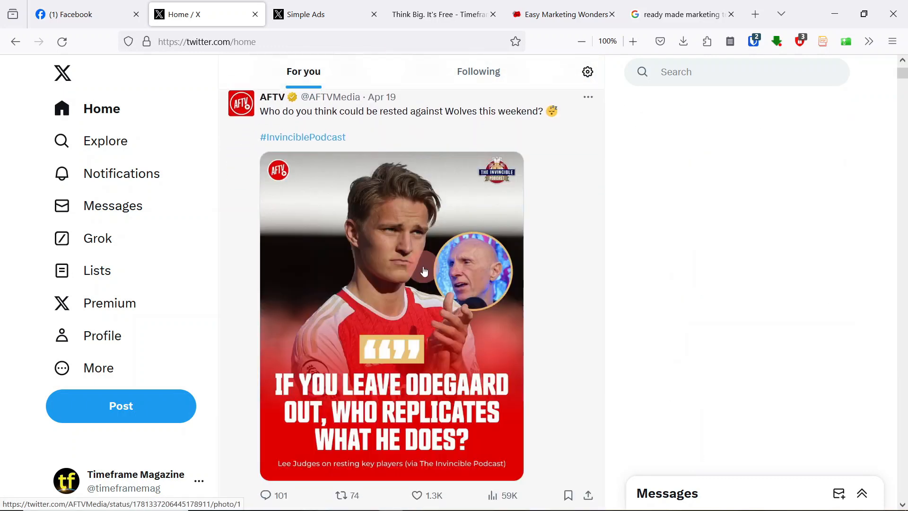
{"action": "scroll", "scroll_direction": "down", "scroll_amount": 3}
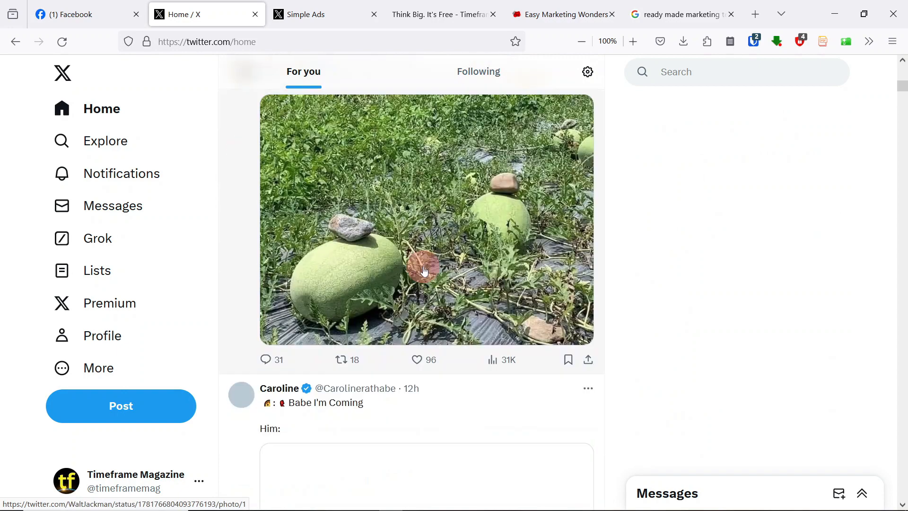
{"action": "scroll", "scroll_direction": "down", "scroll_amount": 3}
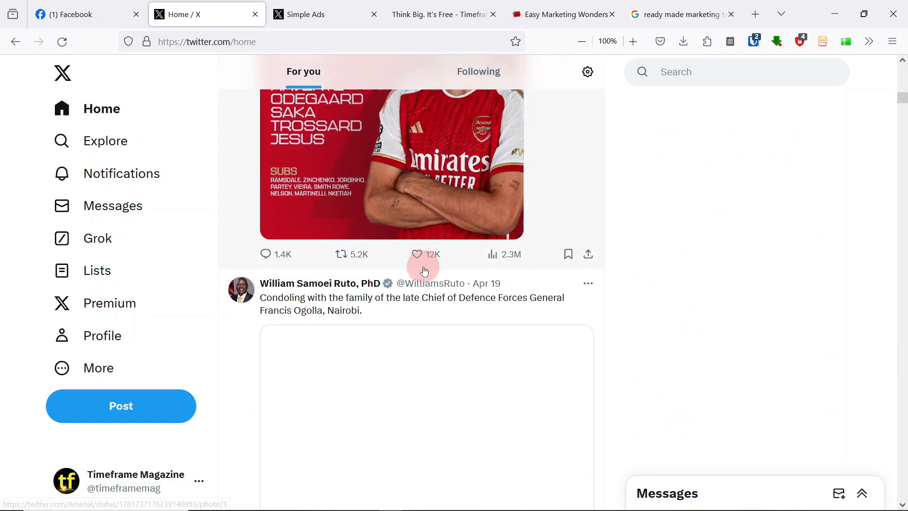
{"action": "scroll", "scroll_direction": "down", "scroll_amount": 3}
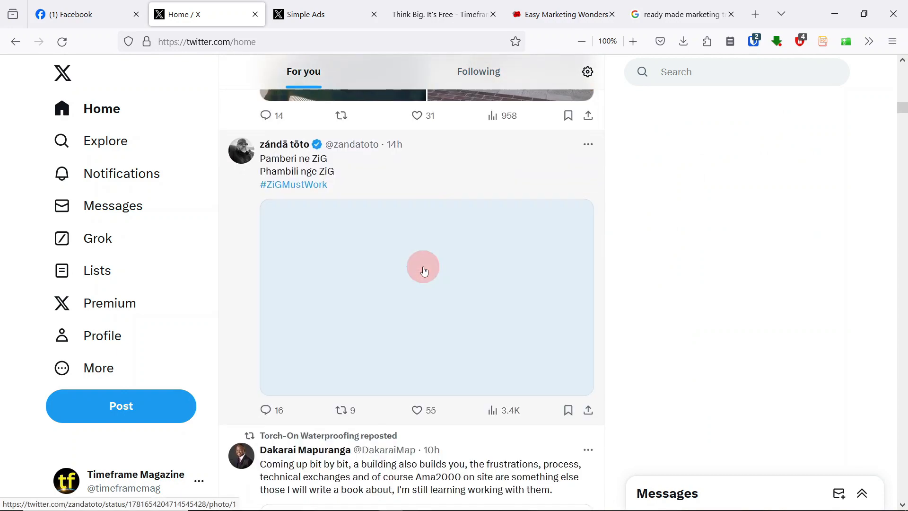
{"action": "scroll", "scroll_direction": "down", "scroll_amount": 3}
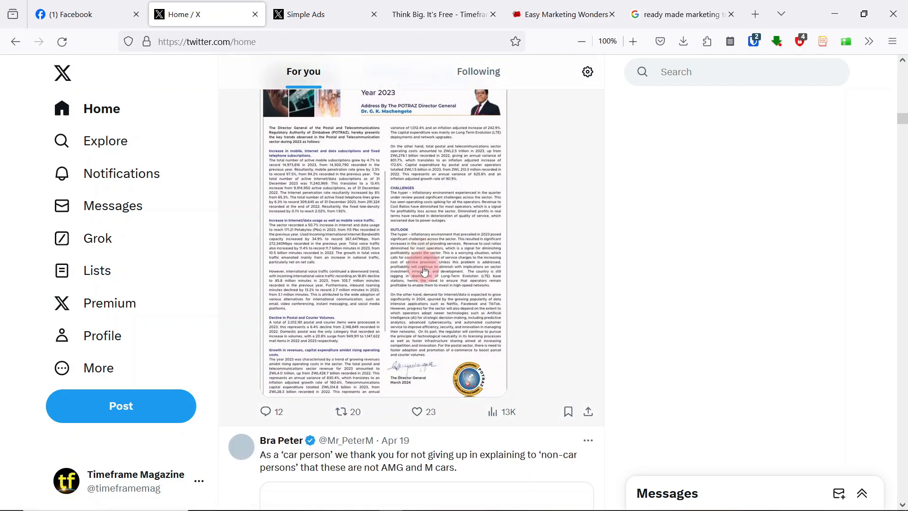
Step: Return to the Simple Ads tab and pick Engagements as the campaign objective
{"action": "left_click", "coordinate": [313, 13]}
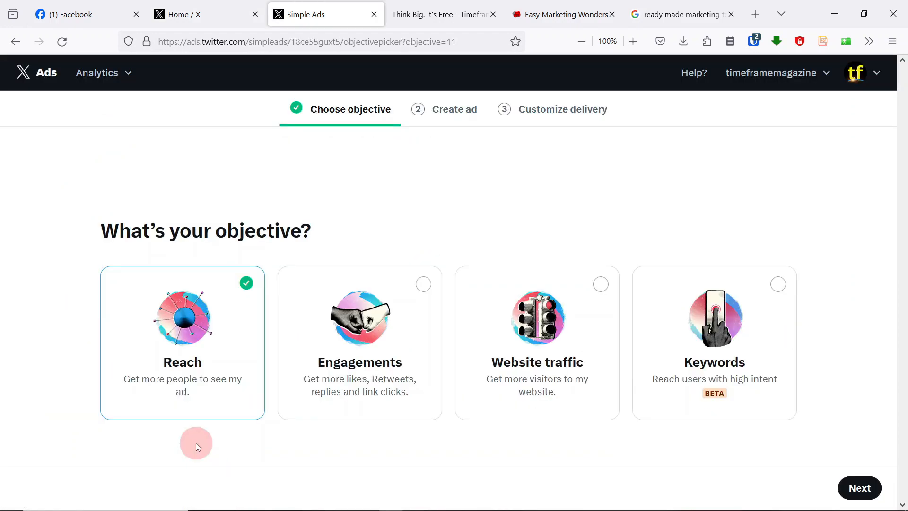
{"action": "mouse_move", "coordinate": [451, 341]}
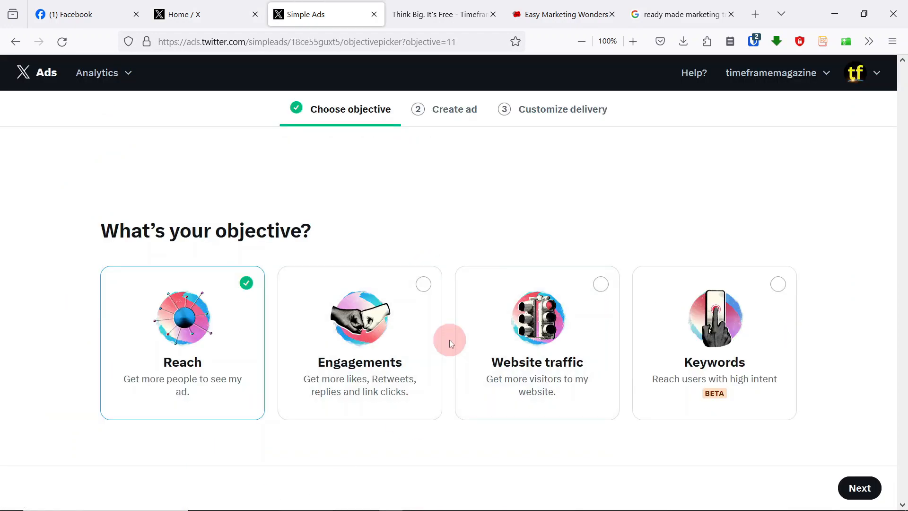
{"action": "left_click", "coordinate": [359, 341]}
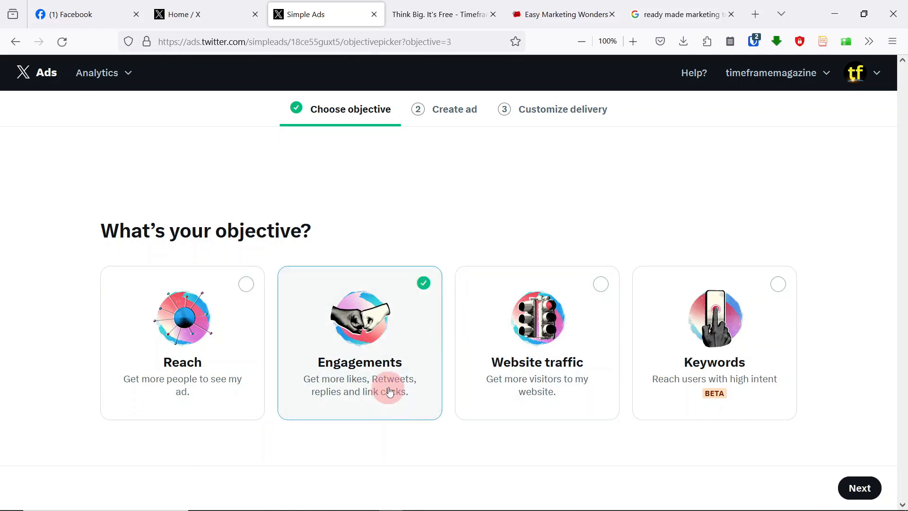
{"action": "mouse_move", "coordinate": [395, 423]}
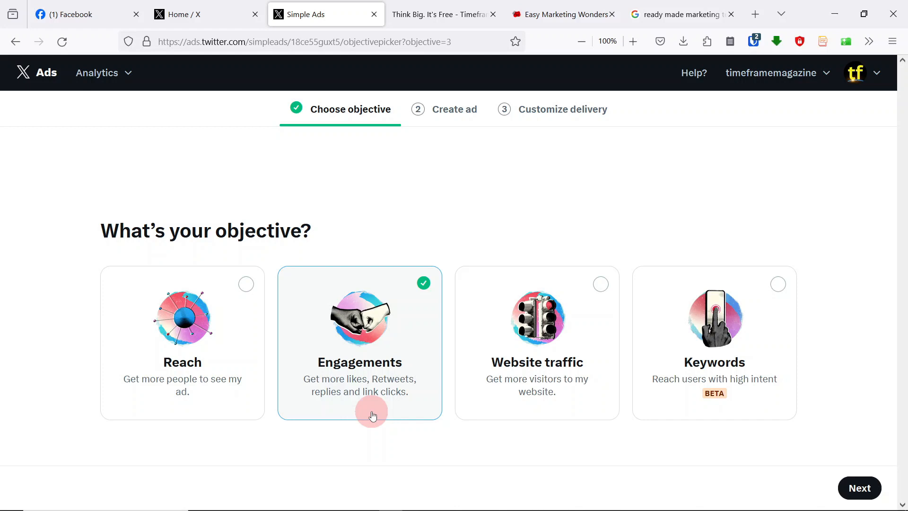
{"action": "mouse_move", "coordinate": [349, 360]}
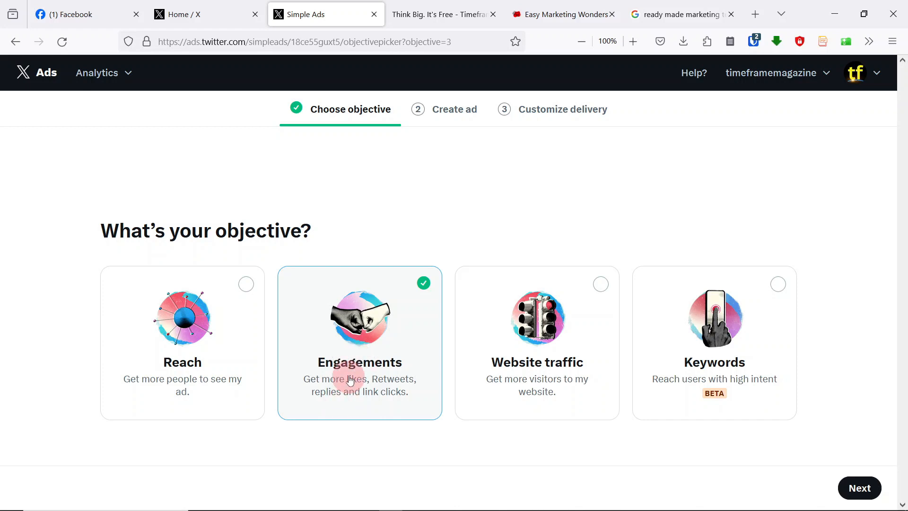
{"action": "mouse_move", "coordinate": [394, 364]}
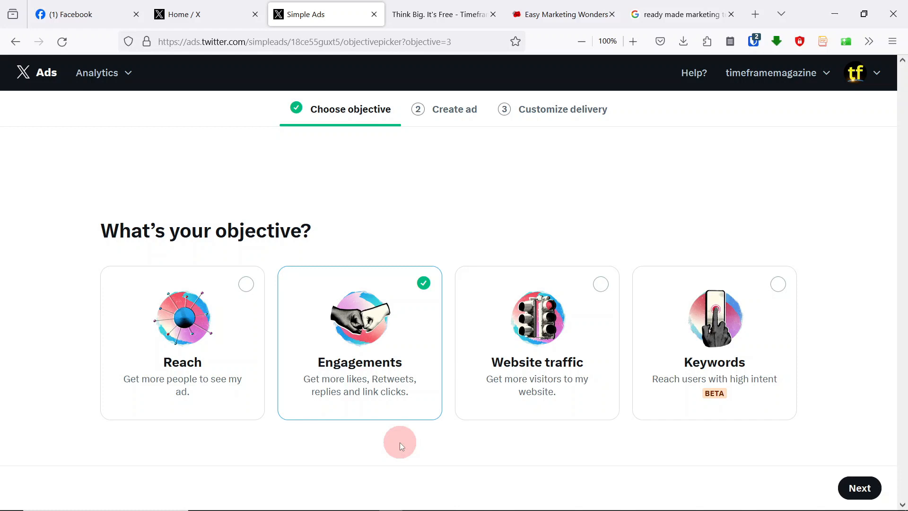
{"action": "mouse_move", "coordinate": [439, 418]}
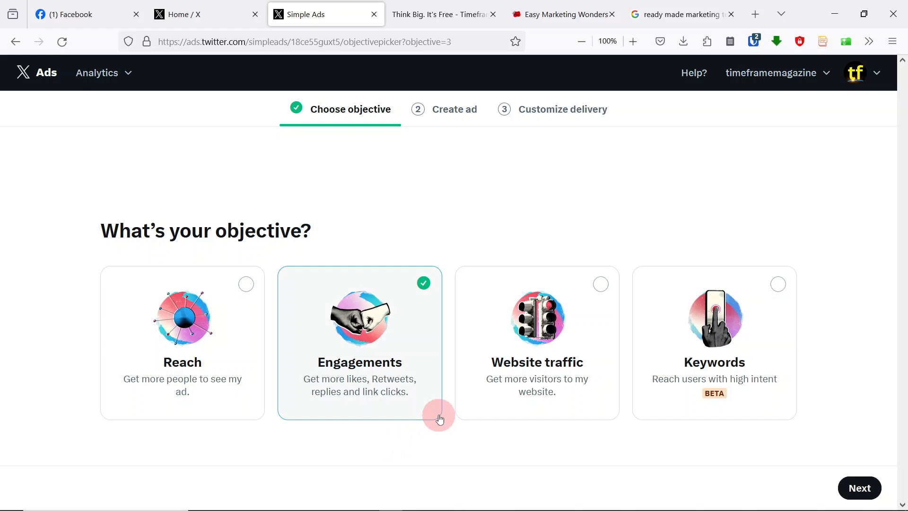
{"action": "mouse_move", "coordinate": [385, 421]}
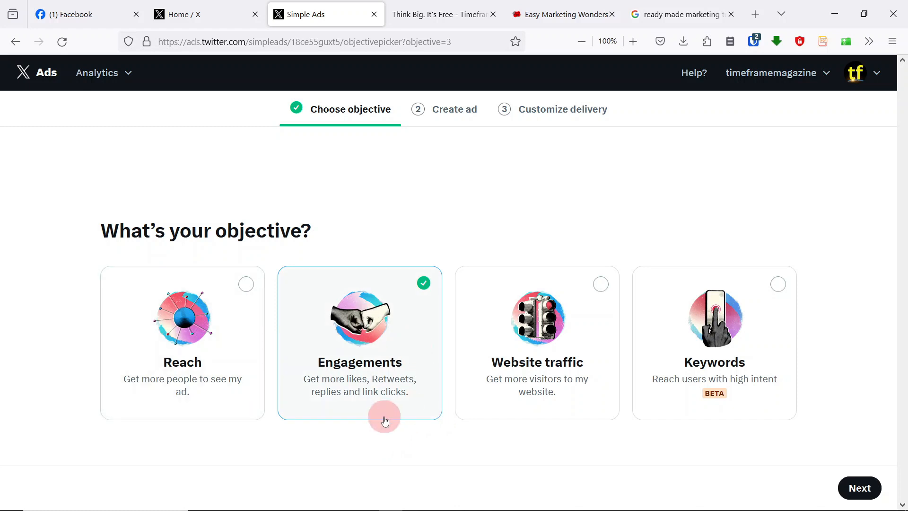
{"action": "mouse_move", "coordinate": [449, 463]}
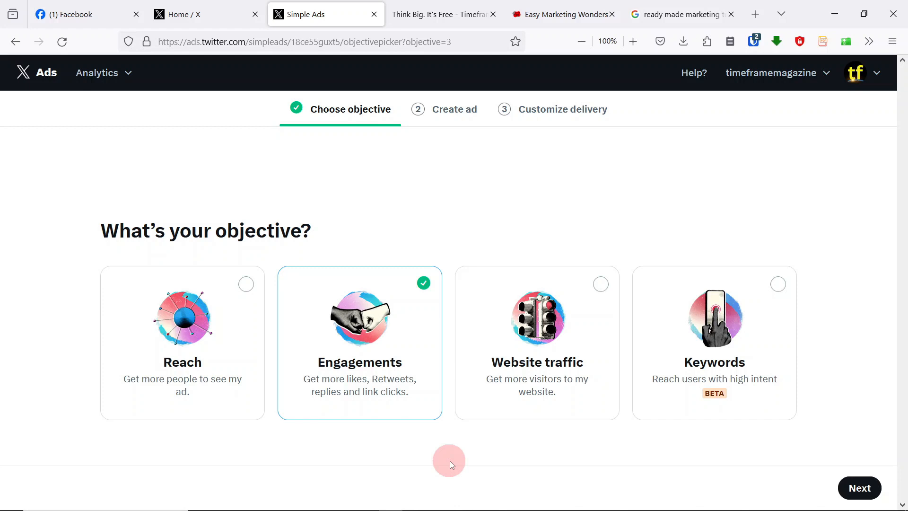
{"action": "mouse_move", "coordinate": [418, 384]}
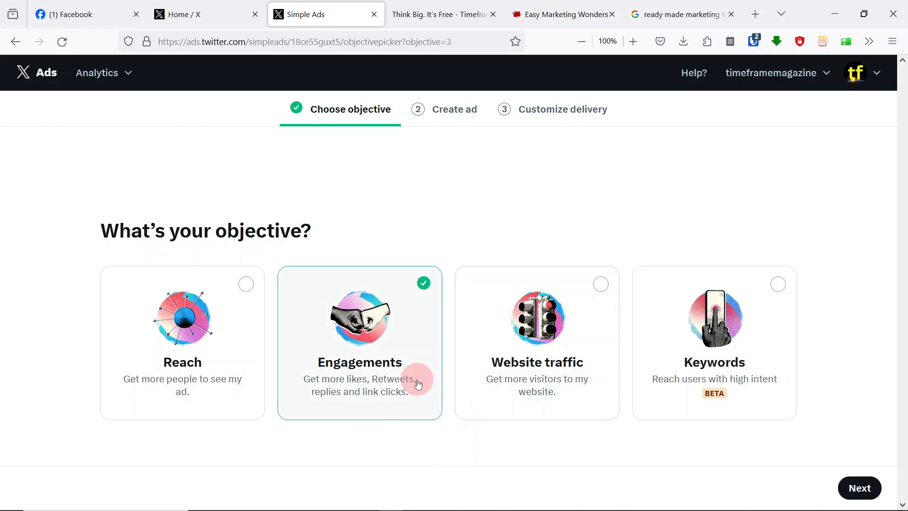
{"action": "mouse_move", "coordinate": [559, 420]}
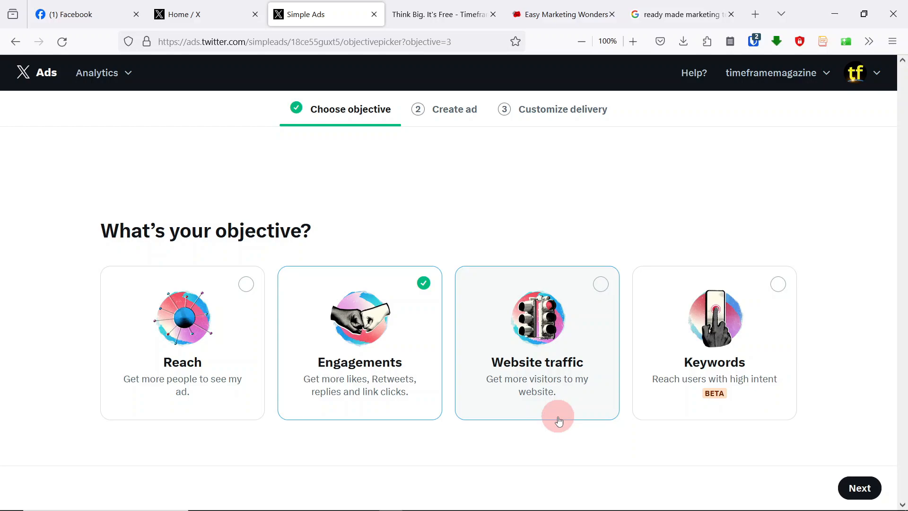
Step: Reselect Reach as the objective and continue to the Create ad step
{"action": "left_click", "coordinate": [181, 341]}
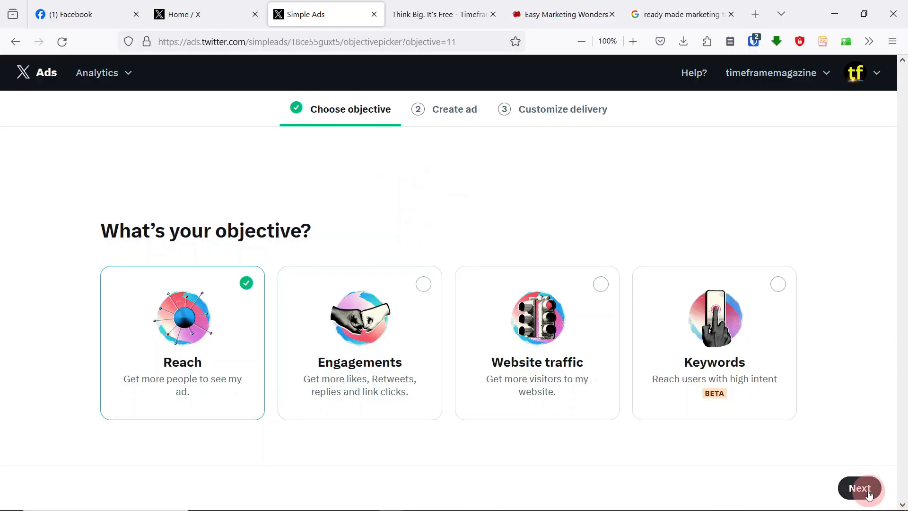
{"action": "left_click", "coordinate": [859, 488]}
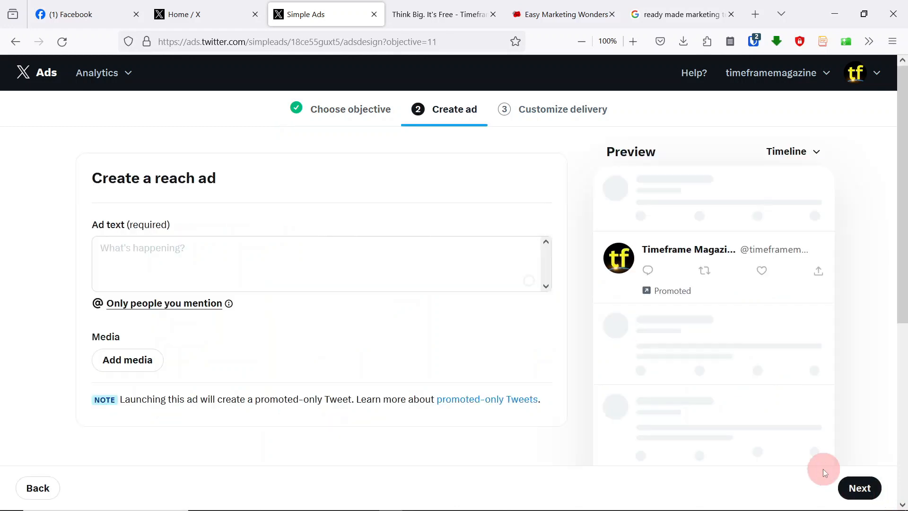
{"action": "mouse_move", "coordinate": [763, 305]}
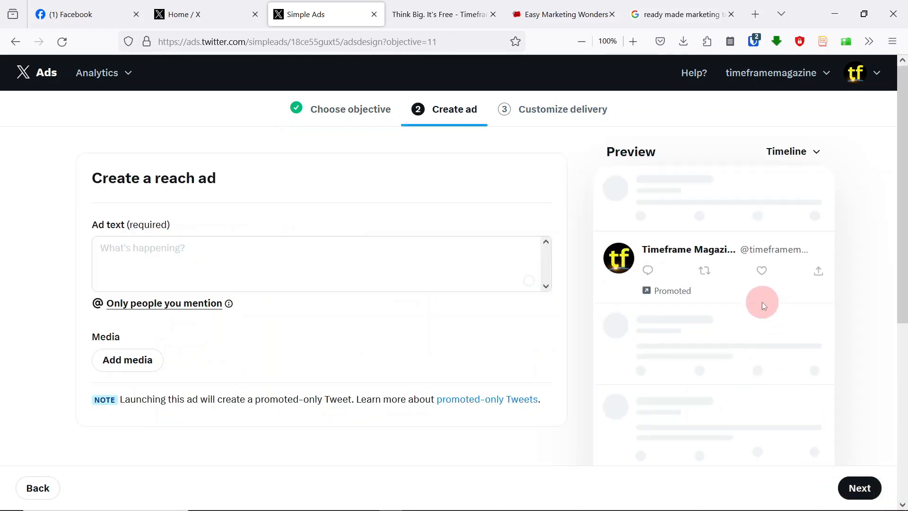
{"action": "scroll", "scroll_direction": "down", "scroll_amount": 3}
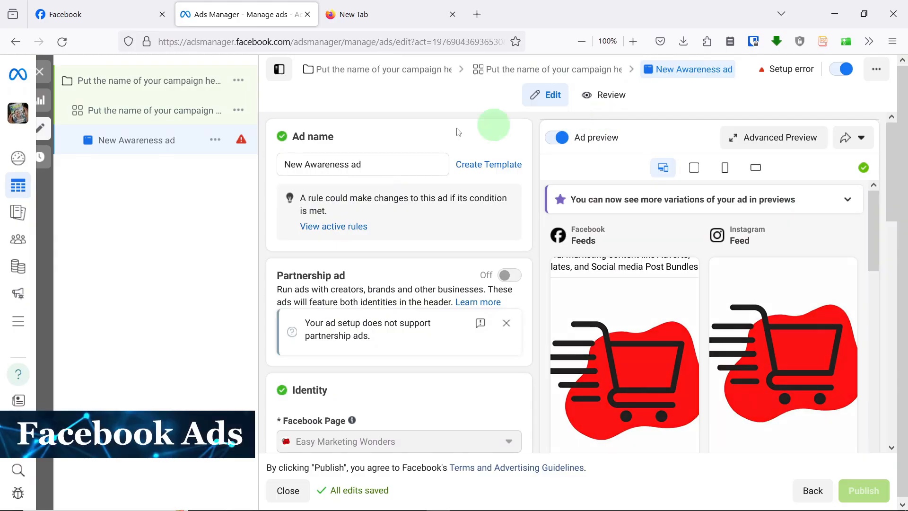
{"action": "mouse_move", "coordinate": [370, 190]}
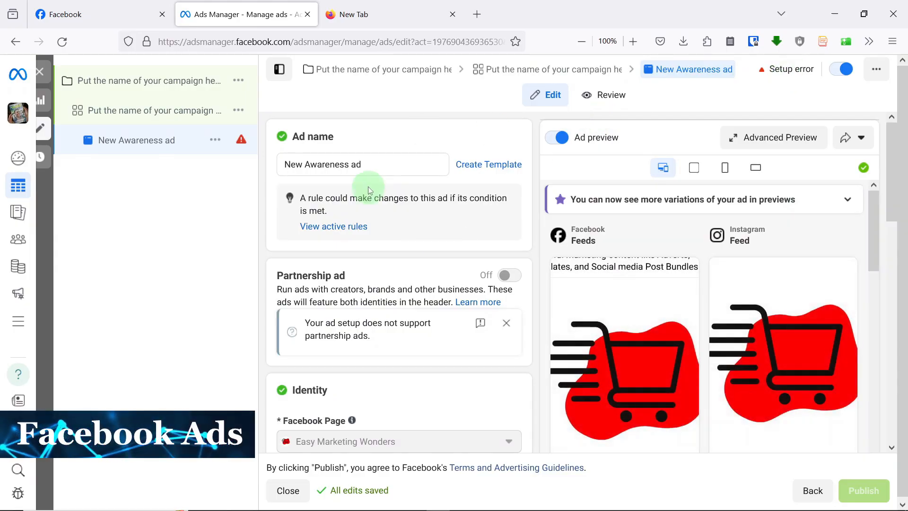
Step: Scroll through the Facebook New Awareness ad editor, then return to the X reach ad draft
{"action": "scroll", "scroll_direction": "down", "scroll_amount": 3}
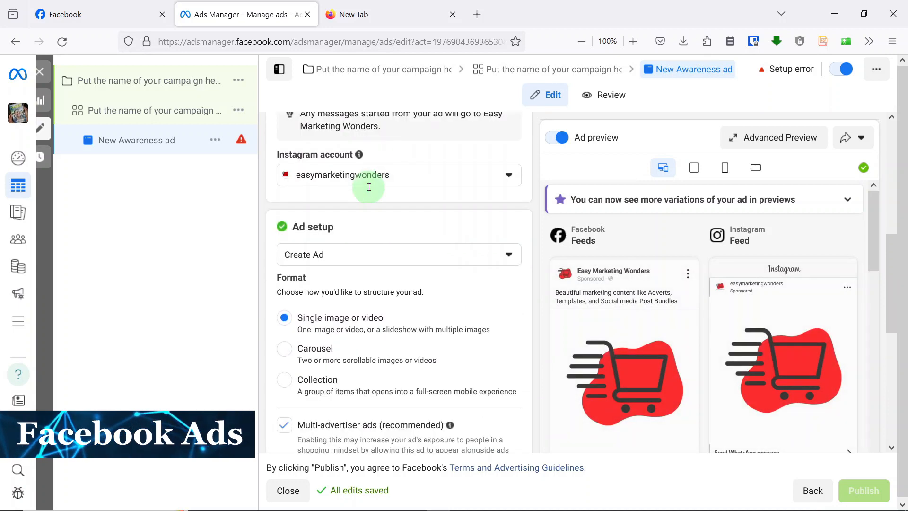
{"action": "scroll", "scroll_direction": "down", "scroll_amount": 3}
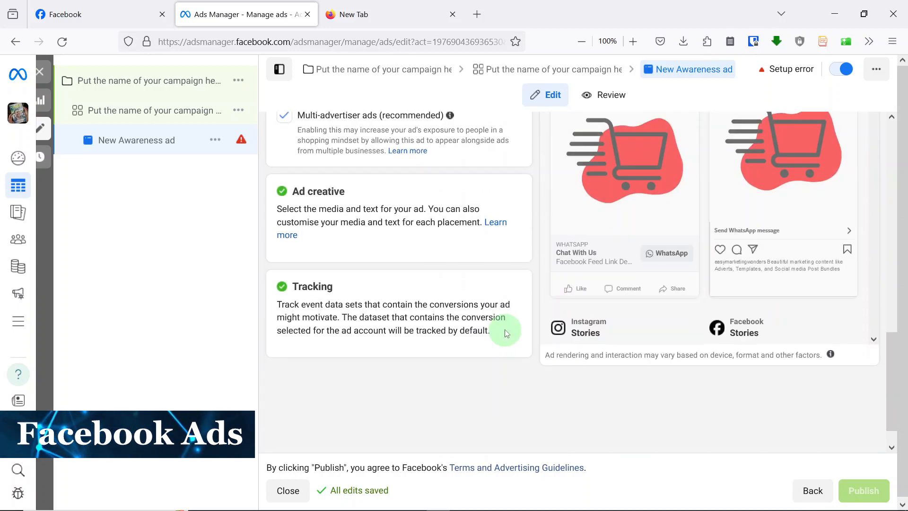
{"action": "left_click", "coordinate": [324, 13]}
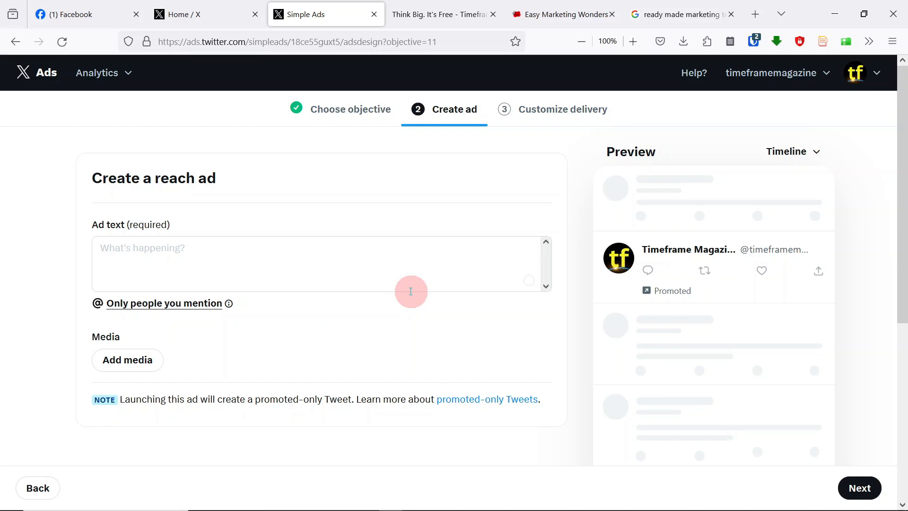
{"action": "mouse_move", "coordinate": [341, 248]}
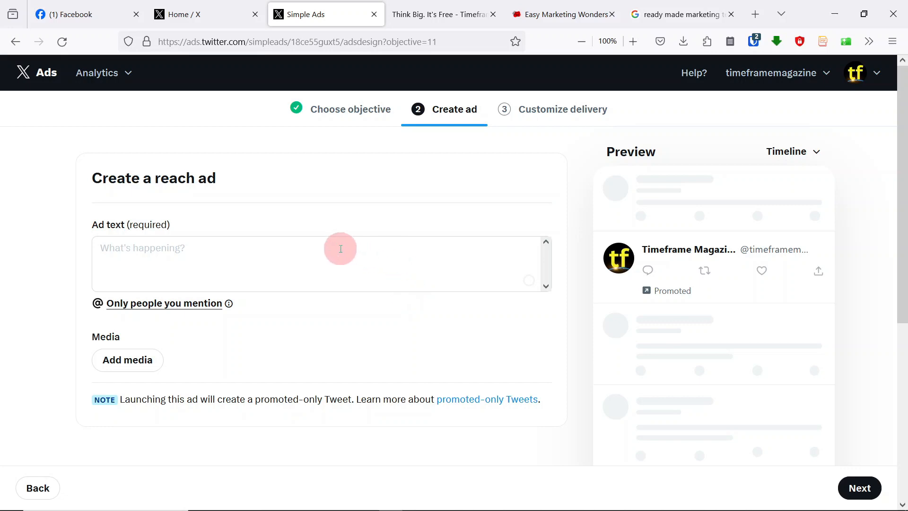
{"action": "left_click", "coordinate": [556, 14]}
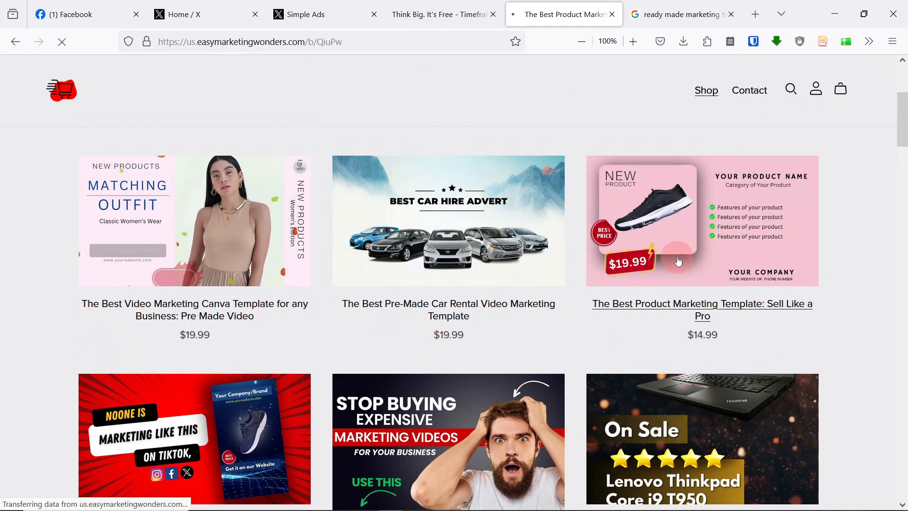
Step: Open The Best Product Marketing Template page and play its carousel preview video
{"action": "left_click", "coordinate": [701, 310]}
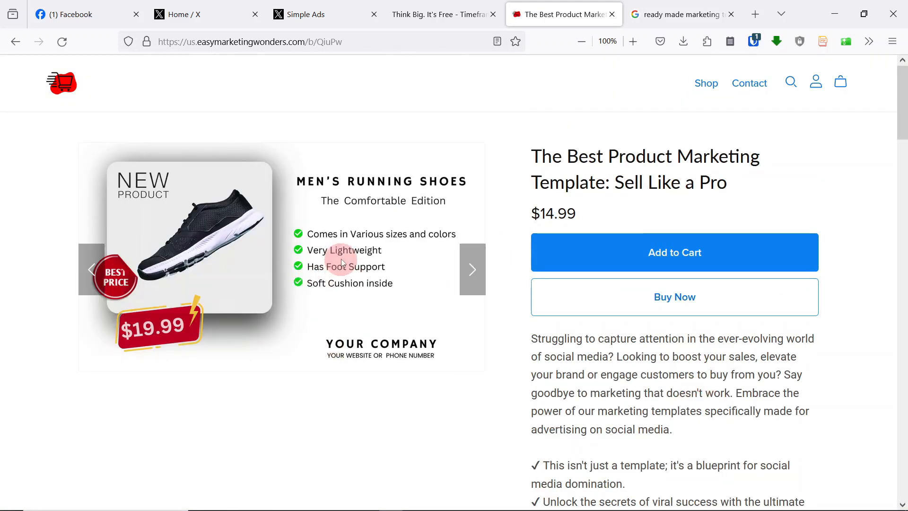
{"action": "mouse_move", "coordinate": [421, 270]}
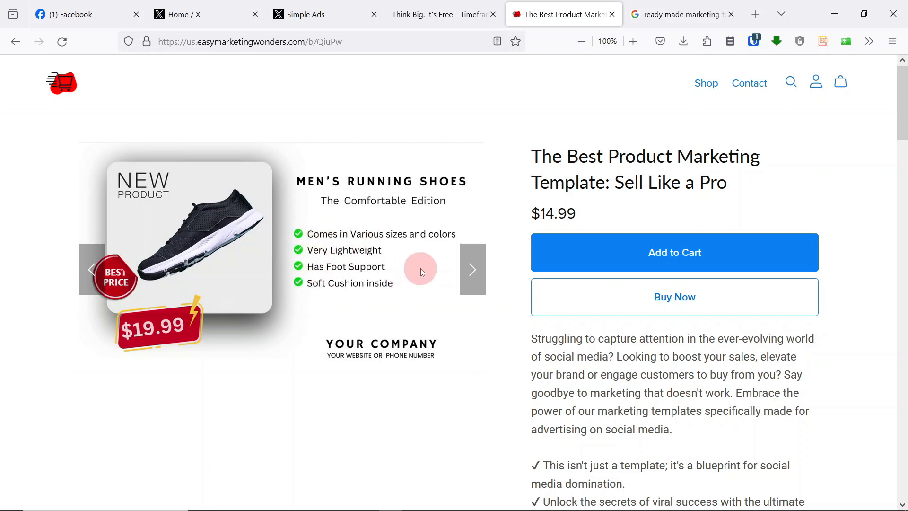
{"action": "left_click", "coordinate": [471, 269]}
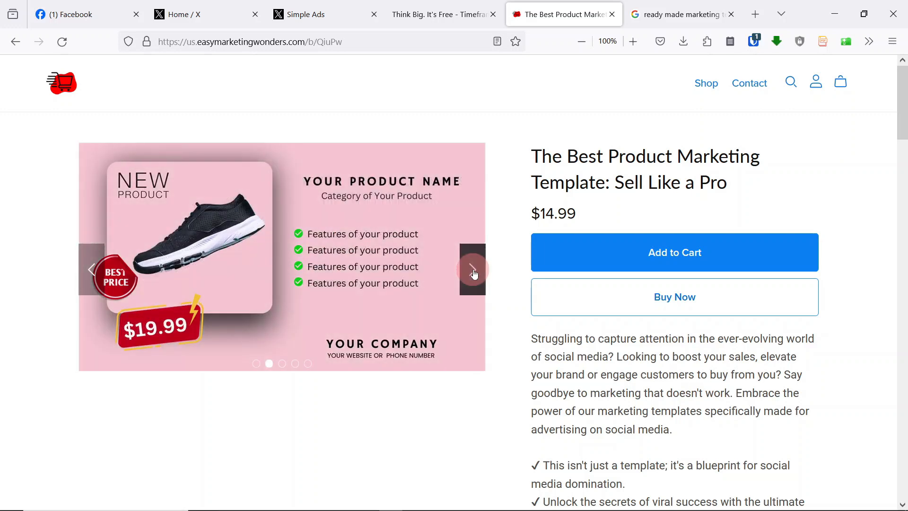
{"action": "left_click", "coordinate": [472, 270]}
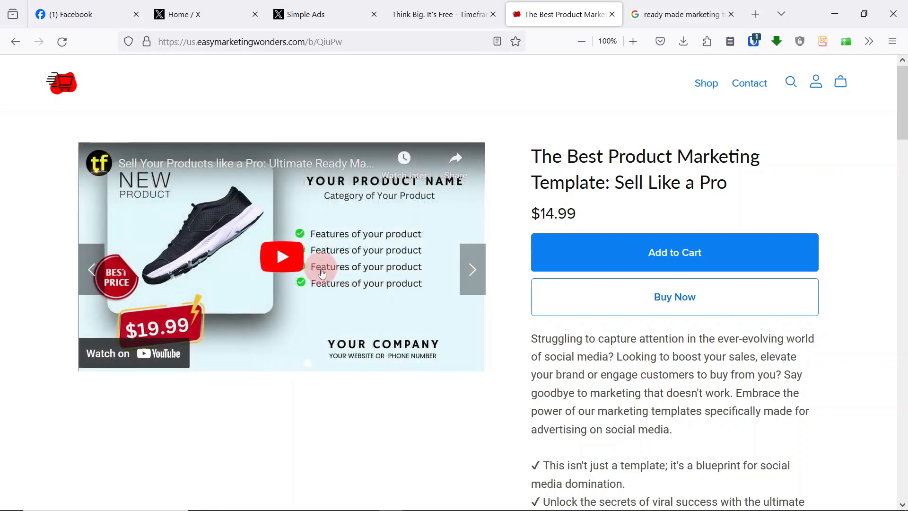
{"action": "left_click", "coordinate": [282, 256]}
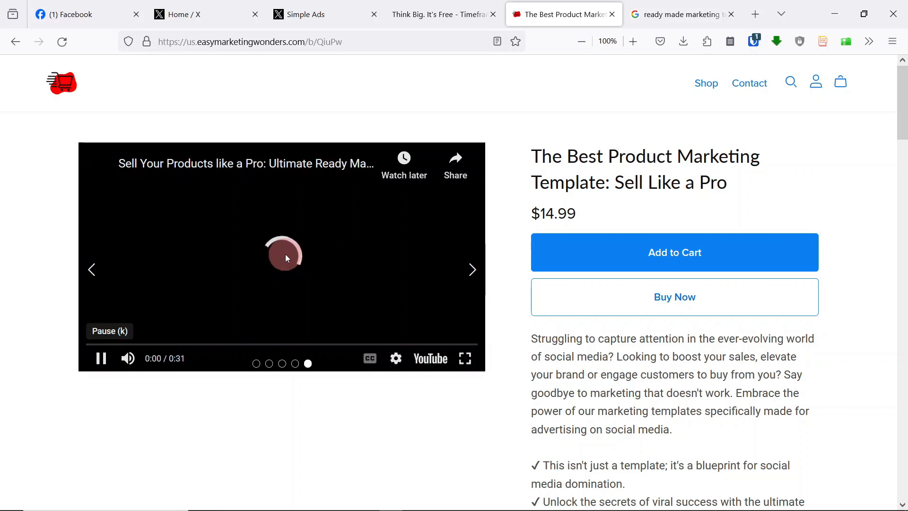
Step: Enter the ad text 'Are you struggling to make a professional marketing video?' and start a new line
{"action": "left_click", "coordinate": [305, 14]}
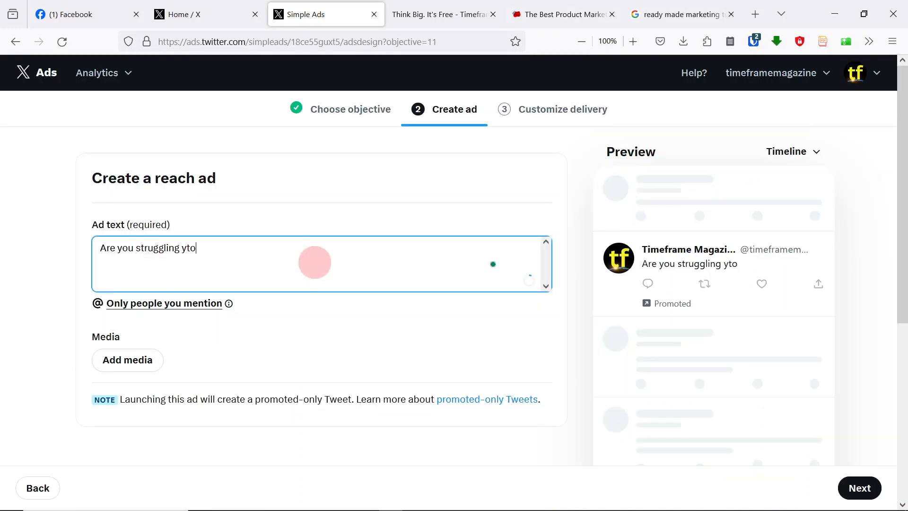
{"action": "type", "text": "to ma"}
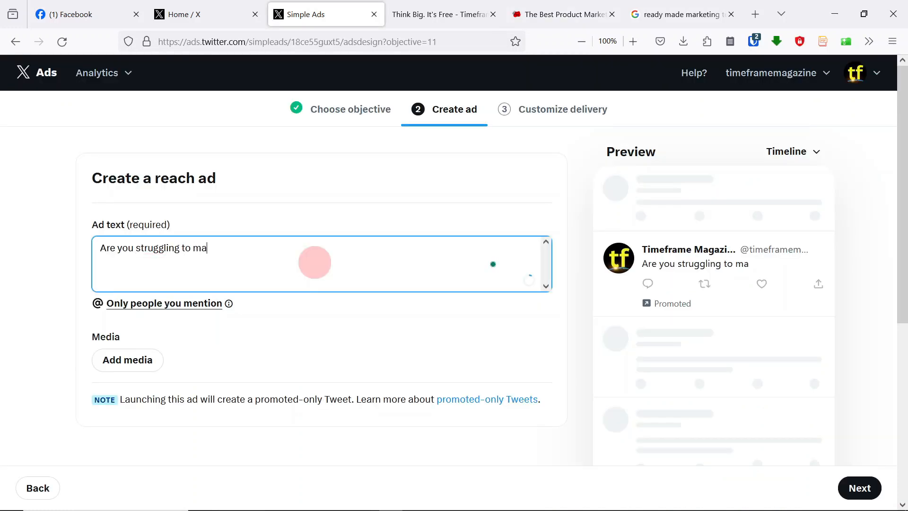
{"action": "type", "text": "ke a pr"}
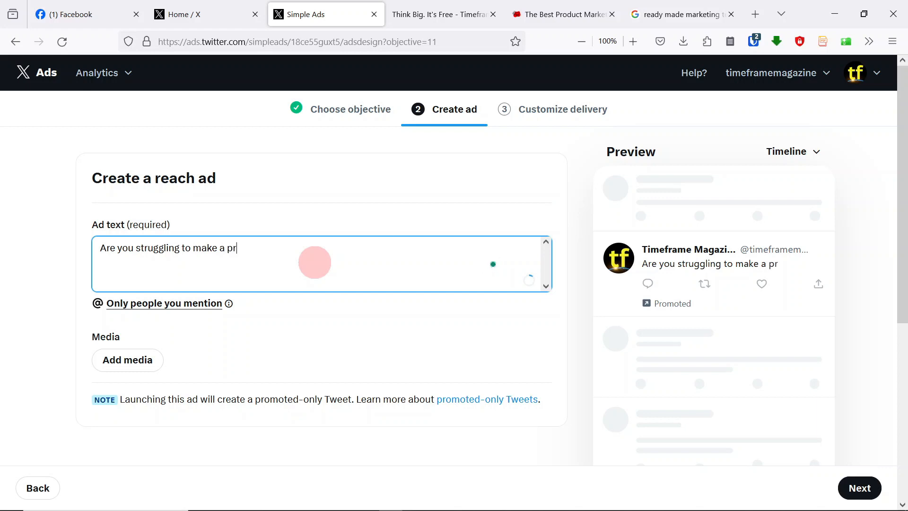
{"action": "type", "text": "ofessional"}
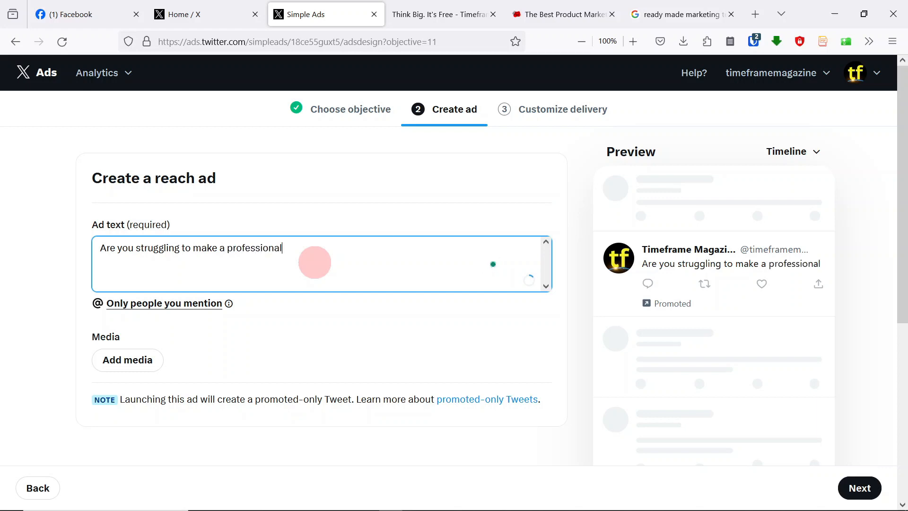
{"action": "type", "text": "mar"}
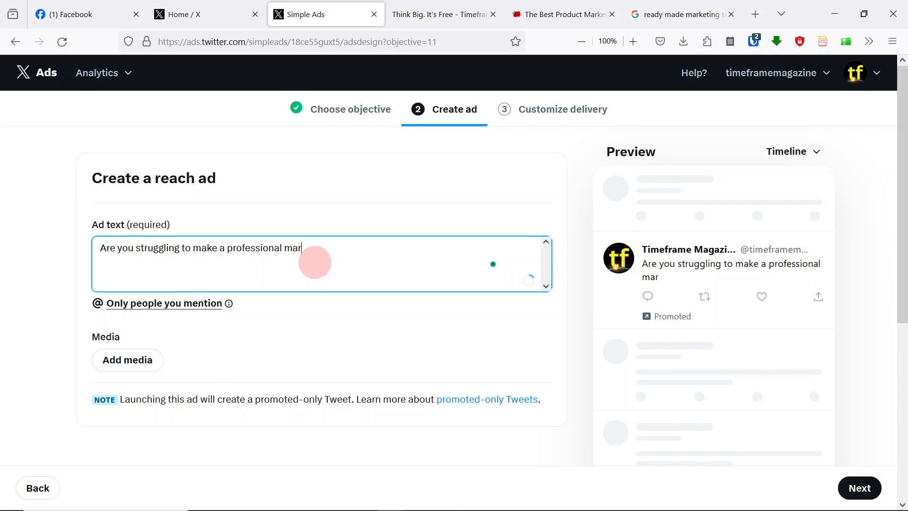
{"action": "type", "text": "vo"}
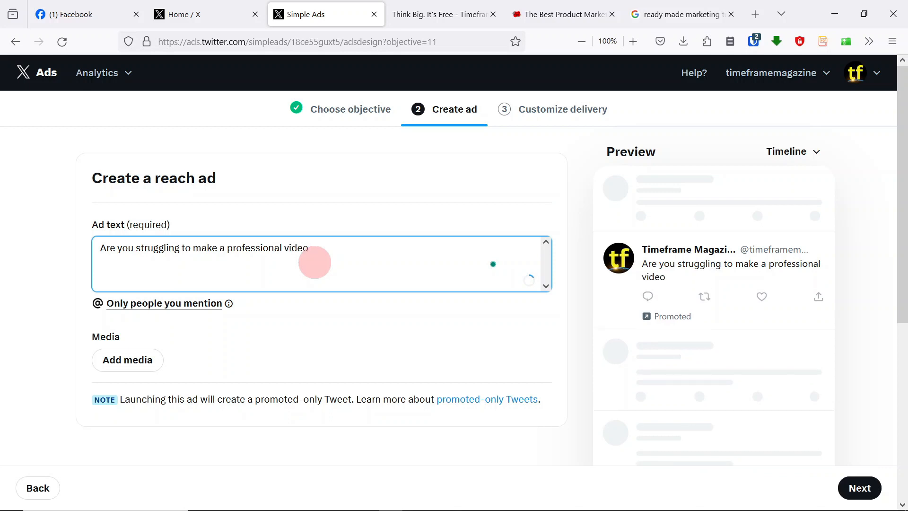
{"action": "type", "text": "ma"}
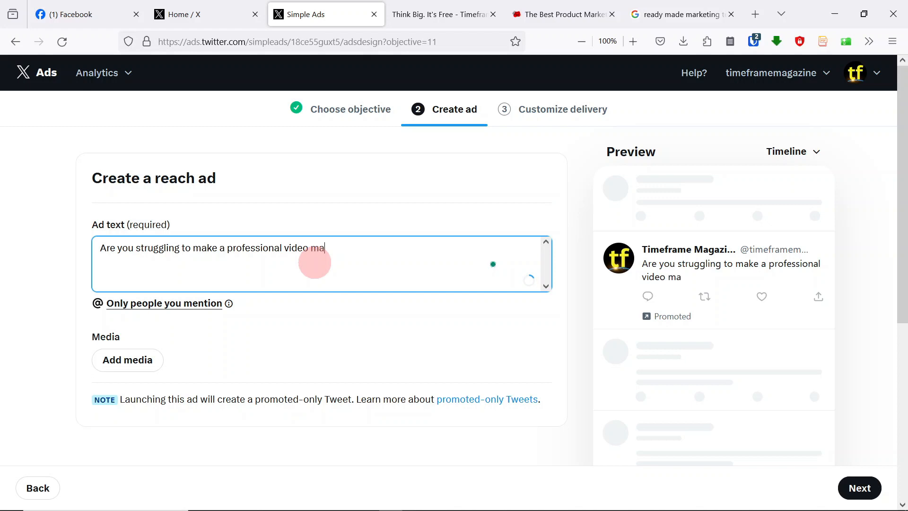
{"action": "type", "text": "rk"}
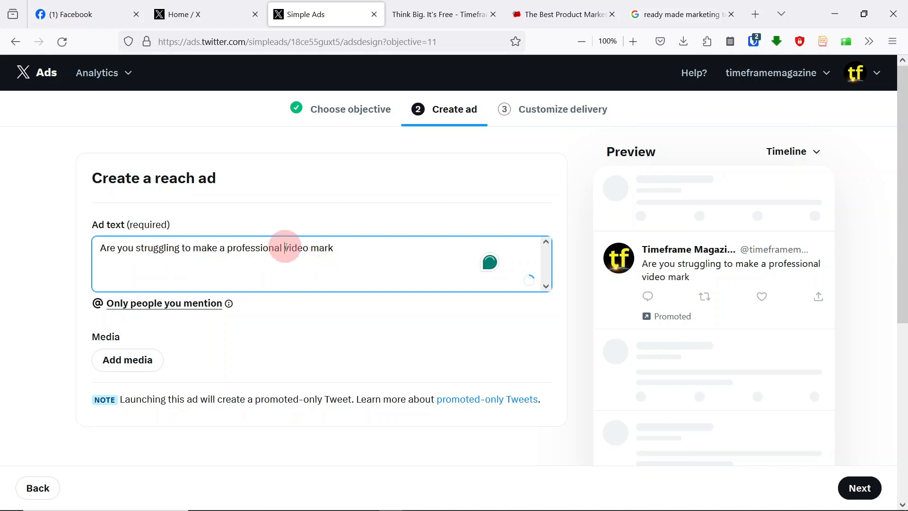
{"action": "type", "text": "marketing"}
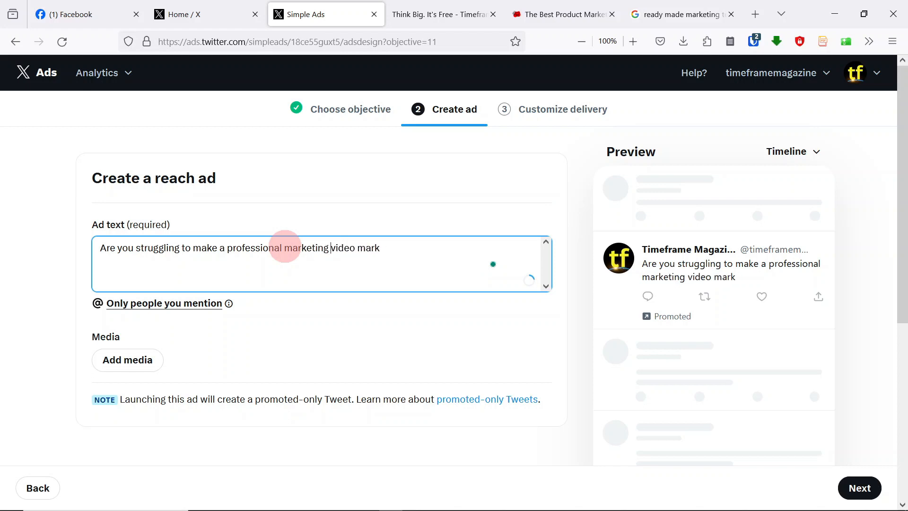
{"action": "key", "text": "Backspace"}
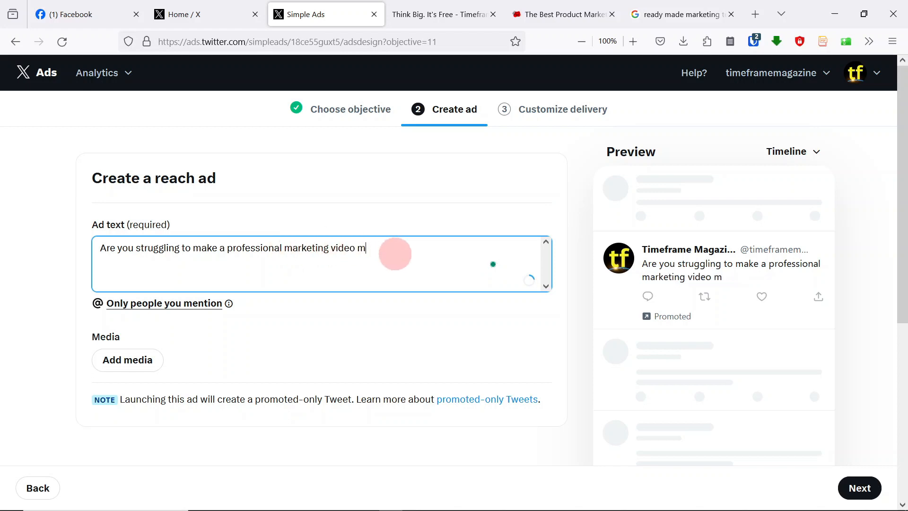
{"action": "type", "text": "?"}
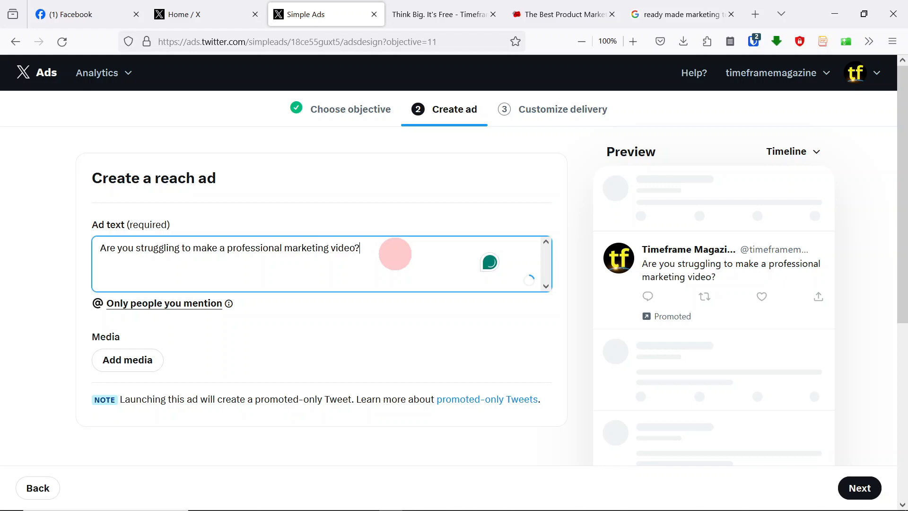
{"action": "key", "text": "Return"}
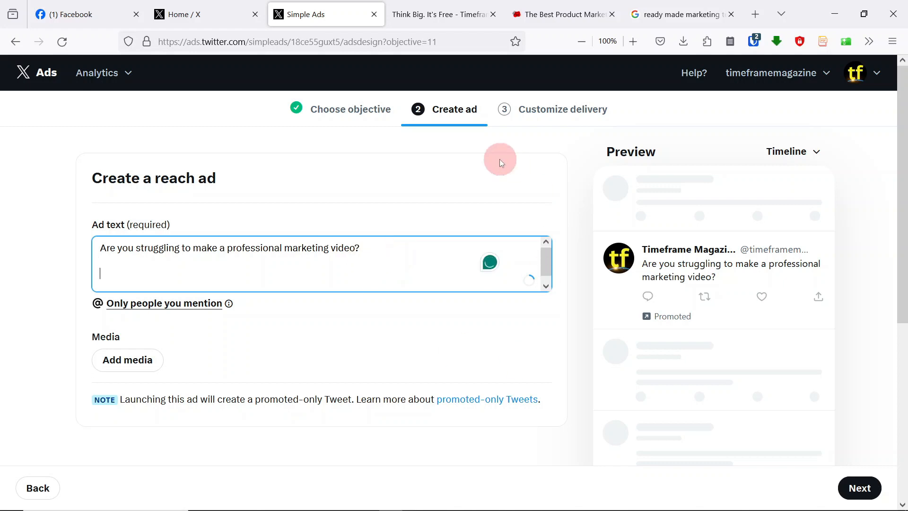
Step: Add 'Here is a ready made Canva marketing video template for you.' to the ad text
{"action": "type", "text": "He"}
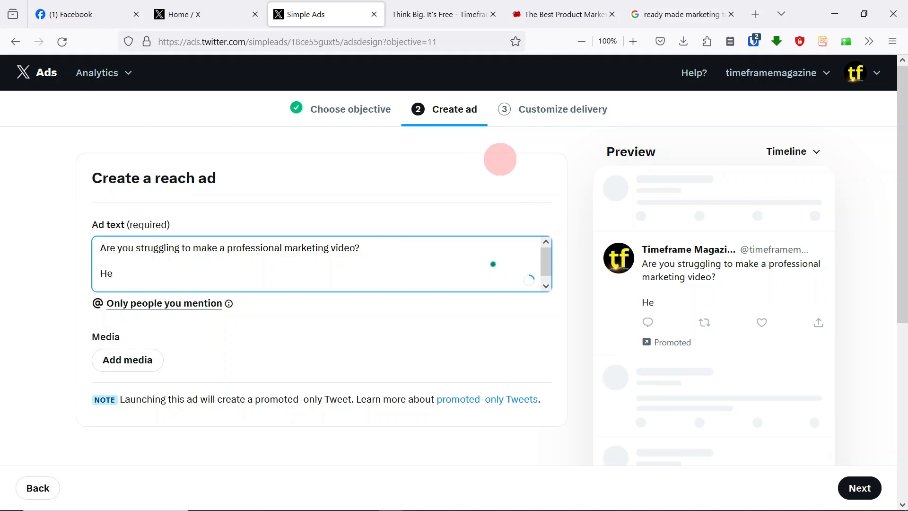
{"action": "type", "text": "re is"}
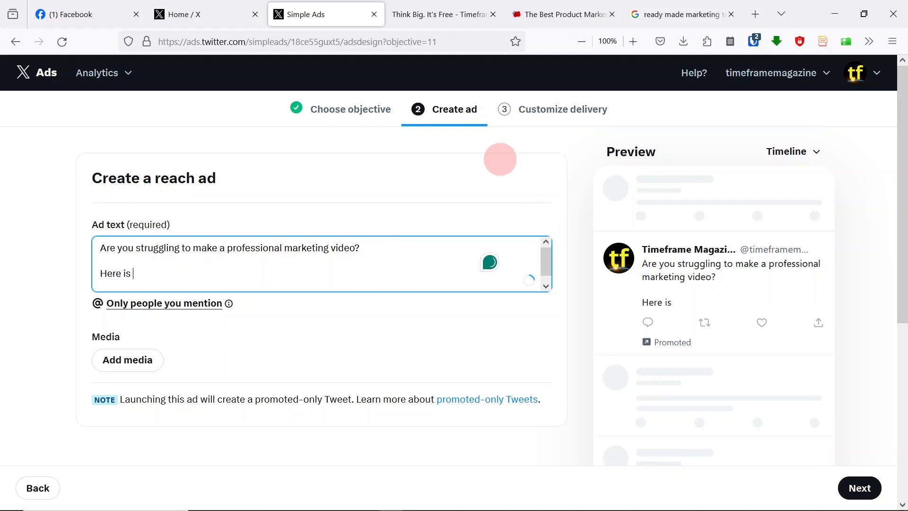
{"action": "type", "text": "a"}
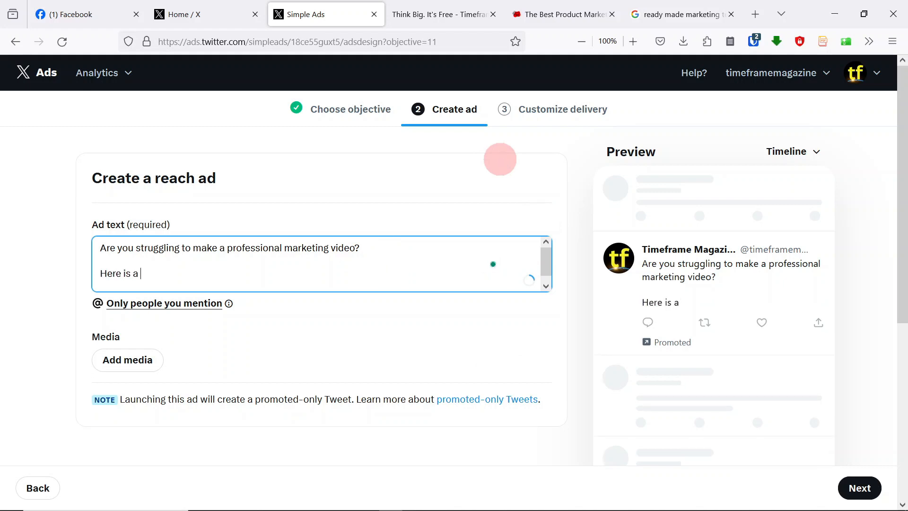
{"action": "type", "text": "rea"}
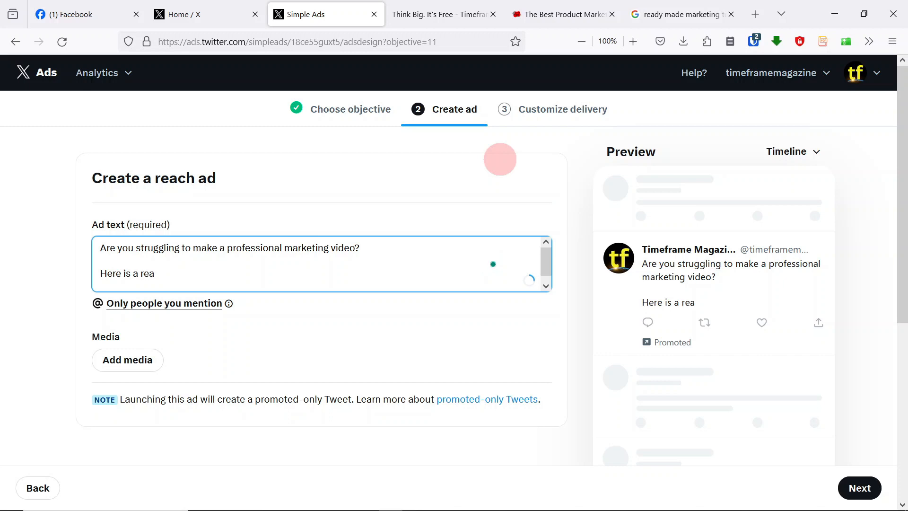
{"action": "type", "text": "dy made"}
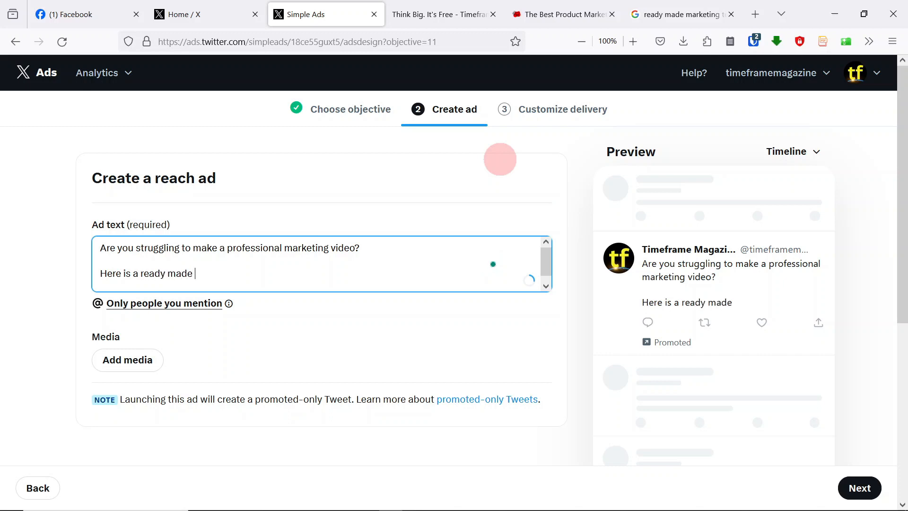
{"action": "type", "text": "Canc"}
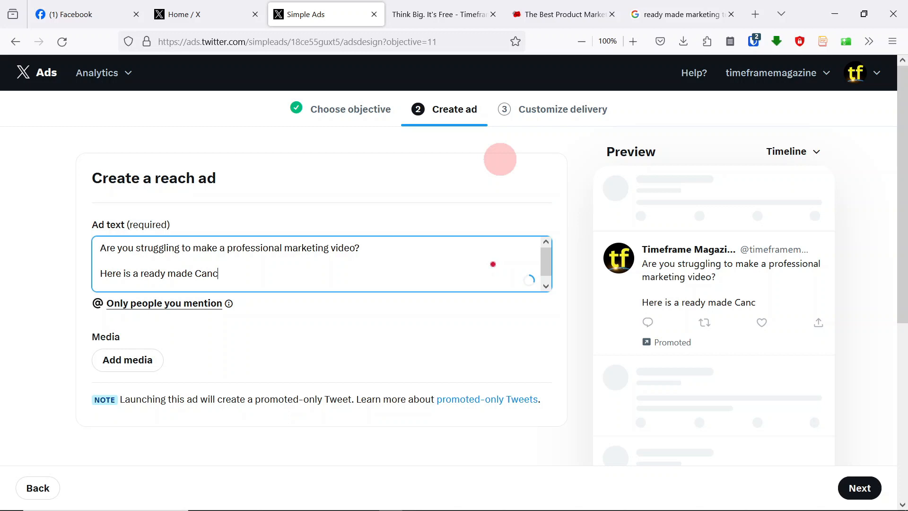
{"action": "key", "text": "Backspace"}
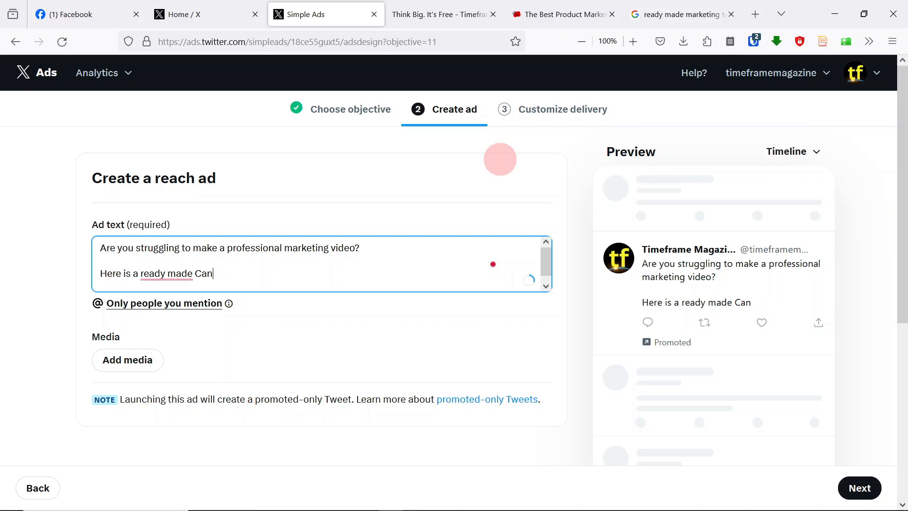
{"action": "type", "text": "va marketi"}
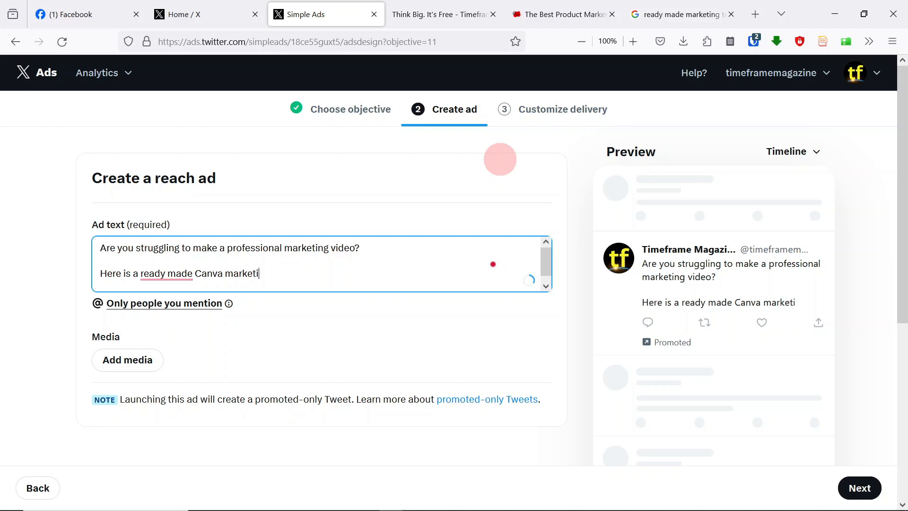
{"action": "type", "text": "ng vbo"}
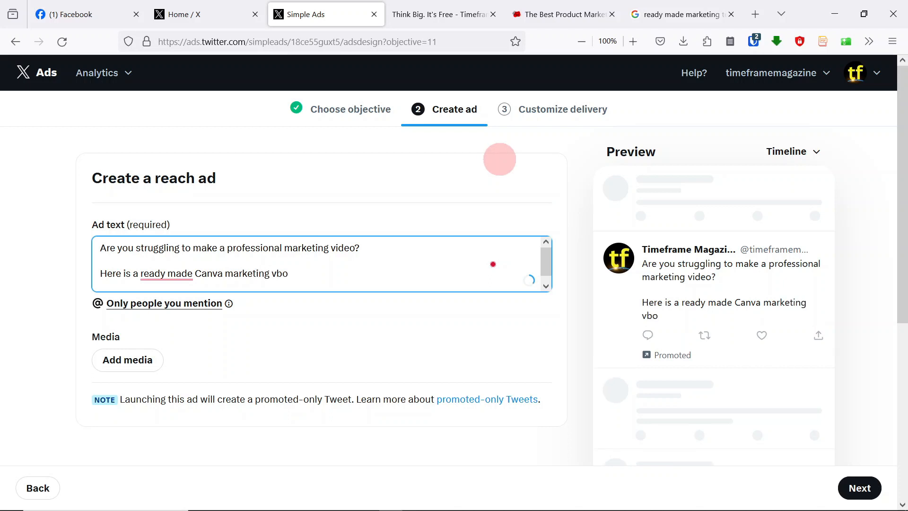
{"action": "type", "text": "ideo"}
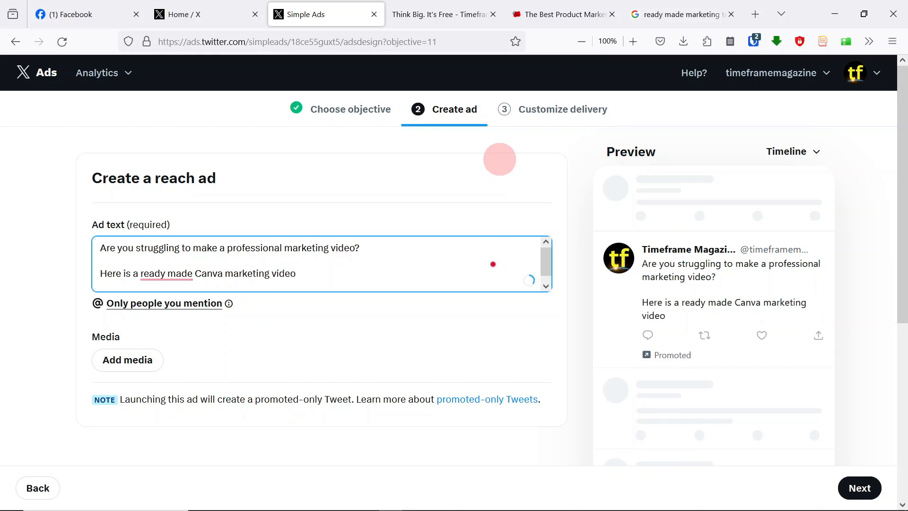
{"action": "type", "text": "template"}
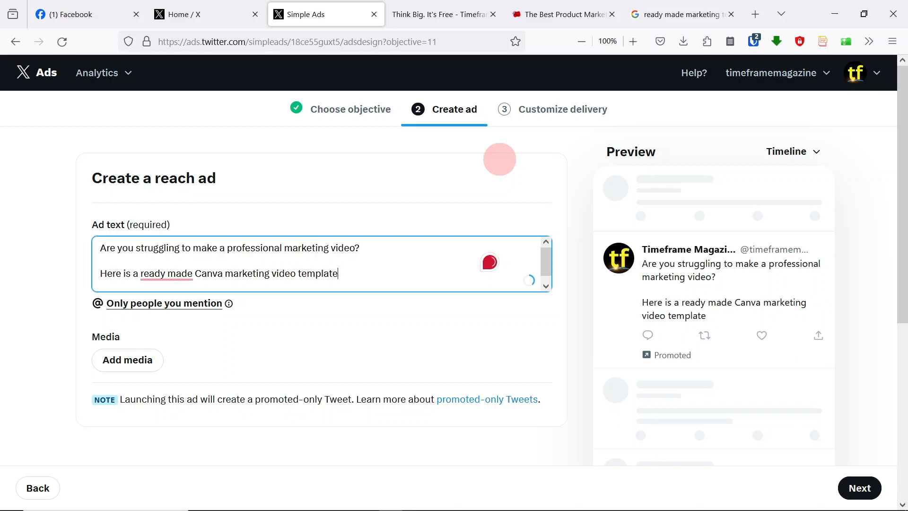
{"action": "type", "text": "for y"}
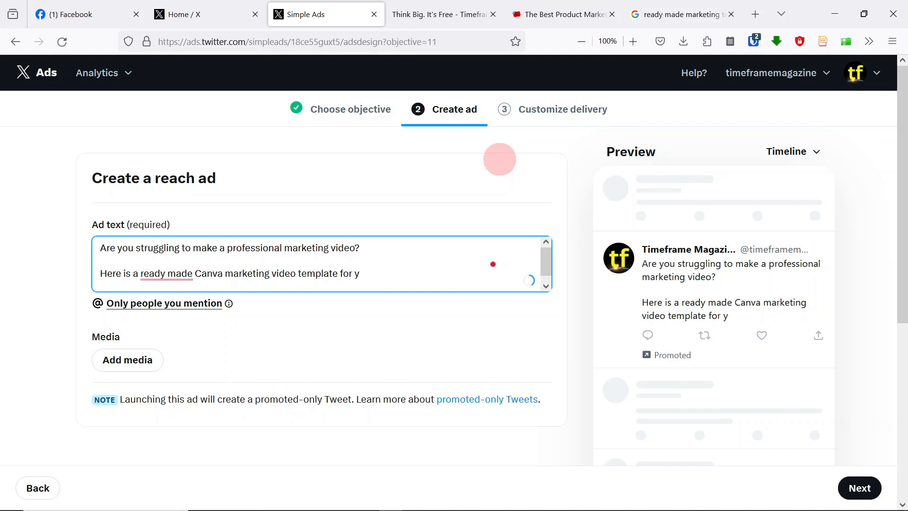
{"action": "type", "text": "ou."}
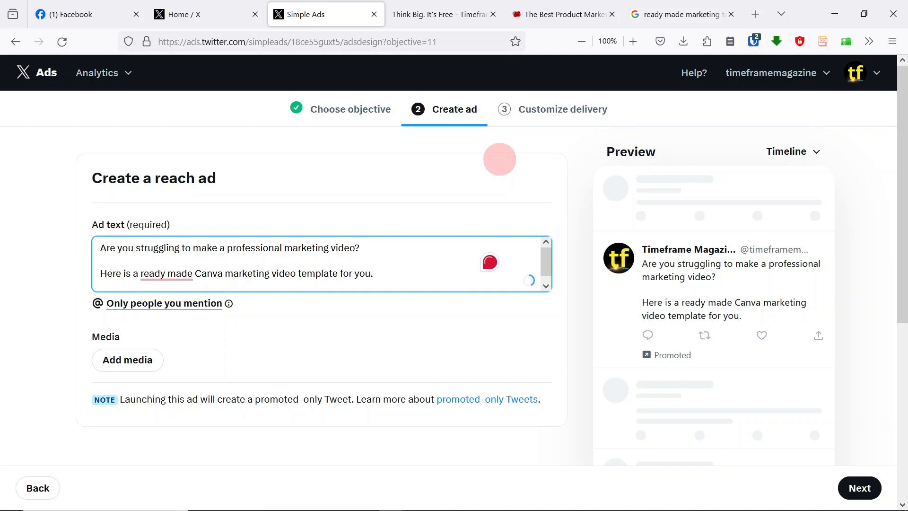
Step: Replace the stray 'EASILY CUS' with 'It's very easy to customise. Just drag and drop'
{"action": "type", "text": "EASILY C"}
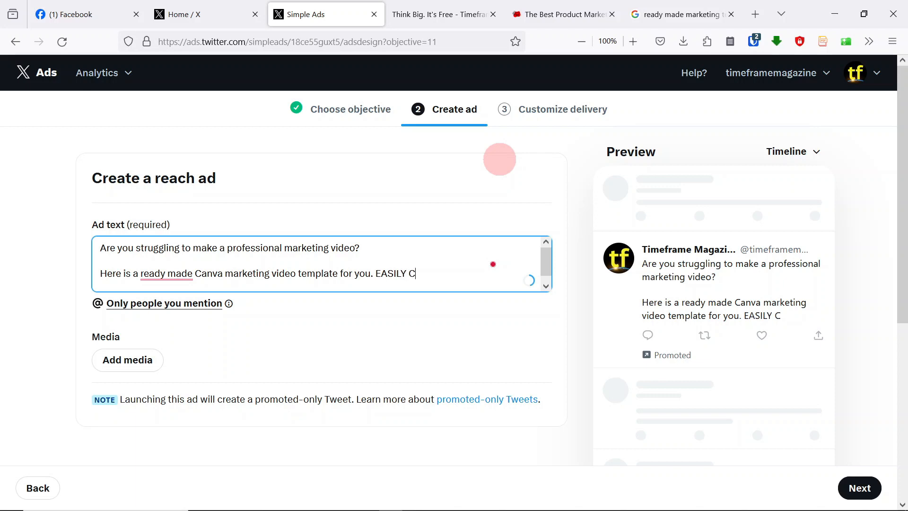
{"action": "type", "text": "US"}
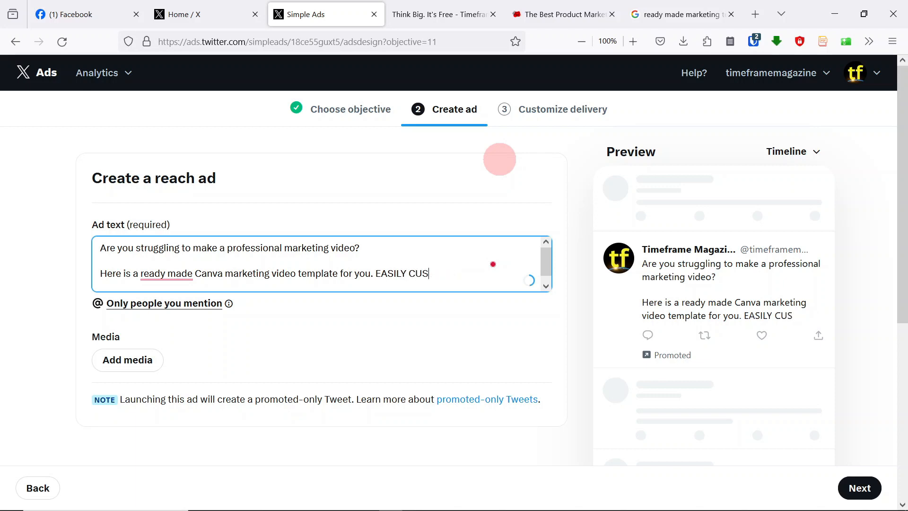
{"action": "type", "text": "v"}
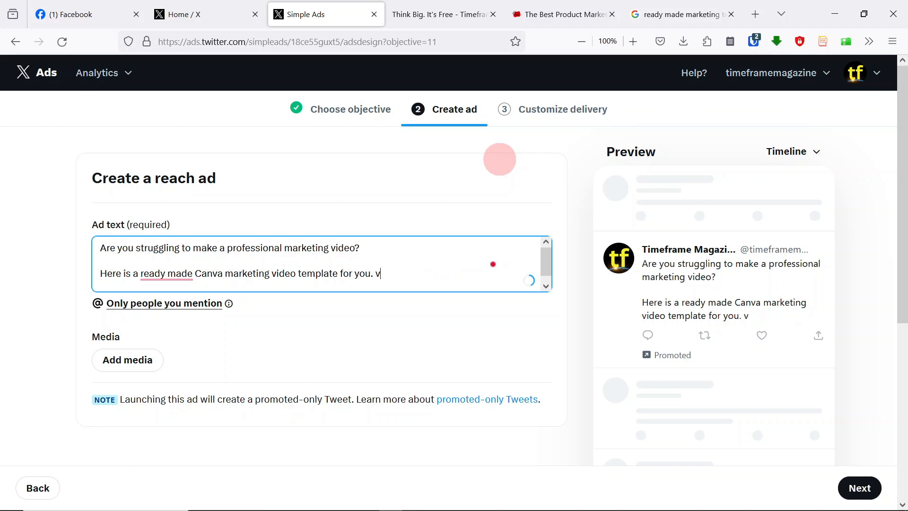
{"action": "key", "text": "Backspace"}
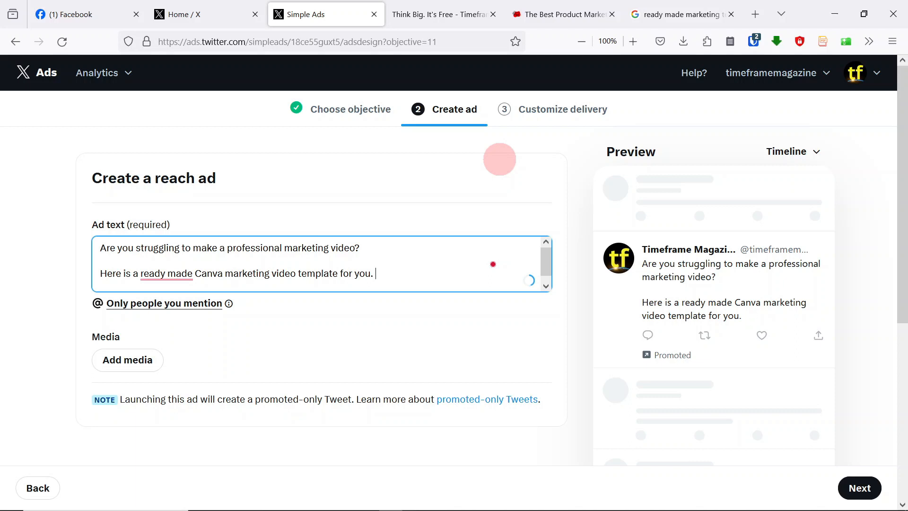
{"action": "type", "text": "It's ver"}
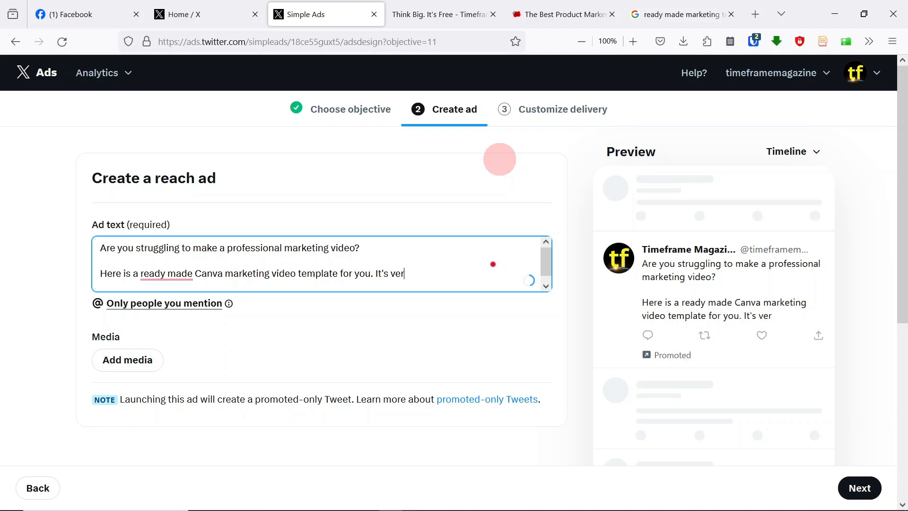
{"action": "type", "text": "y easy to c"}
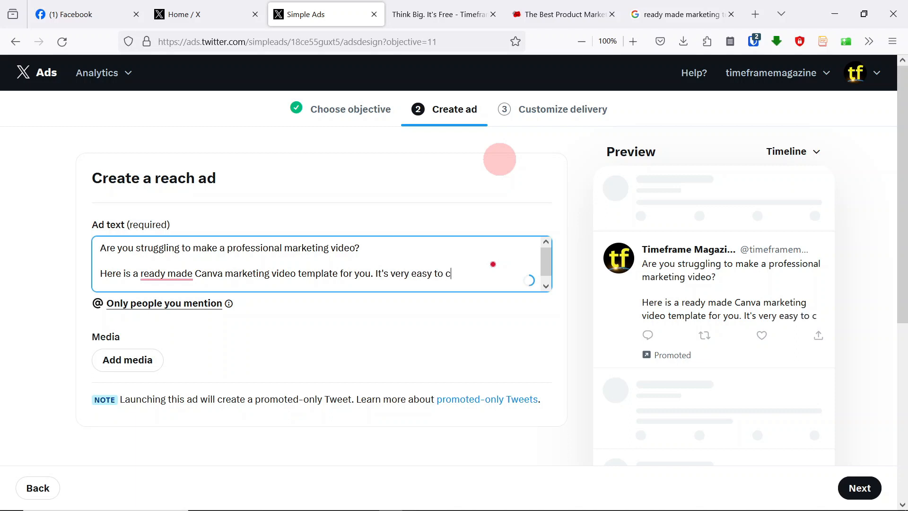
{"action": "type", "text": "ustomi"}
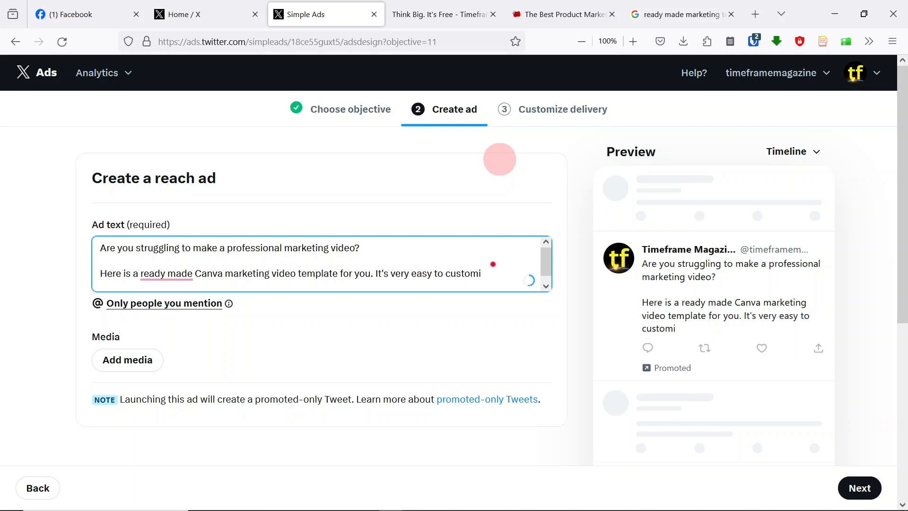
{"action": "type", "text": "se."}
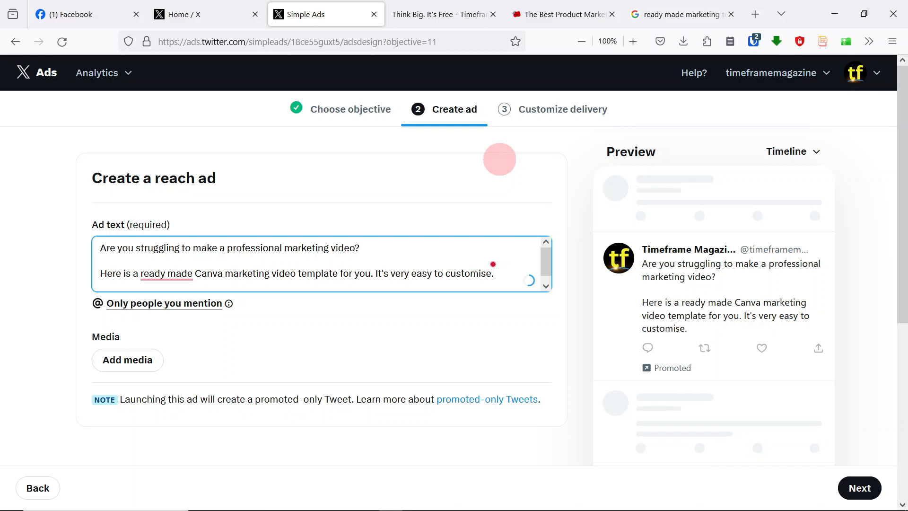
{"action": "type", "text": "Just drage"}
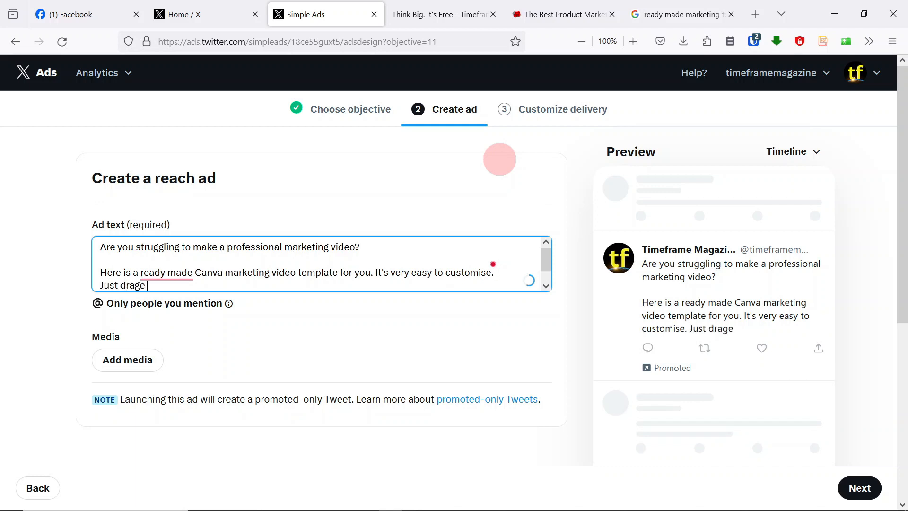
{"action": "type", "text": "and"}
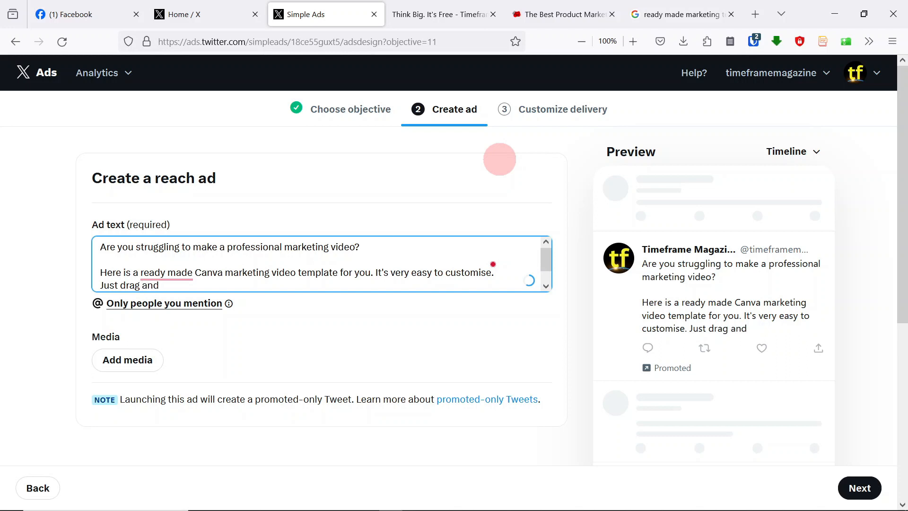
{"action": "type", "text": "drop"}
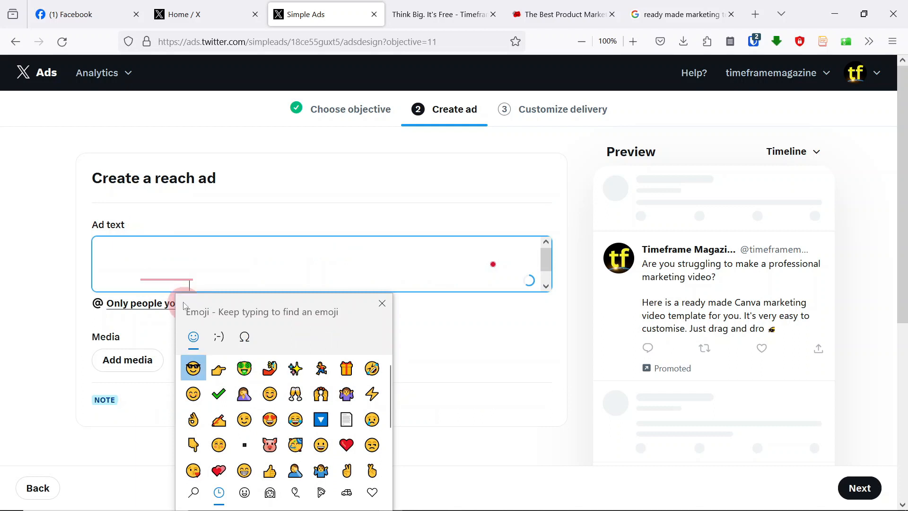
Step: Fix 'drop' and follow it with sunglasses and smiling emojis from the emoji picker
{"action": "left_click", "coordinate": [193, 368]}
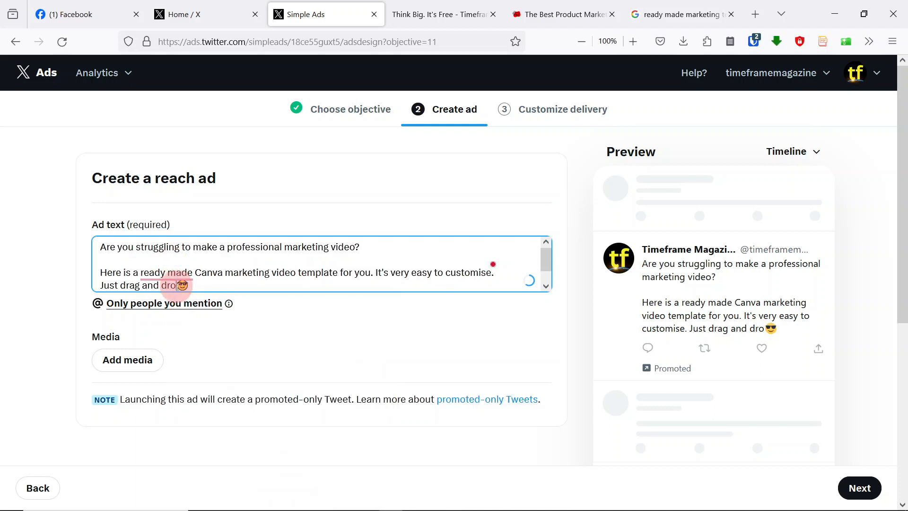
{"action": "type", "text": "p"}
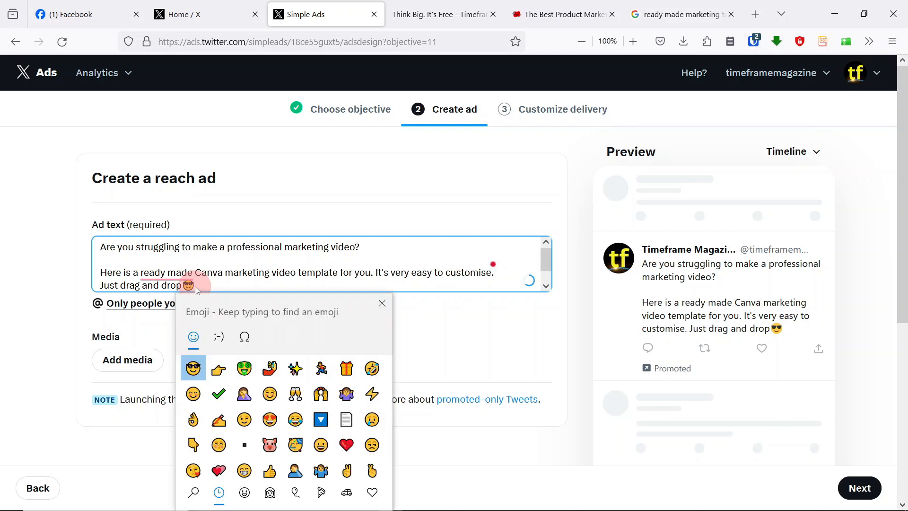
{"action": "mouse_move", "coordinate": [219, 419]}
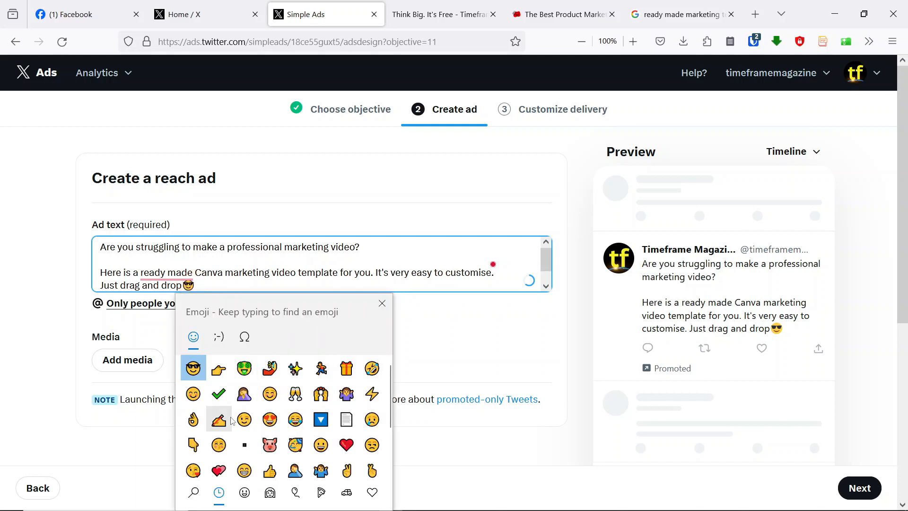
{"action": "left_click", "coordinate": [193, 393]}
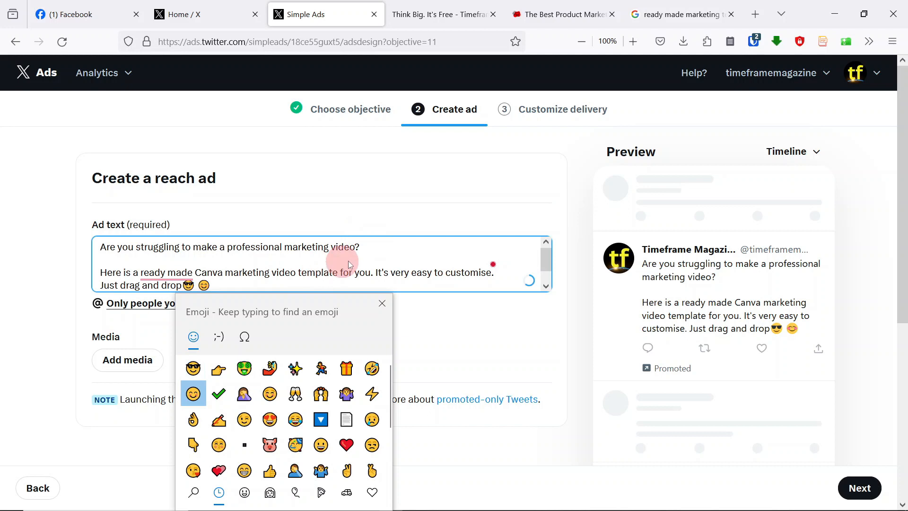
{"action": "left_click", "coordinate": [381, 303]}
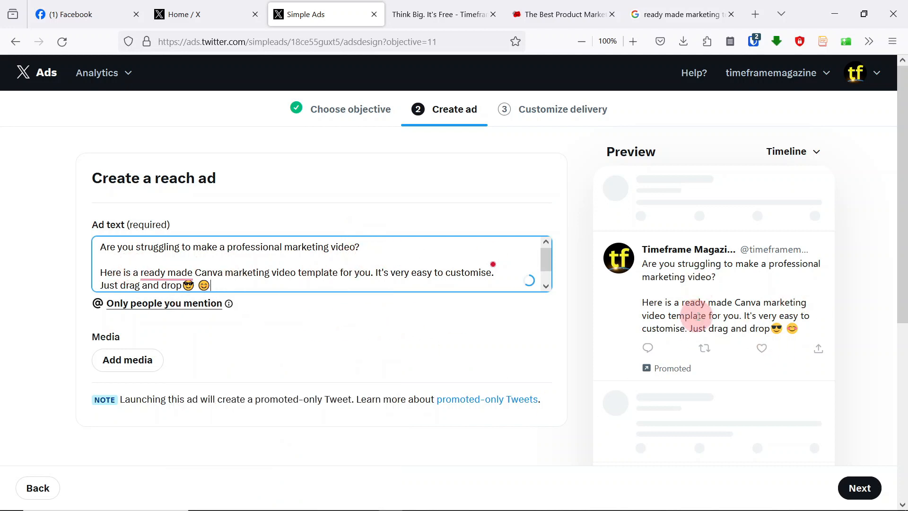
{"action": "mouse_move", "coordinate": [735, 202]}
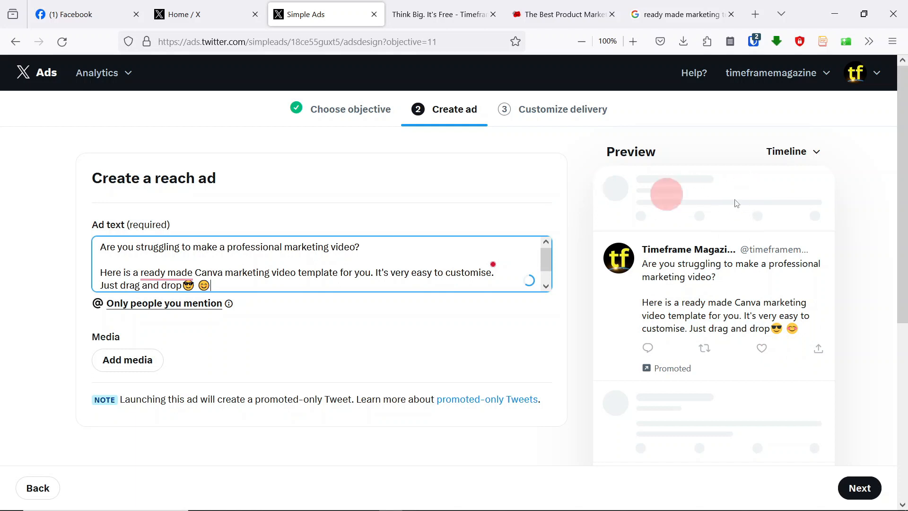
{"action": "mouse_move", "coordinate": [814, 297]}
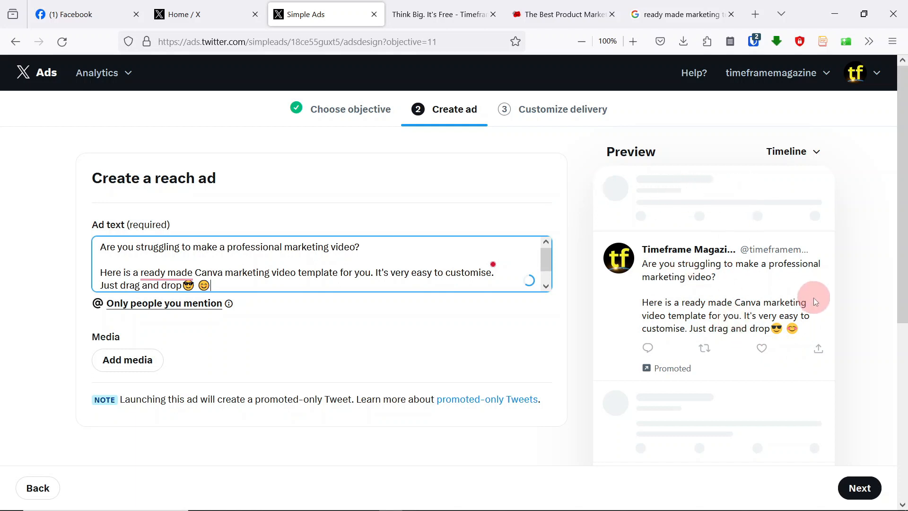
{"action": "mouse_move", "coordinate": [835, 201]}
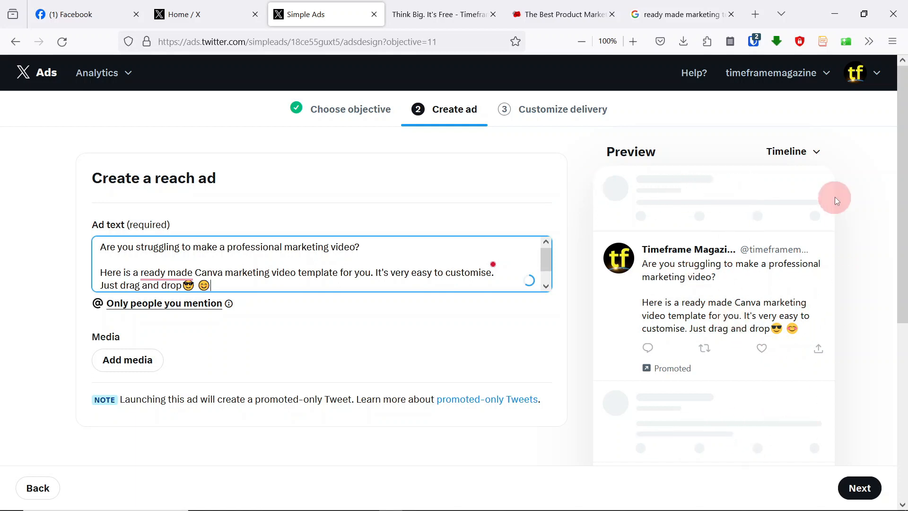
{"action": "mouse_move", "coordinate": [767, 268]}
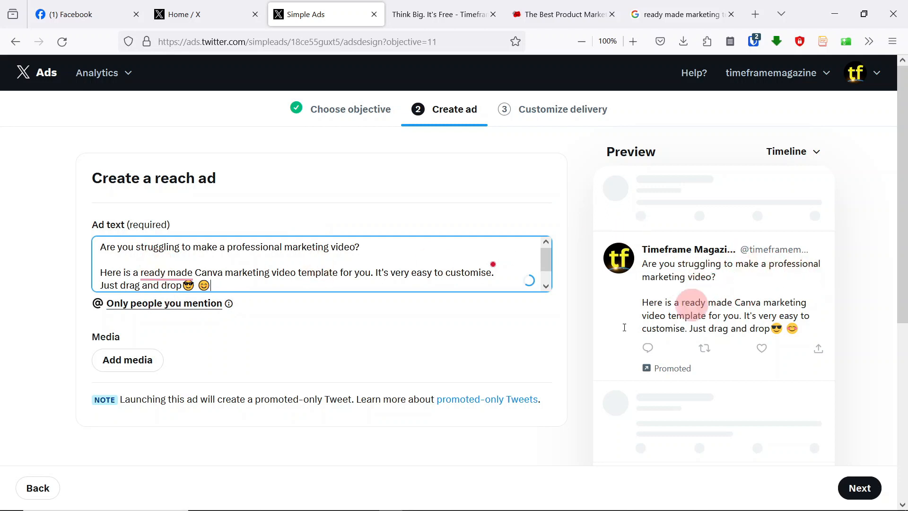
{"action": "mouse_move", "coordinate": [744, 310]}
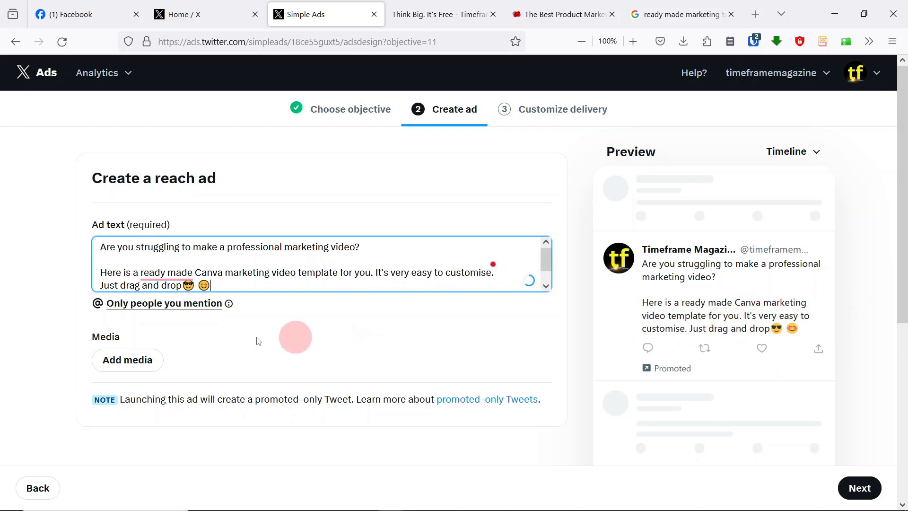
{"action": "mouse_move", "coordinate": [434, 300]}
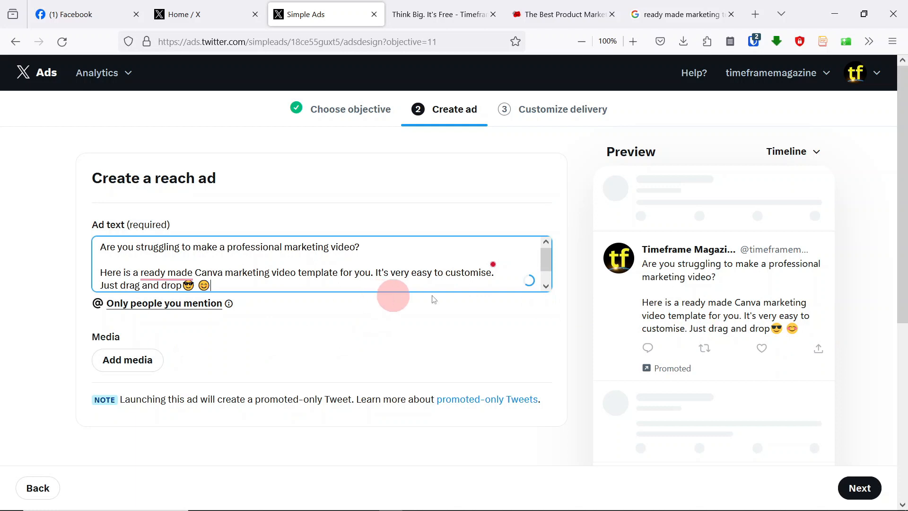
{"action": "mouse_move", "coordinate": [116, 322]}
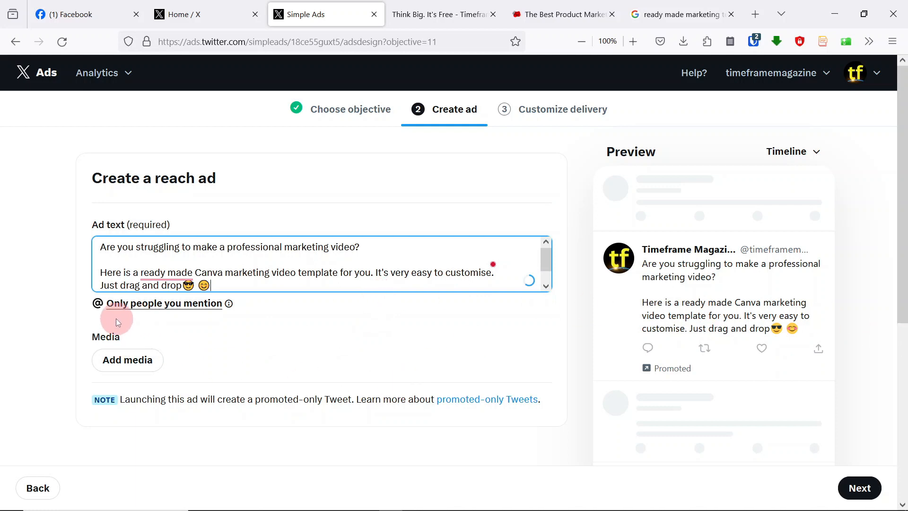
{"action": "mouse_move", "coordinate": [180, 323]}
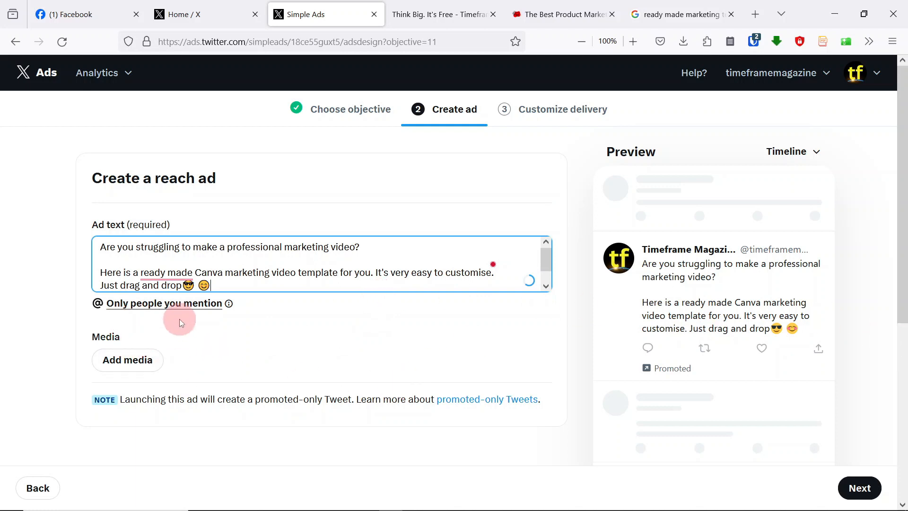
{"action": "mouse_move", "coordinate": [206, 307]}
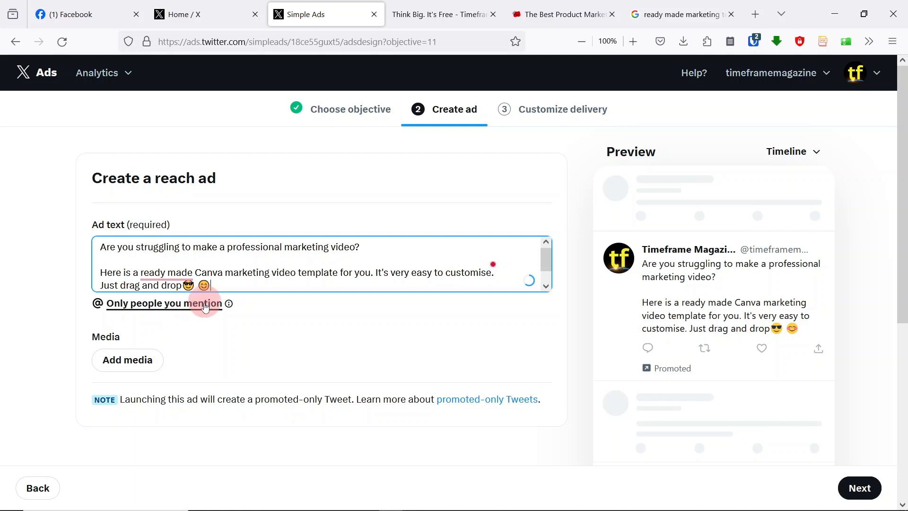
{"action": "mouse_move", "coordinate": [153, 306]}
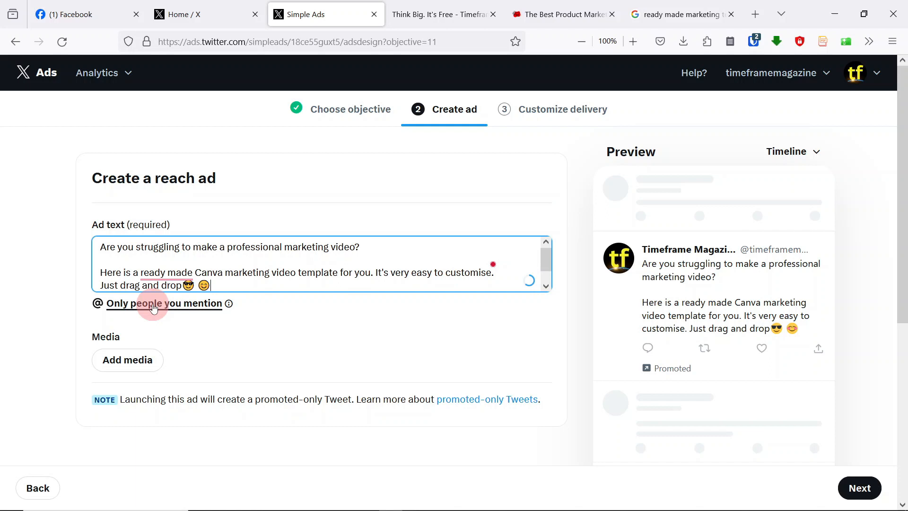
{"action": "mouse_move", "coordinate": [297, 301]}
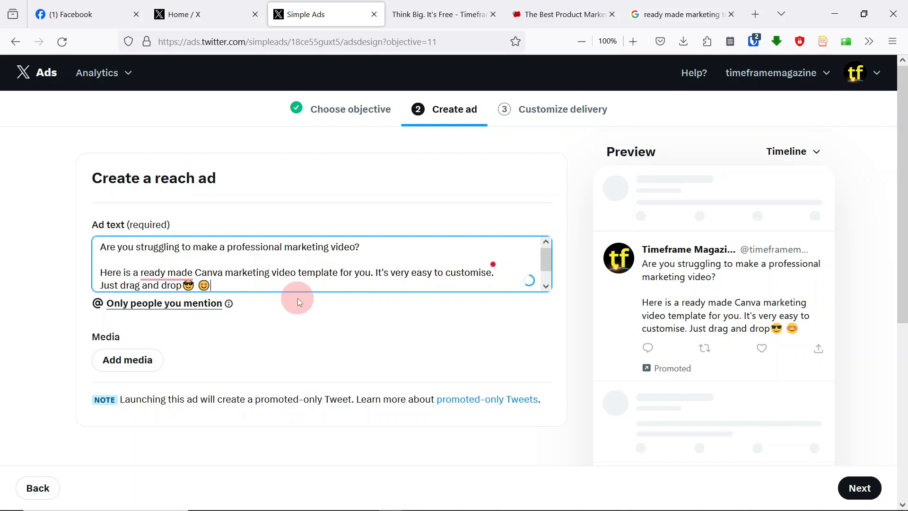
Step: Attach Sell your Products Video Template.mp4 from the media library and play it in the preview
{"action": "left_click", "coordinate": [128, 360]}
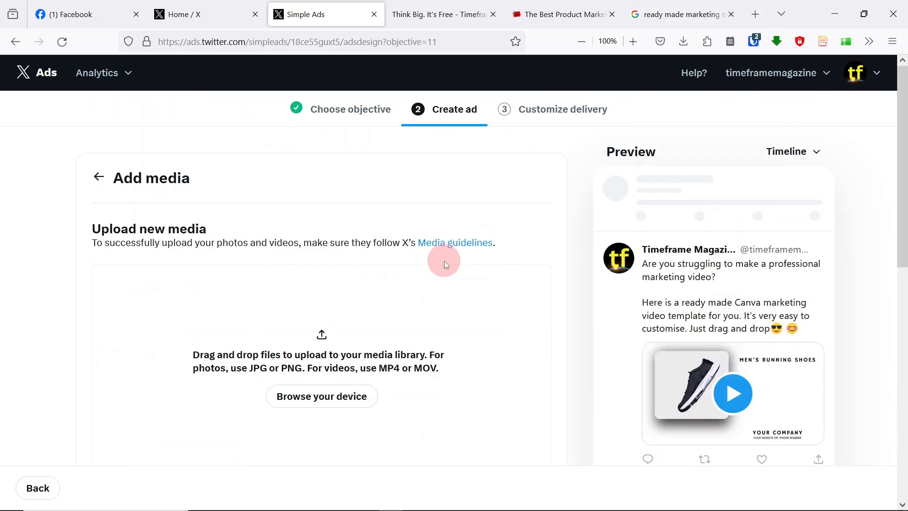
{"action": "mouse_move", "coordinate": [344, 268]}
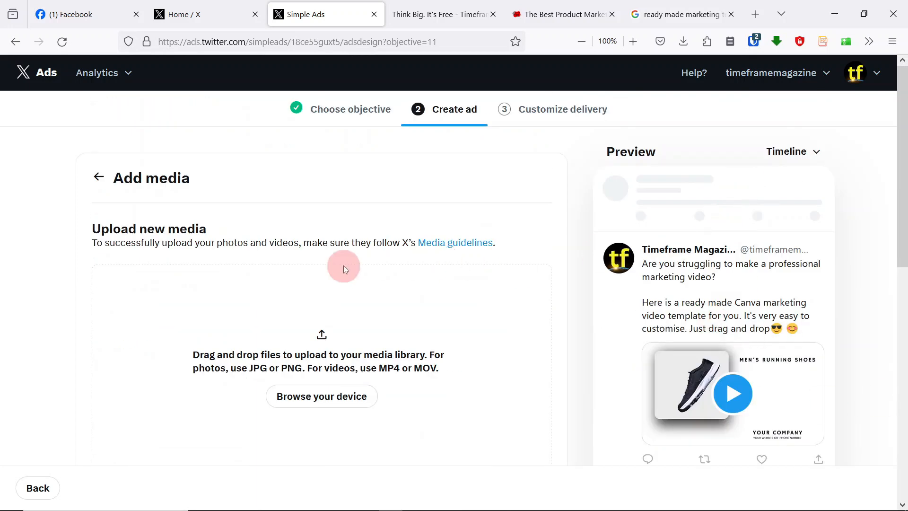
{"action": "scroll", "scroll_direction": "down", "scroll_amount": 3}
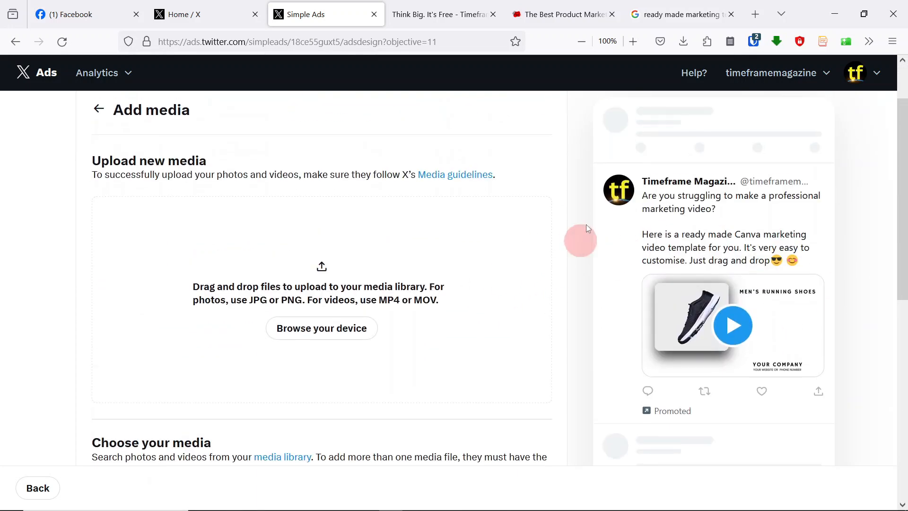
{"action": "left_click", "coordinate": [732, 324]}
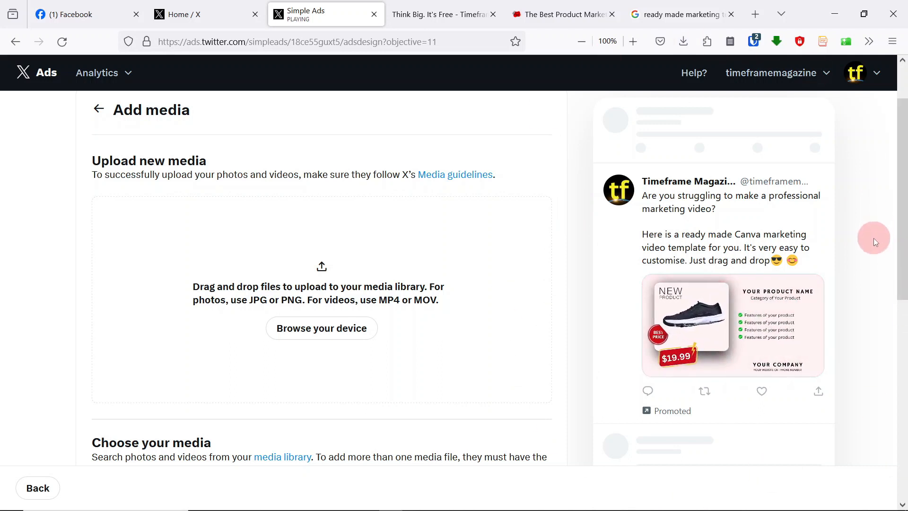
{"action": "left_click", "coordinate": [732, 324]}
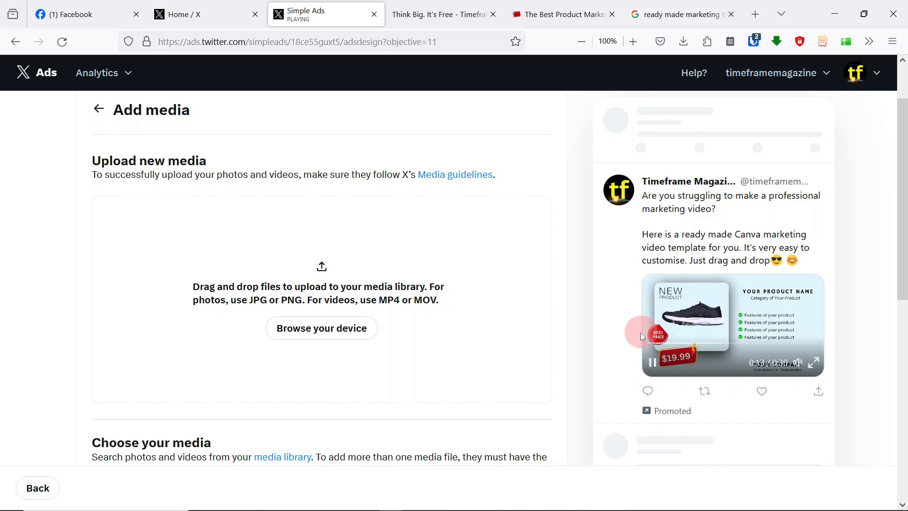
{"action": "scroll", "scroll_direction": "down", "scroll_amount": 3}
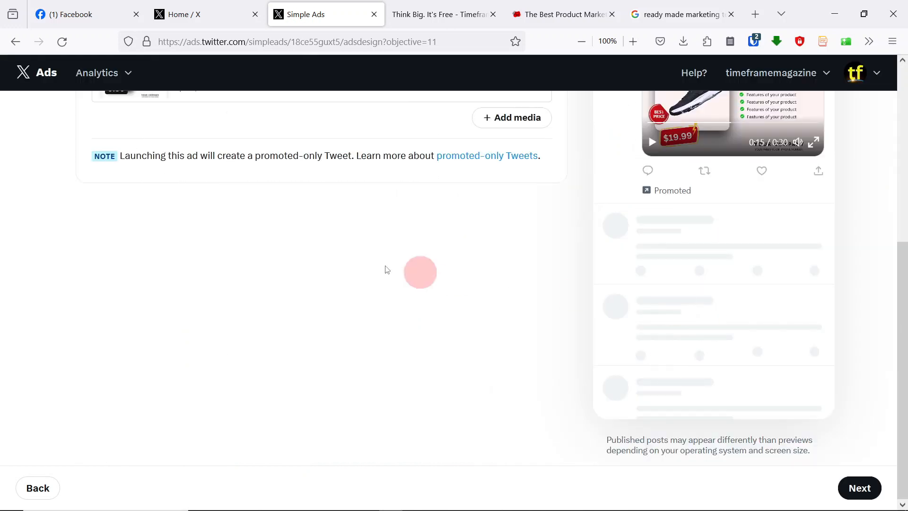
{"action": "scroll", "scroll_direction": "up", "scroll_amount": 3}
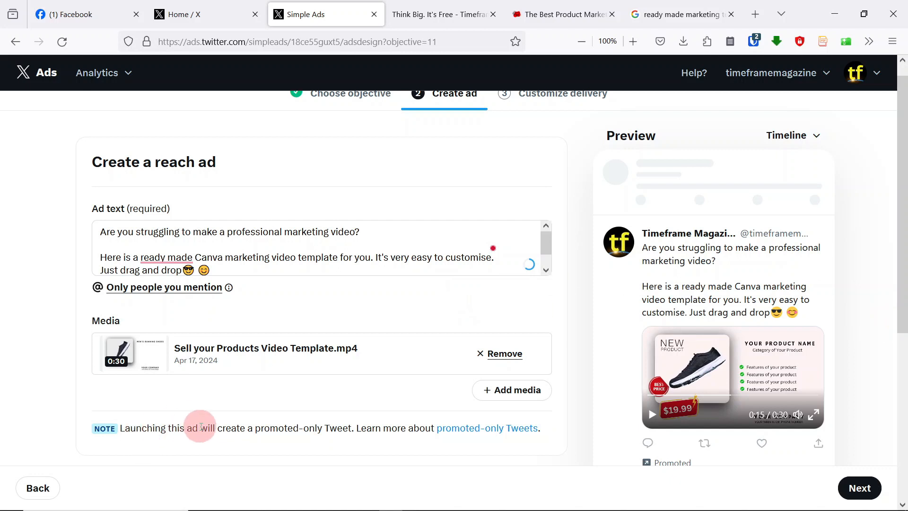
{"action": "mouse_move", "coordinate": [303, 434]}
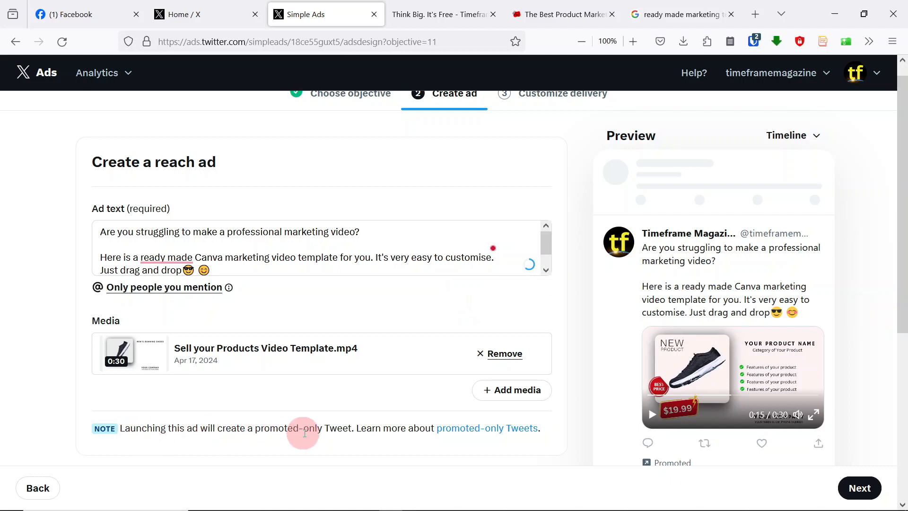
{"action": "mouse_move", "coordinate": [487, 428]}
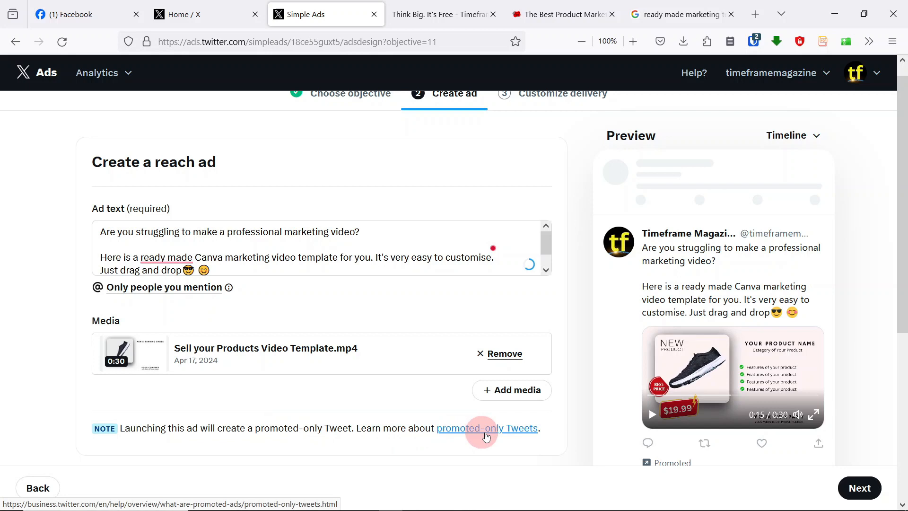
{"action": "scroll", "scroll_direction": "down", "scroll_amount": 3}
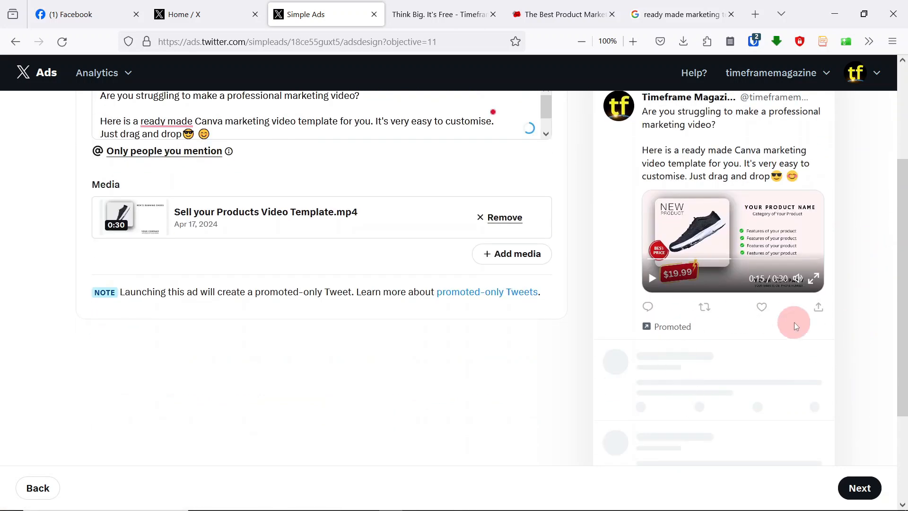
{"action": "scroll", "scroll_direction": "up", "scroll_amount": 3}
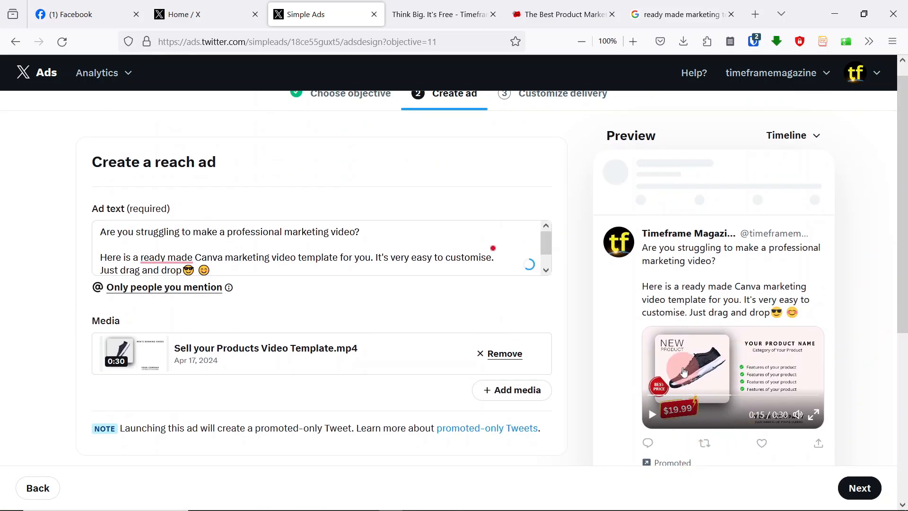
{"action": "scroll", "scroll_direction": "down", "scroll_amount": 3}
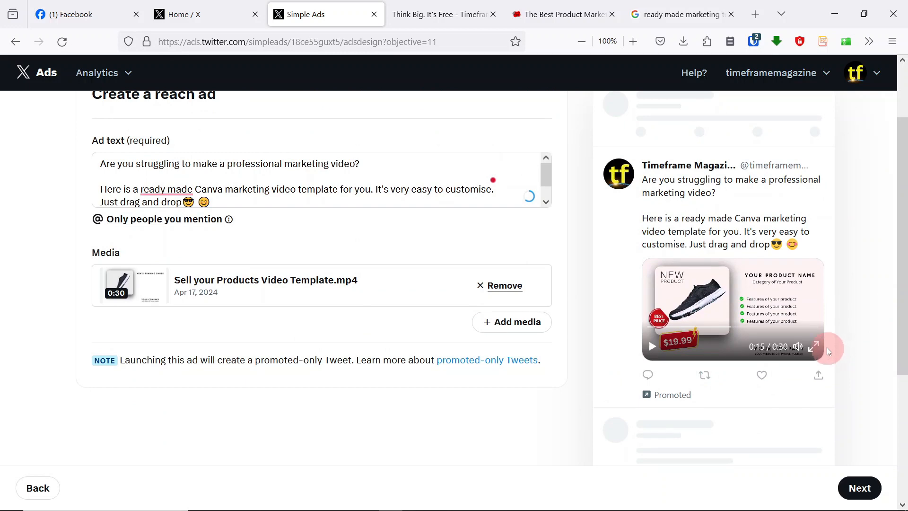
{"action": "scroll", "scroll_direction": "up", "scroll_amount": 3}
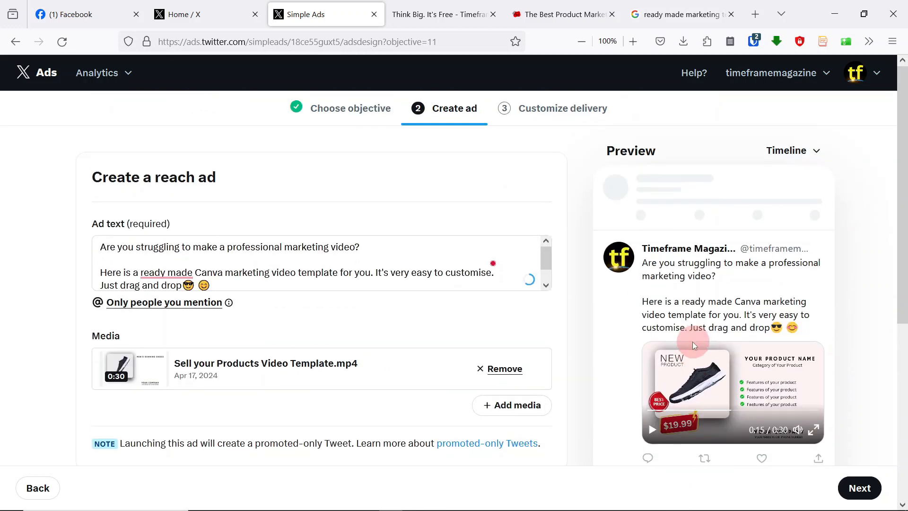
{"action": "scroll", "scroll_direction": "down", "scroll_amount": 3}
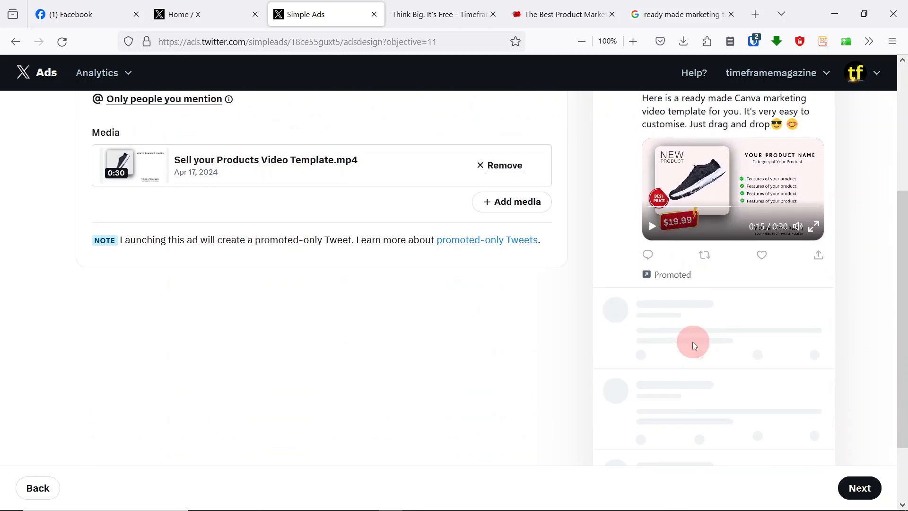
{"action": "scroll", "scroll_direction": "up", "scroll_amount": 3}
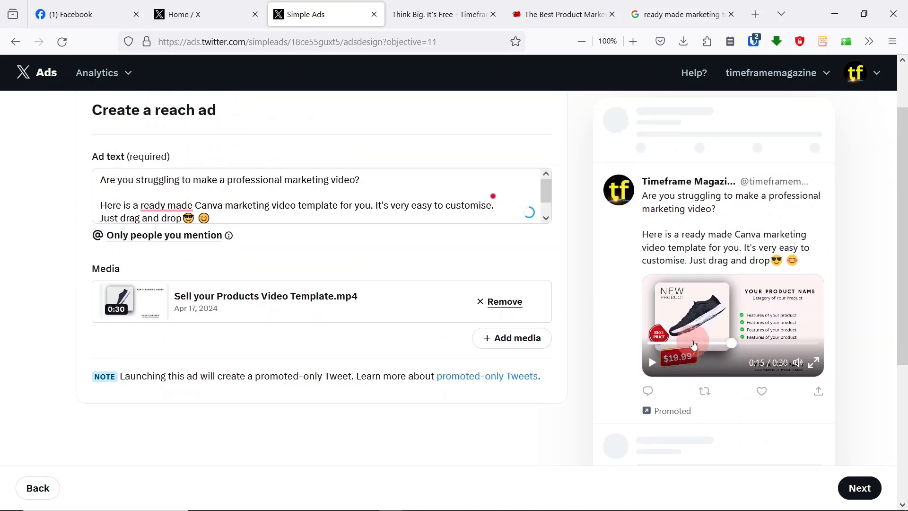
{"action": "scroll", "scroll_direction": "up", "scroll_amount": 3}
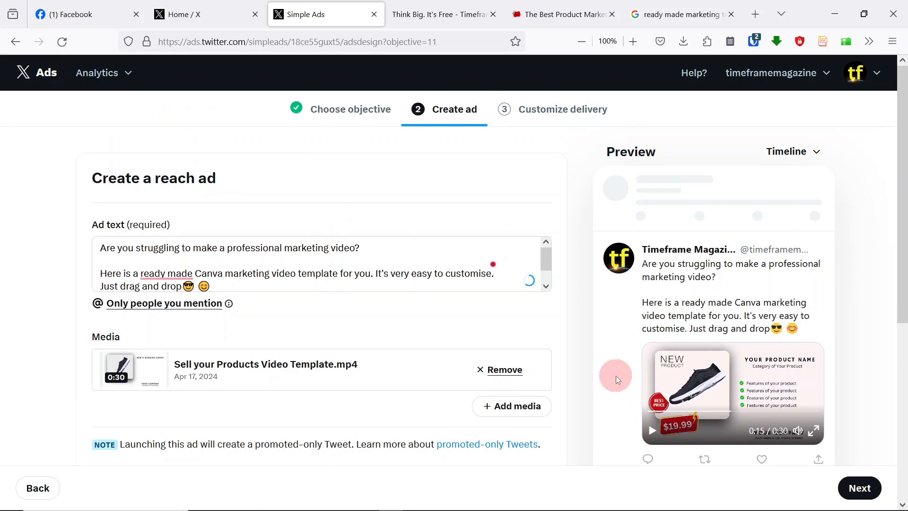
{"action": "scroll", "scroll_direction": "down", "scroll_amount": 3}
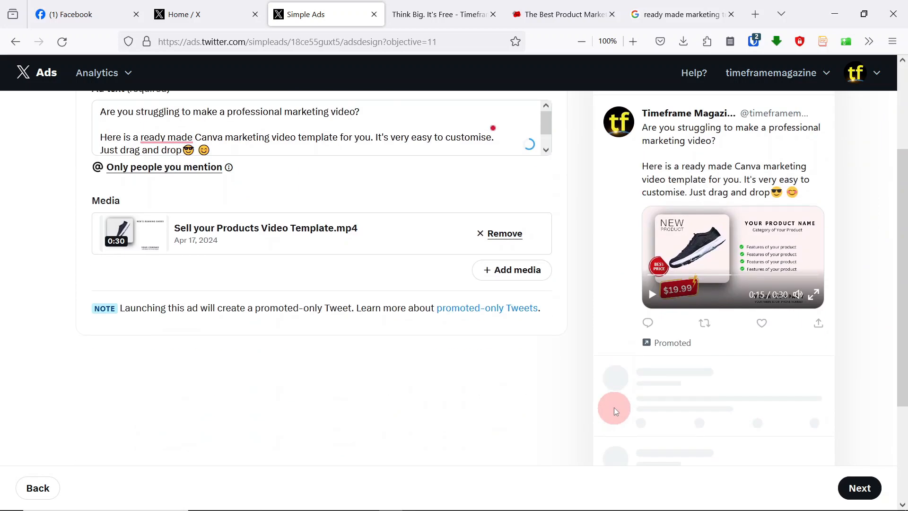
{"action": "scroll", "scroll_direction": "up", "scroll_amount": 3}
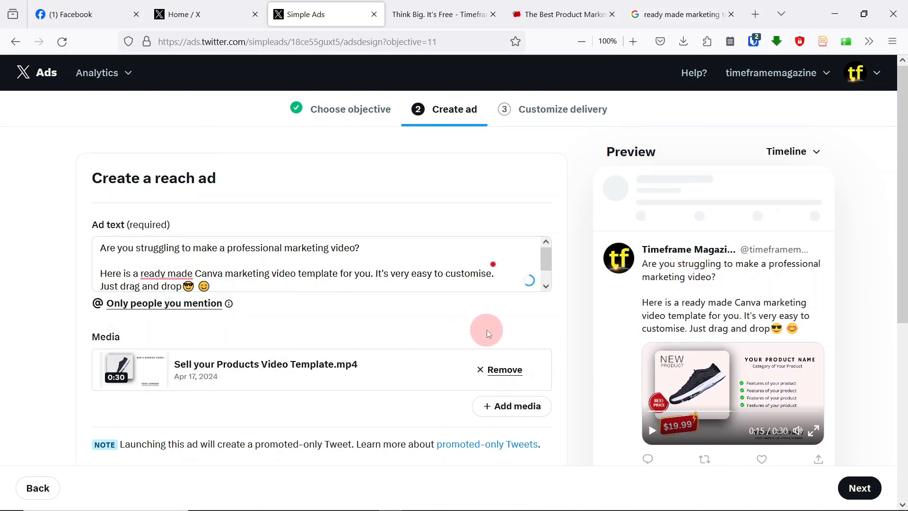
{"action": "mouse_move", "coordinate": [865, 429]}
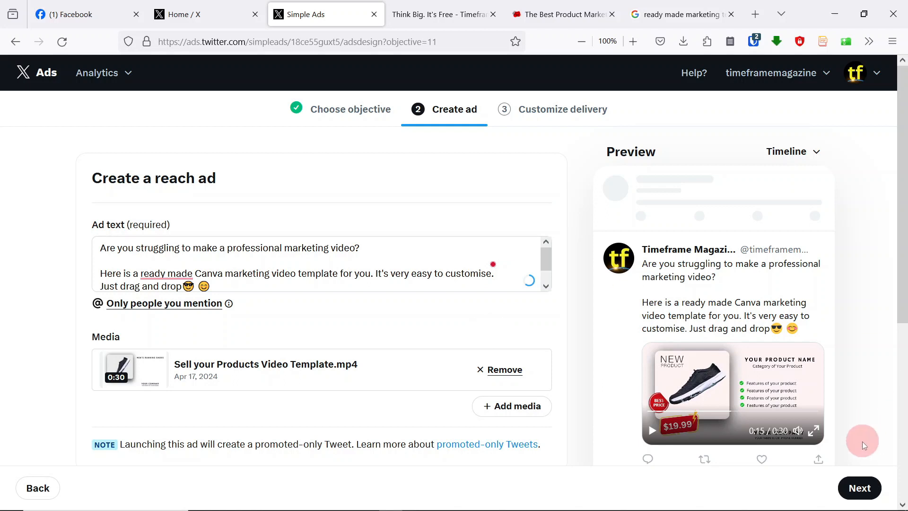
{"action": "mouse_move", "coordinate": [895, 295]}
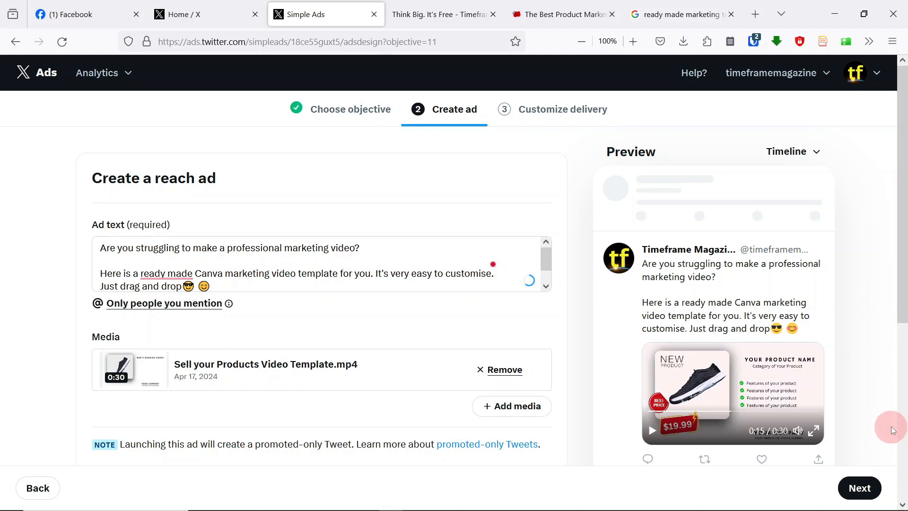
{"action": "mouse_move", "coordinate": [893, 325]}
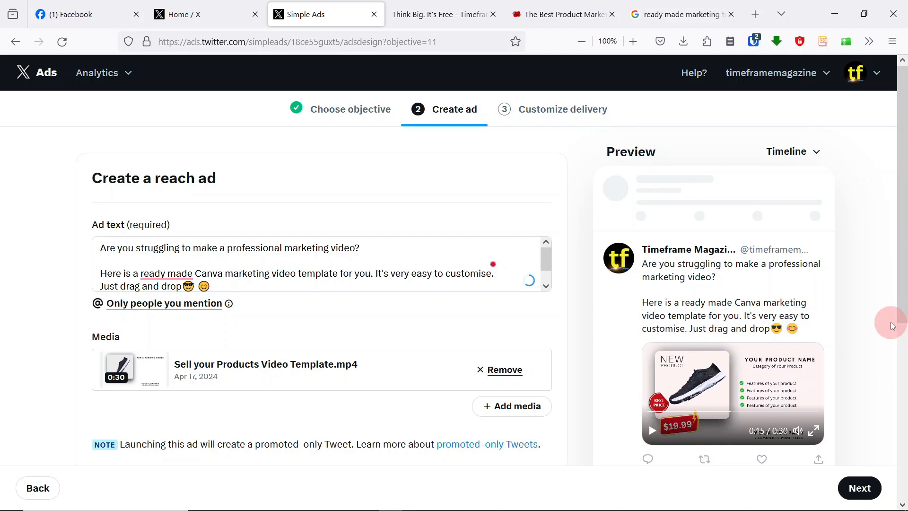
Step: Extend the ad text with 'to get more sales or customers'
{"action": "type", "text": "to get more sal?"}
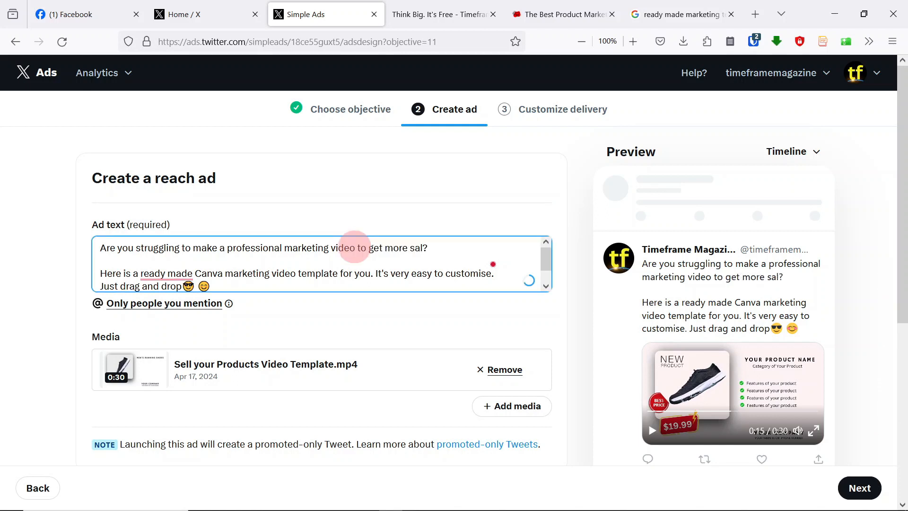
{"action": "type", "text": "es"}
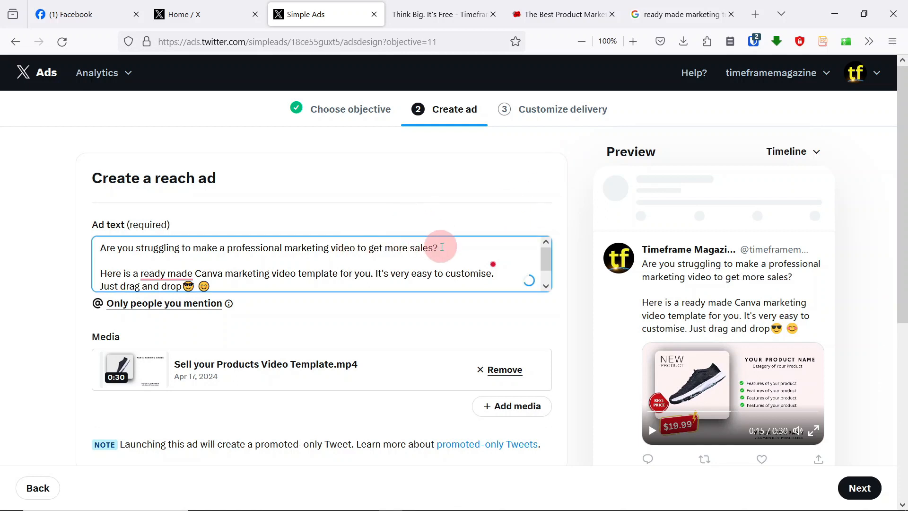
{"action": "type", "text": "orcustpomer"}
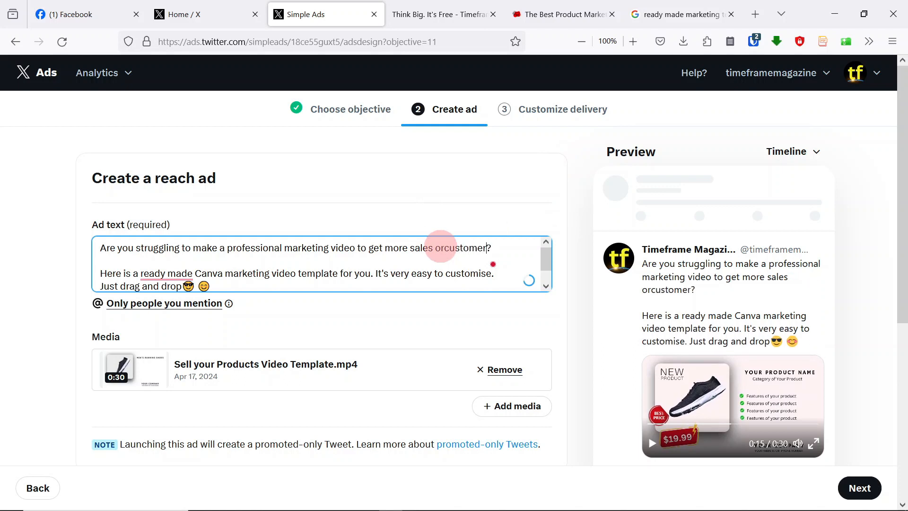
{"action": "type", "text": "s"}
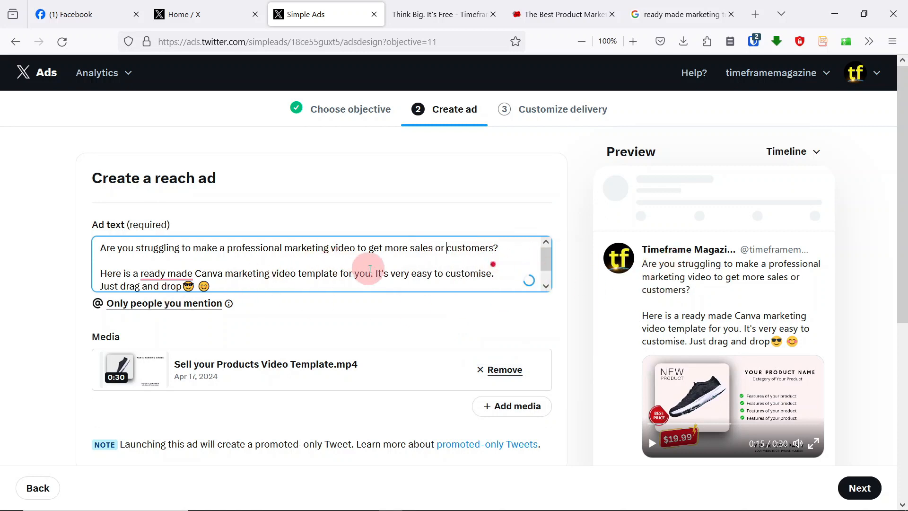
{"action": "mouse_move", "coordinate": [841, 319]}
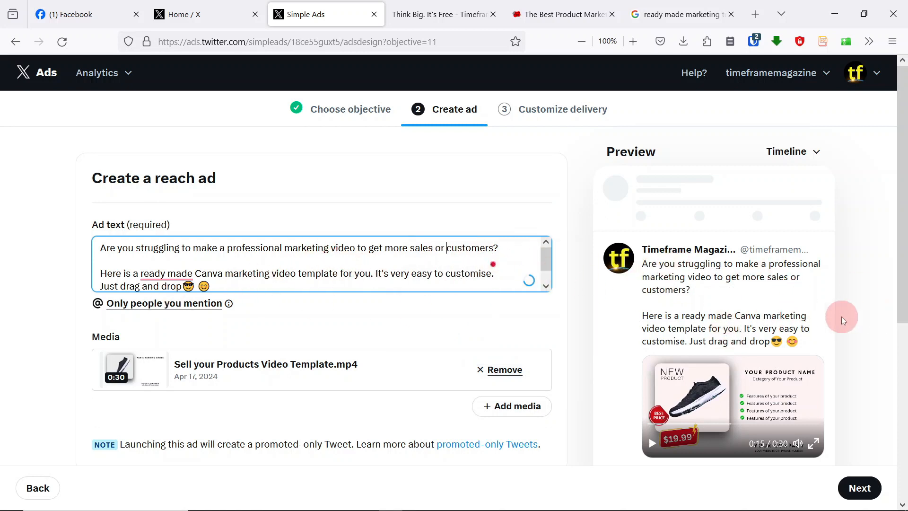
{"action": "mouse_move", "coordinate": [840, 286]}
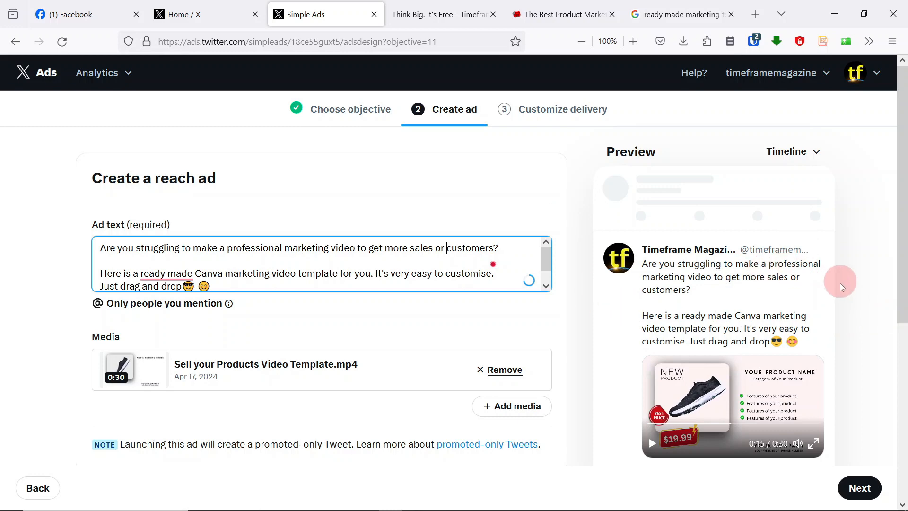
{"action": "mouse_move", "coordinate": [707, 341]}
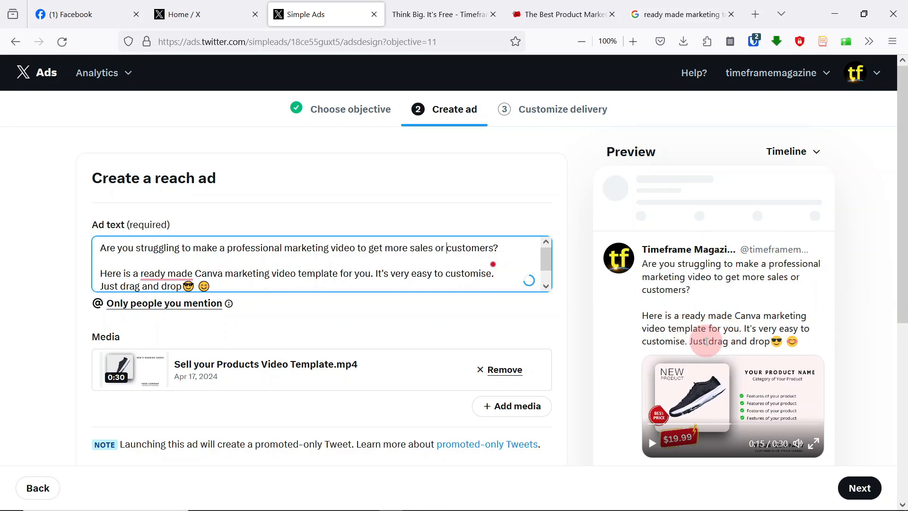
Step: Review the Timeline preview and play the product video
{"action": "scroll", "scroll_direction": "down", "scroll_amount": 3}
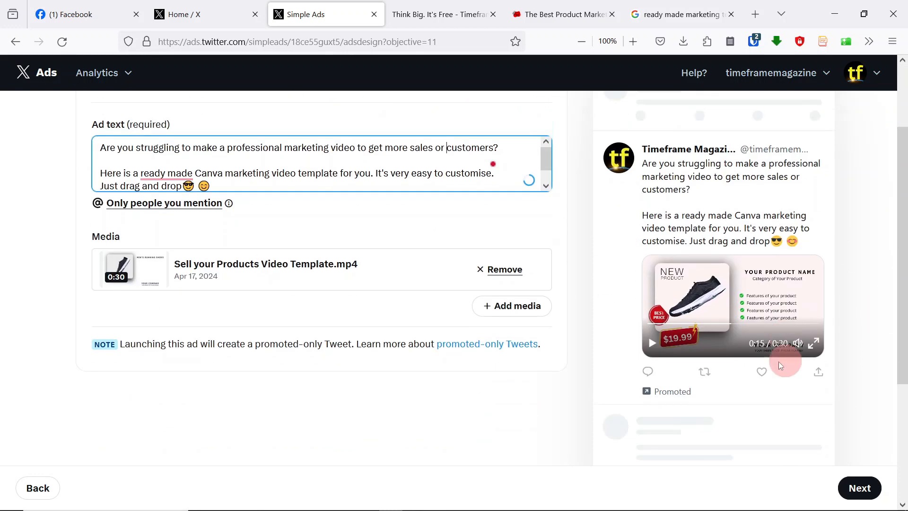
{"action": "scroll", "scroll_direction": "up", "scroll_amount": 3}
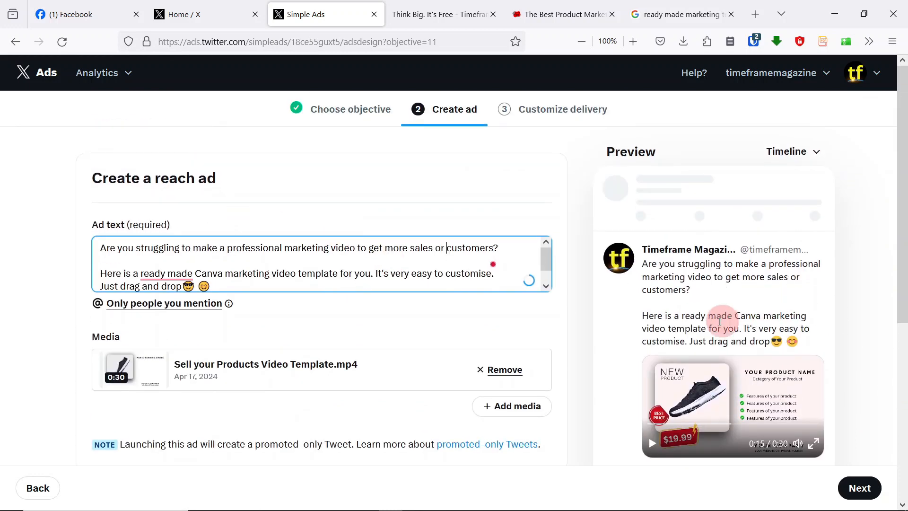
{"action": "mouse_move", "coordinate": [871, 290]}
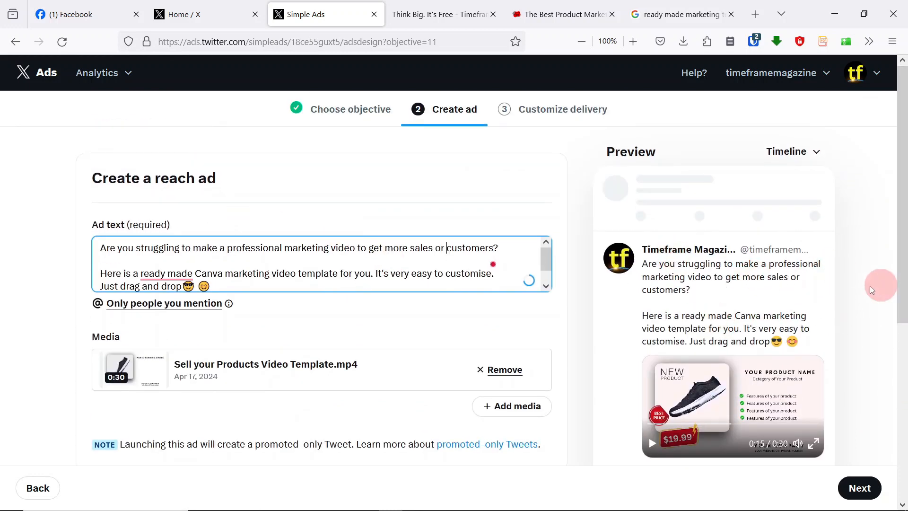
{"action": "mouse_move", "coordinate": [691, 298]}
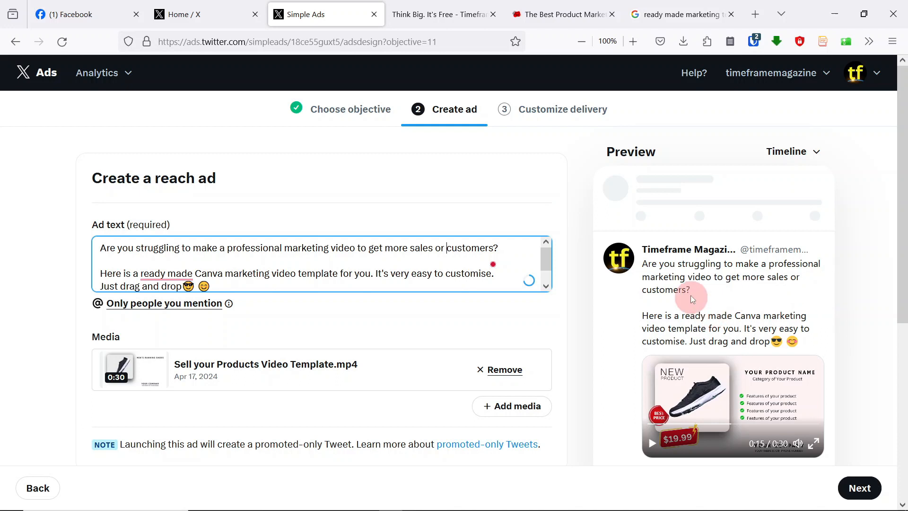
{"action": "mouse_move", "coordinate": [639, 322]}
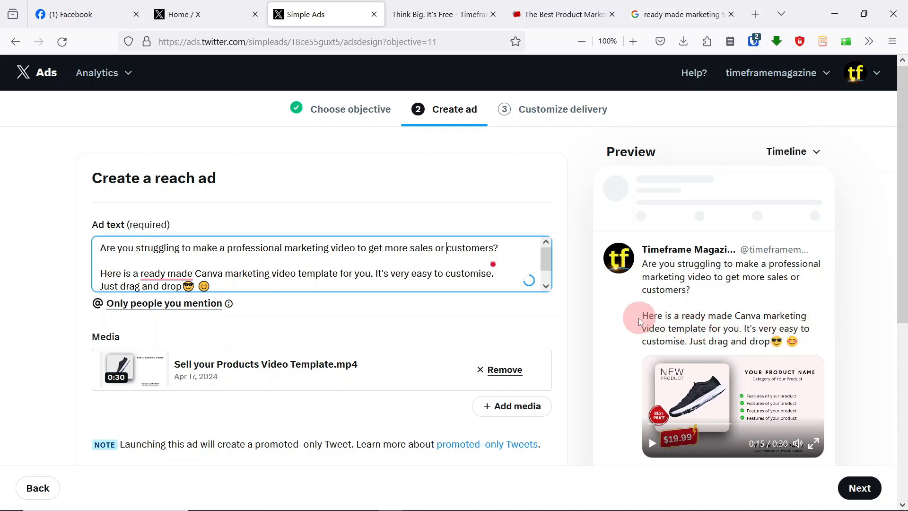
{"action": "mouse_move", "coordinate": [794, 341]}
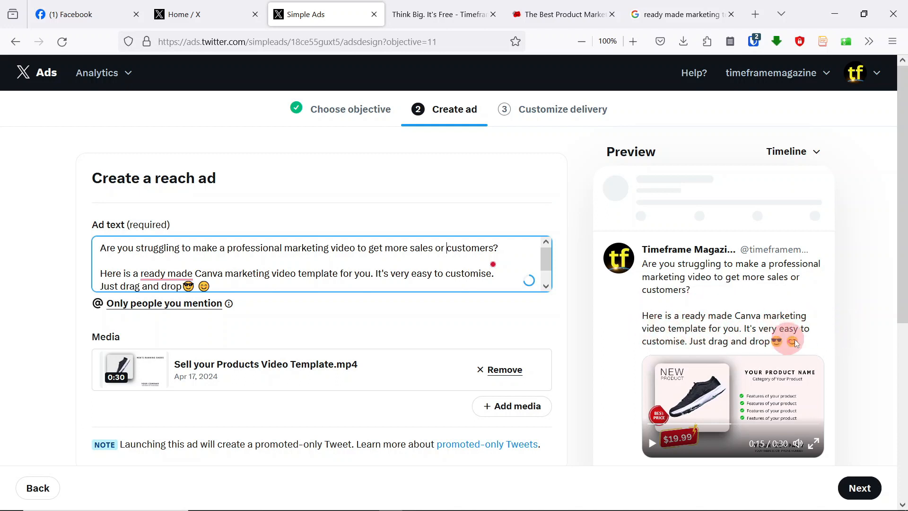
{"action": "mouse_move", "coordinate": [720, 343]}
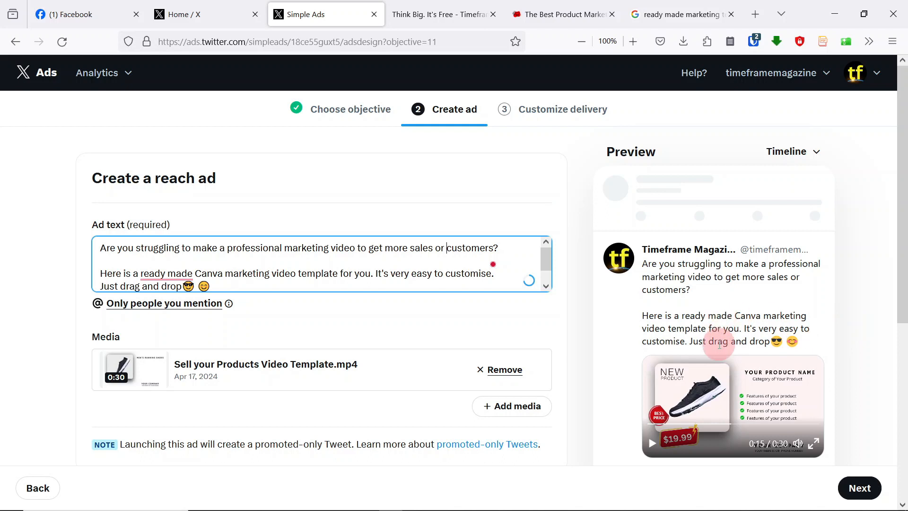
{"action": "mouse_move", "coordinate": [701, 300]}
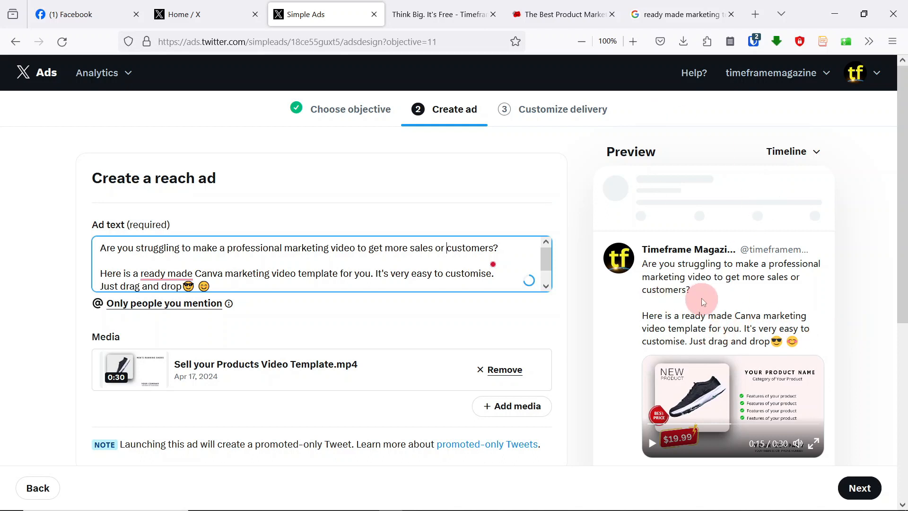
{"action": "mouse_move", "coordinate": [666, 288]}
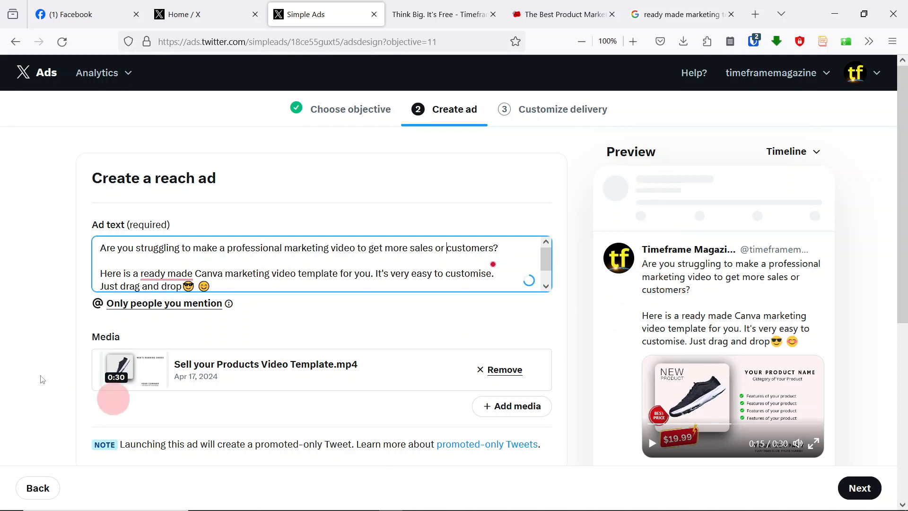
{"action": "left_click", "coordinate": [650, 443]}
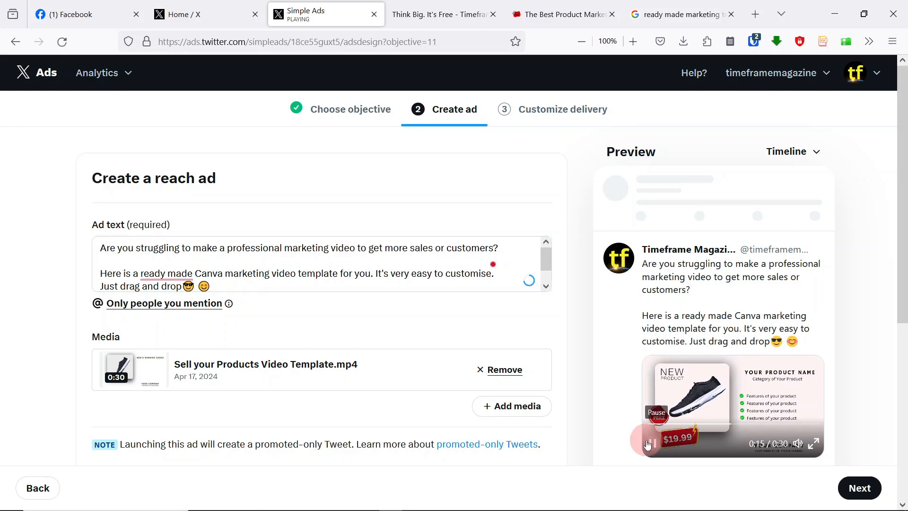
{"action": "scroll", "scroll_direction": "down", "scroll_amount": 3}
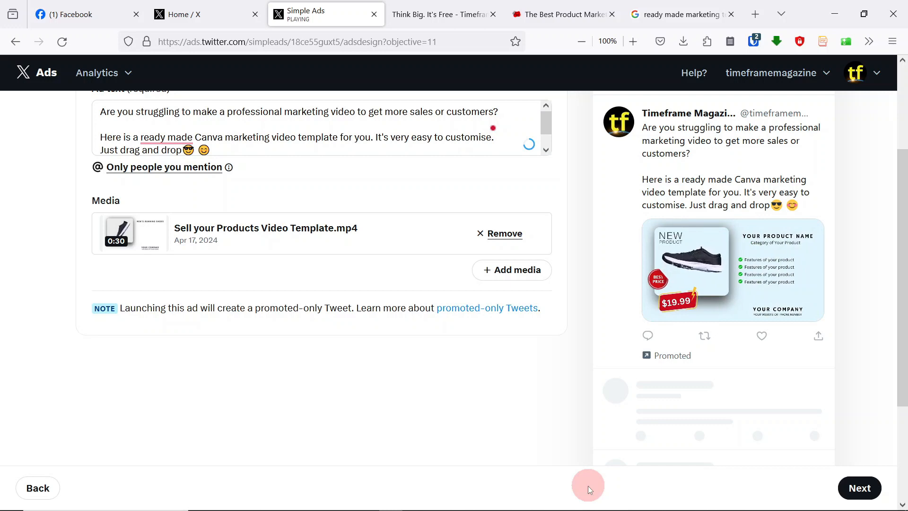
Step: Advance to Customize delivery and look over the reach estimate and $100 daily budget
{"action": "left_click", "coordinate": [859, 488]}
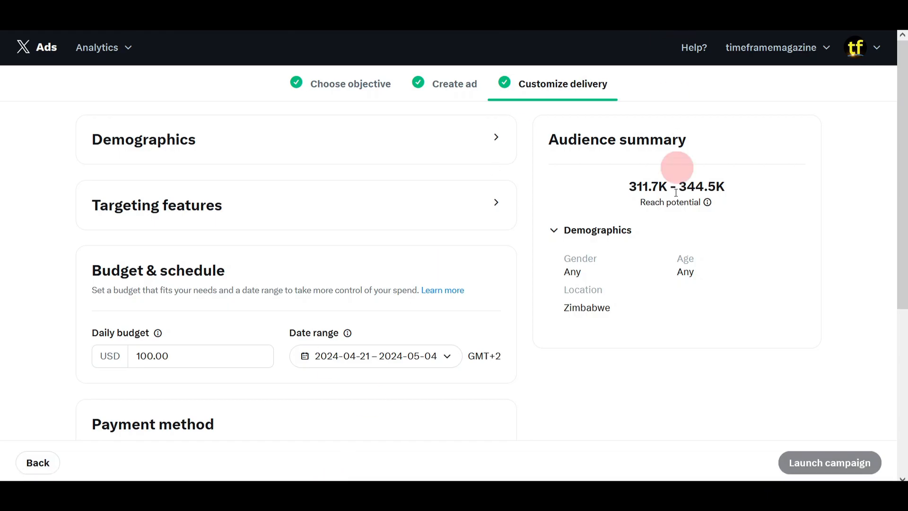
{"action": "mouse_move", "coordinate": [276, 185]}
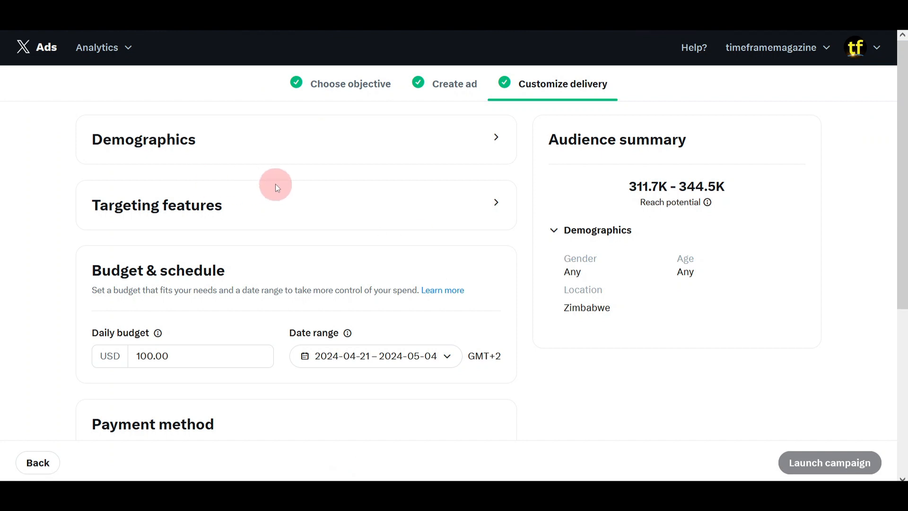
{"action": "scroll", "scroll_direction": "down", "scroll_amount": 3}
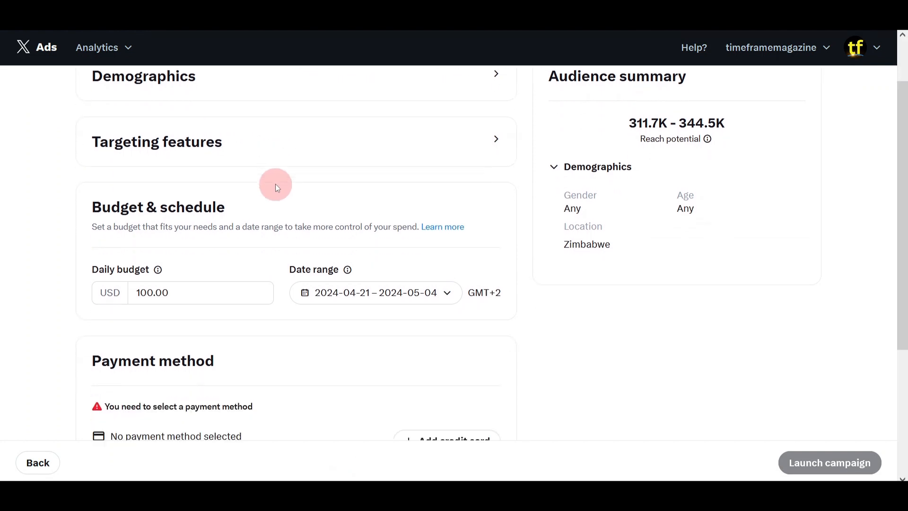
{"action": "scroll", "scroll_direction": "up", "scroll_amount": 3}
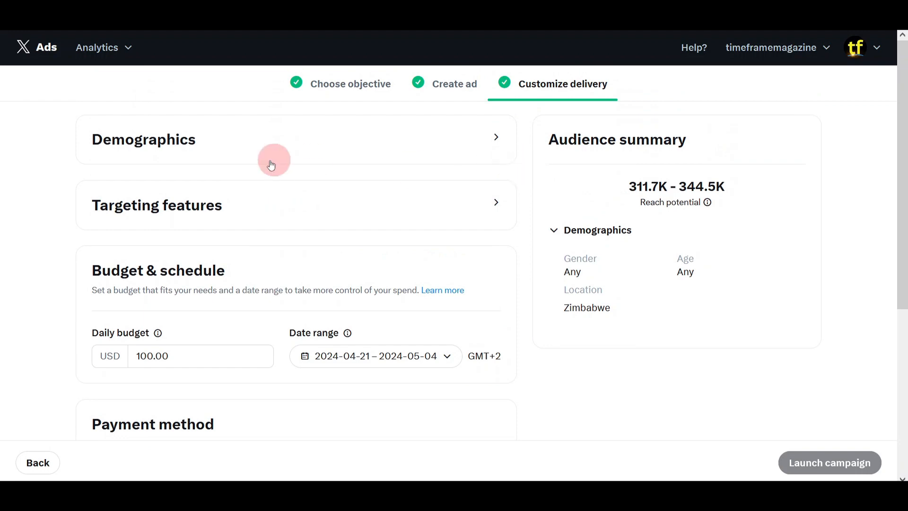
{"action": "mouse_move", "coordinate": [263, 167]}
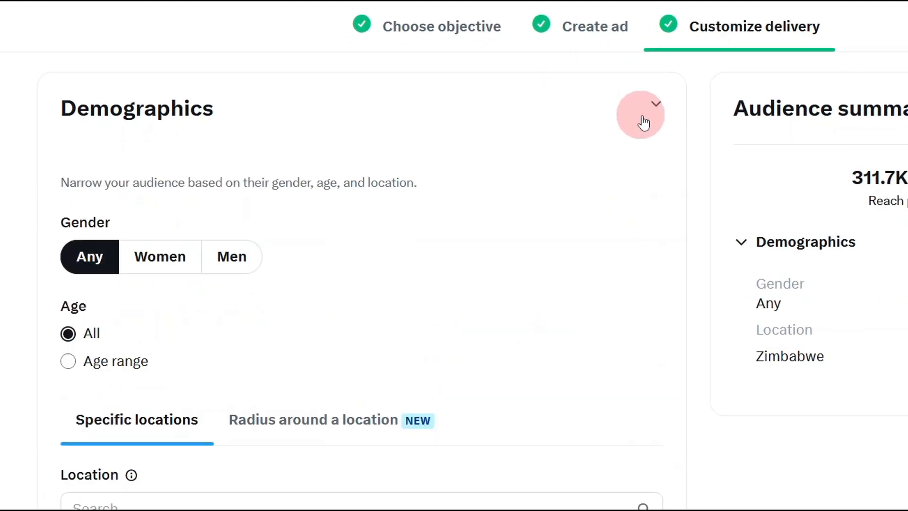
{"action": "mouse_move", "coordinate": [475, 191]}
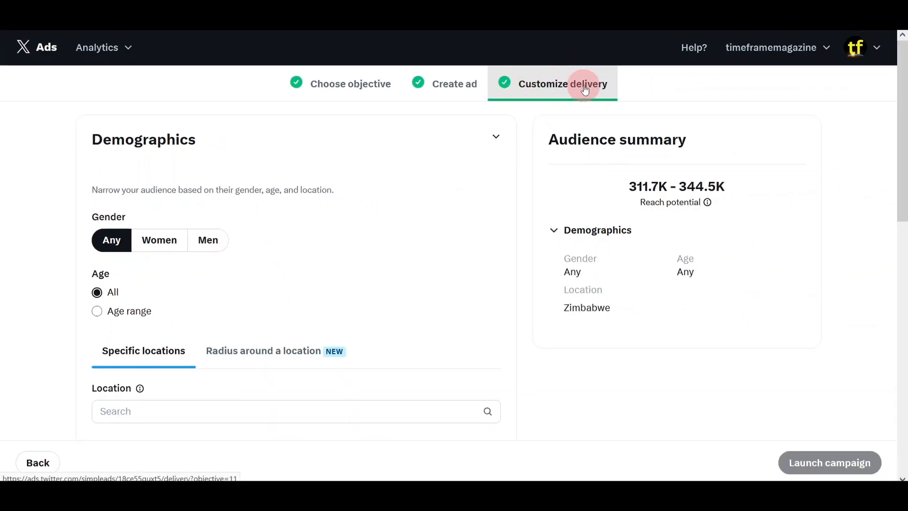
{"action": "mouse_move", "coordinate": [576, 119]}
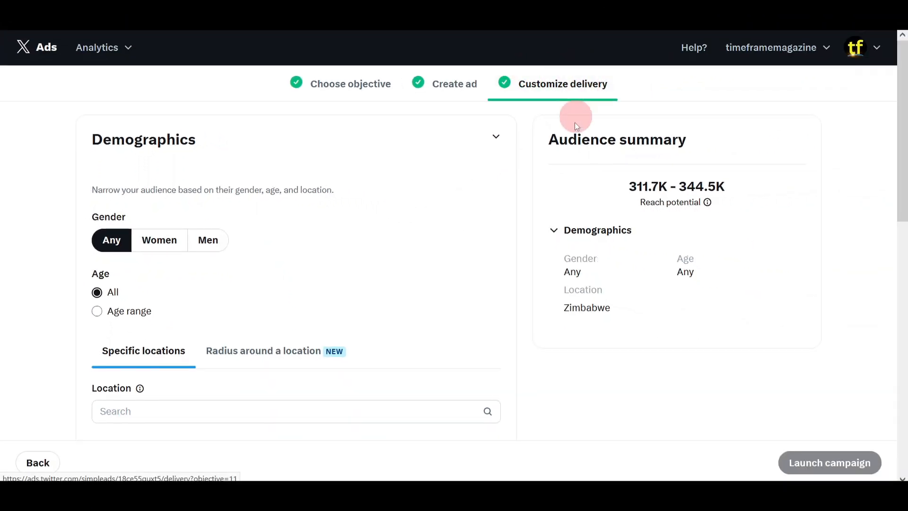
{"action": "mouse_move", "coordinate": [219, 225]}
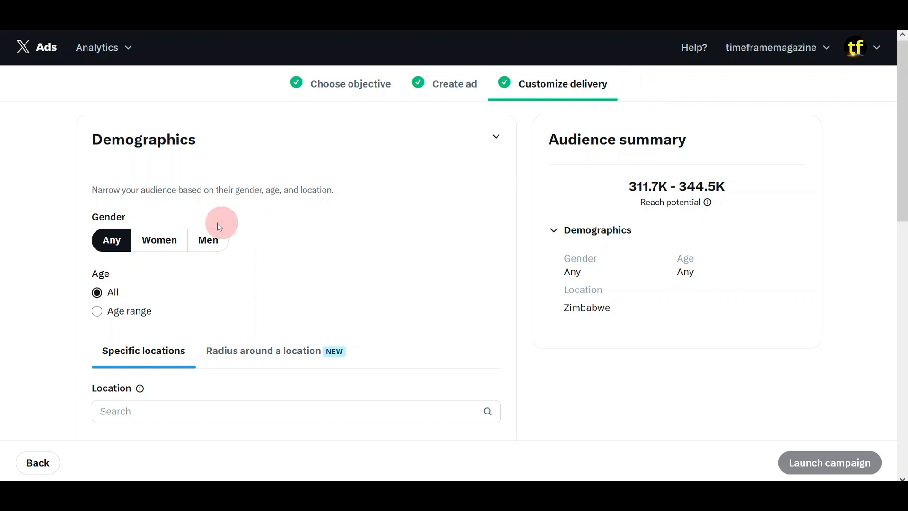
Step: Switch to an age range and set the minimum age to 21, correcting an initial 25
{"action": "scroll", "scroll_direction": "down", "scroll_amount": 3}
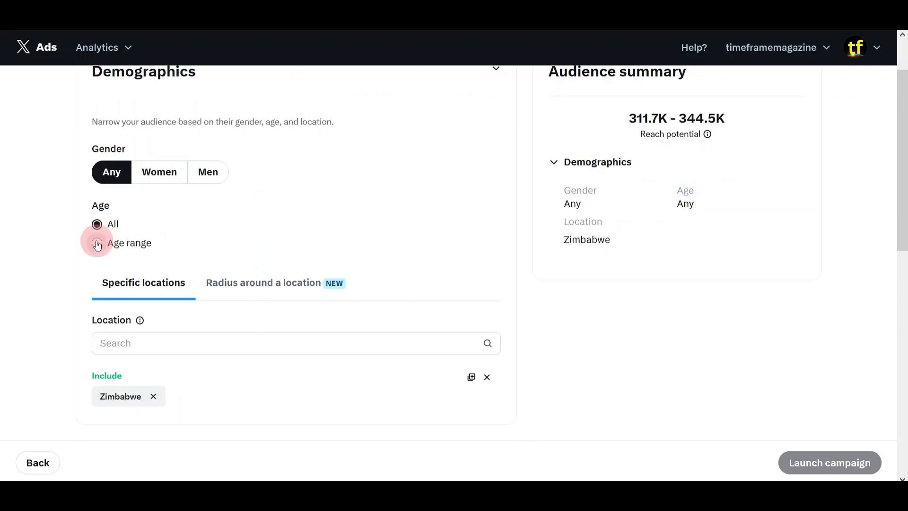
{"action": "left_click", "coordinate": [97, 242]}
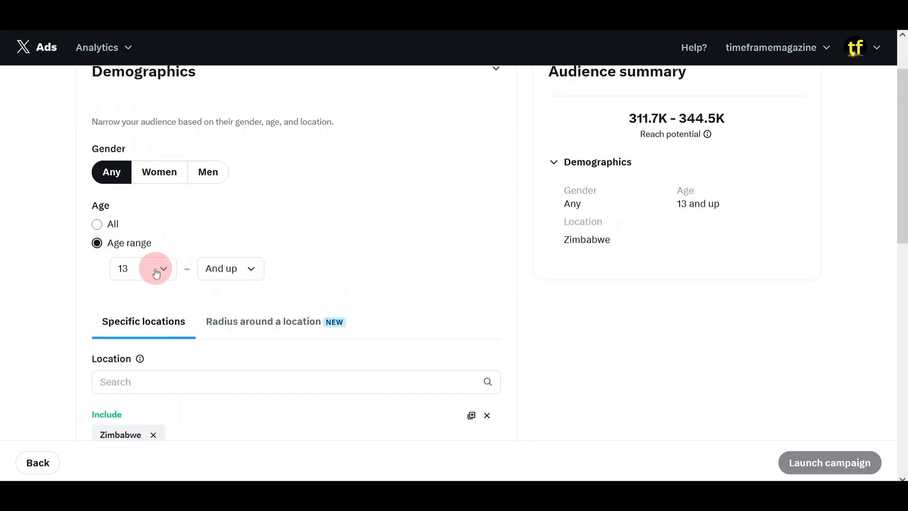
{"action": "left_click", "coordinate": [154, 268]}
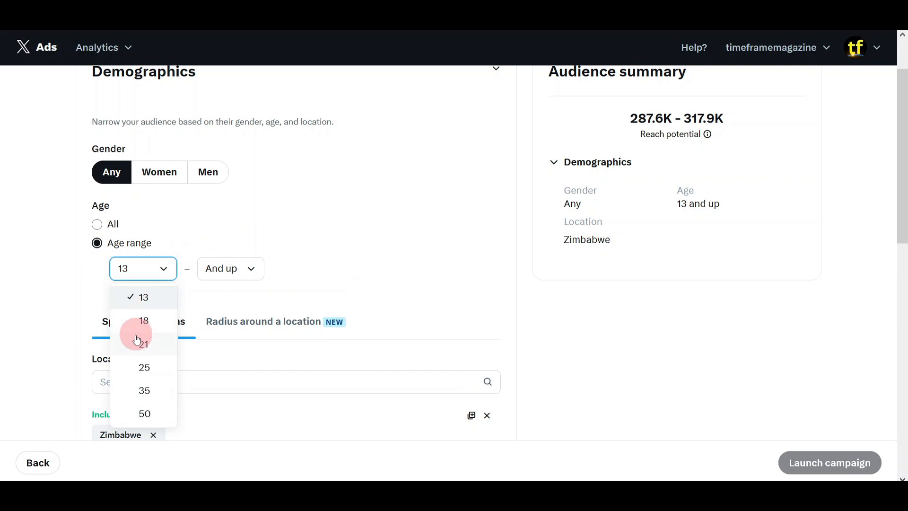
{"action": "left_click", "coordinate": [145, 343]}
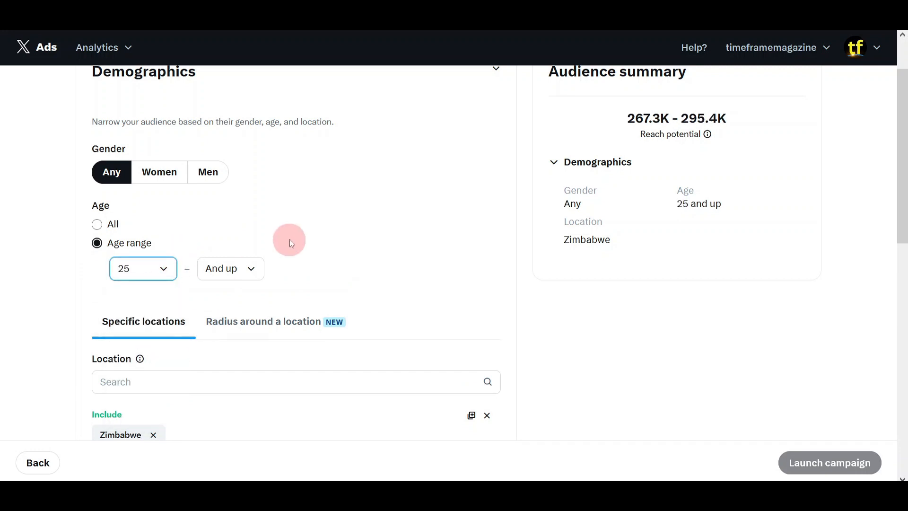
{"action": "left_click", "coordinate": [142, 268]}
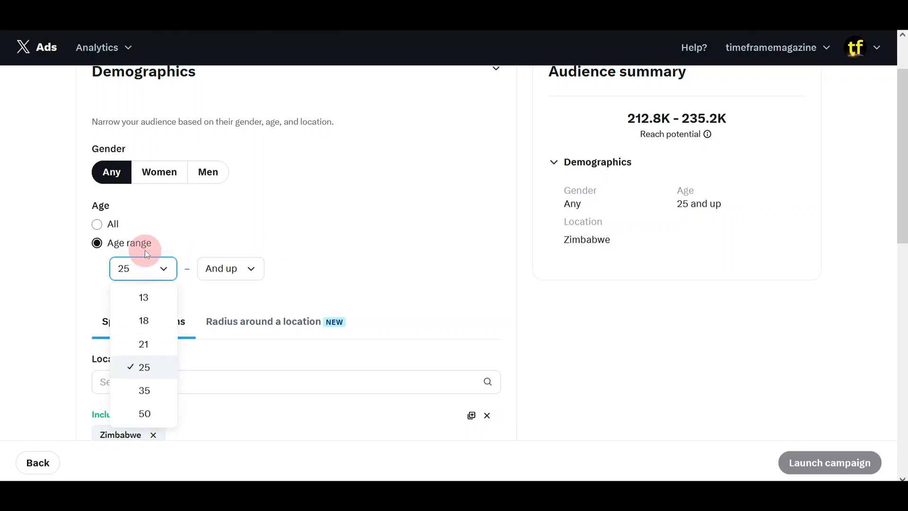
{"action": "left_click", "coordinate": [144, 344]}
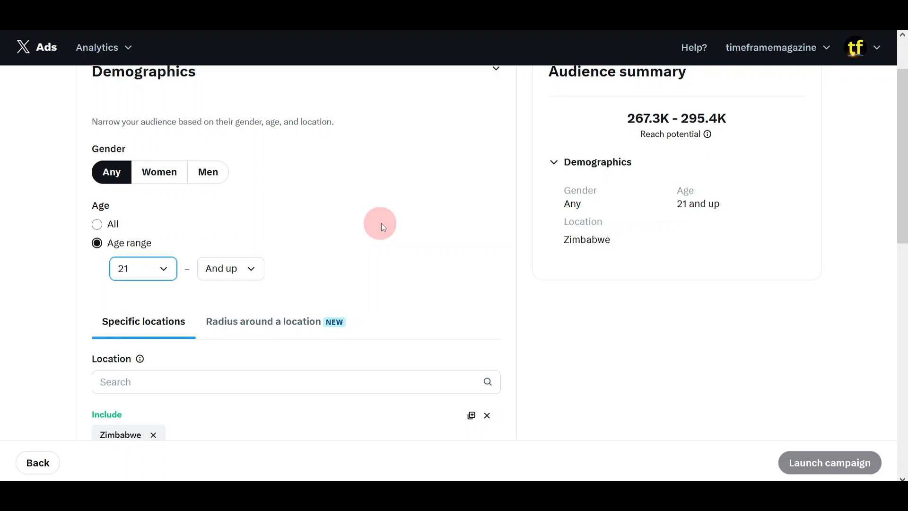
{"action": "scroll", "scroll_direction": "down", "scroll_amount": 3}
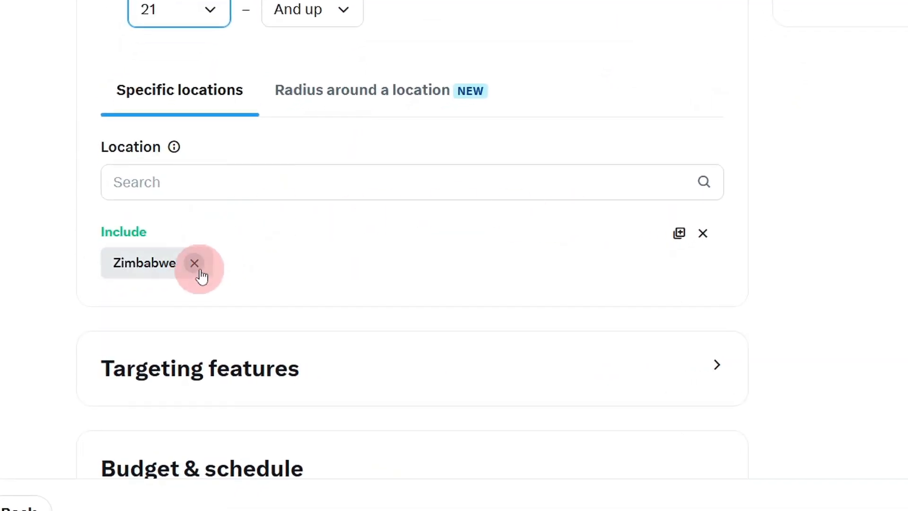
Step: Remove Zimbabwe and Kenya and target the United States of America as the location
{"action": "left_click", "coordinate": [195, 263]}
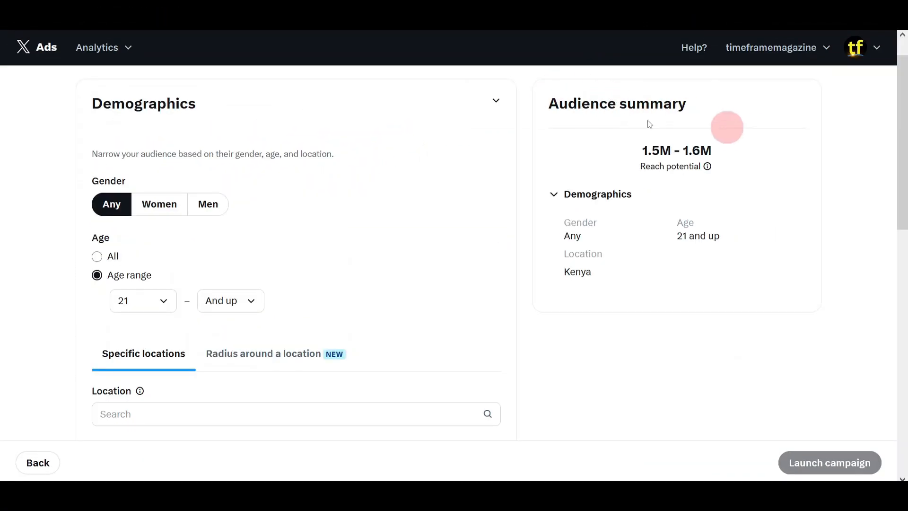
{"action": "type", "text": "k"}
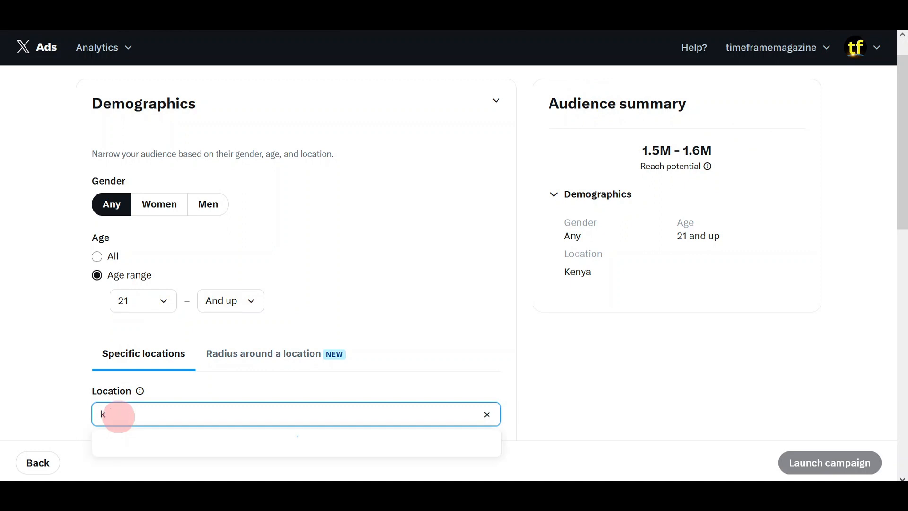
{"action": "type", "text": "enya"}
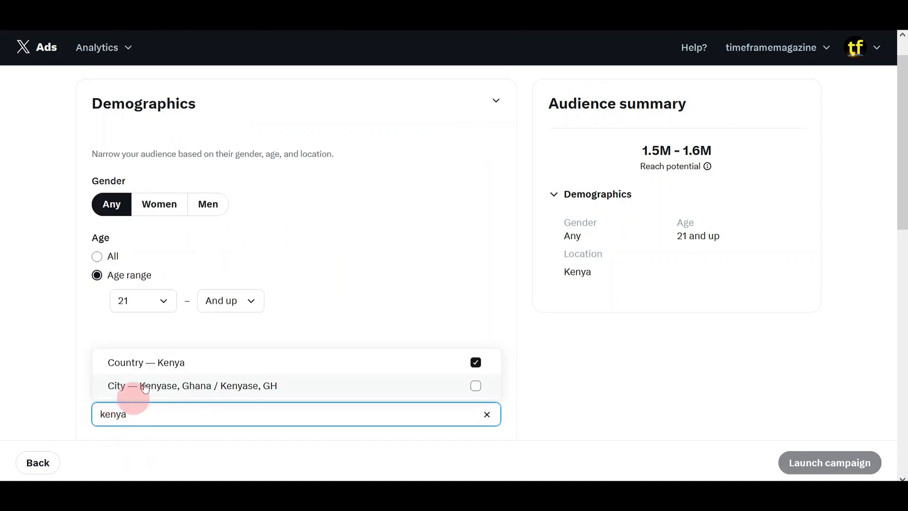
{"action": "left_click", "coordinate": [475, 361]}
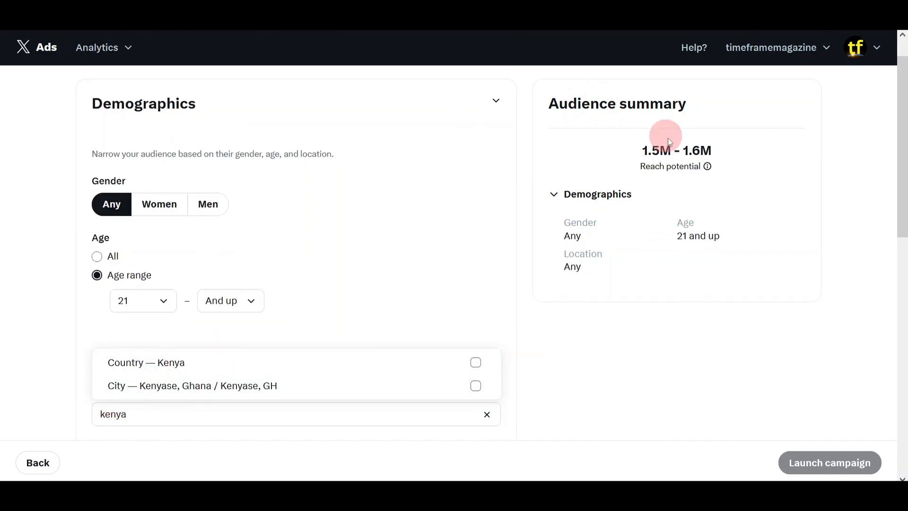
{"action": "mouse_move", "coordinate": [675, 168]}
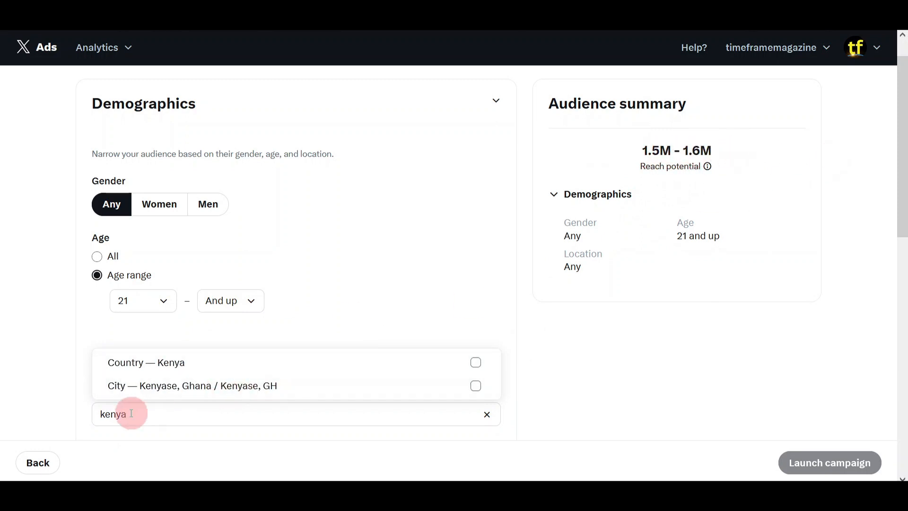
{"action": "left_click", "coordinate": [486, 413]}
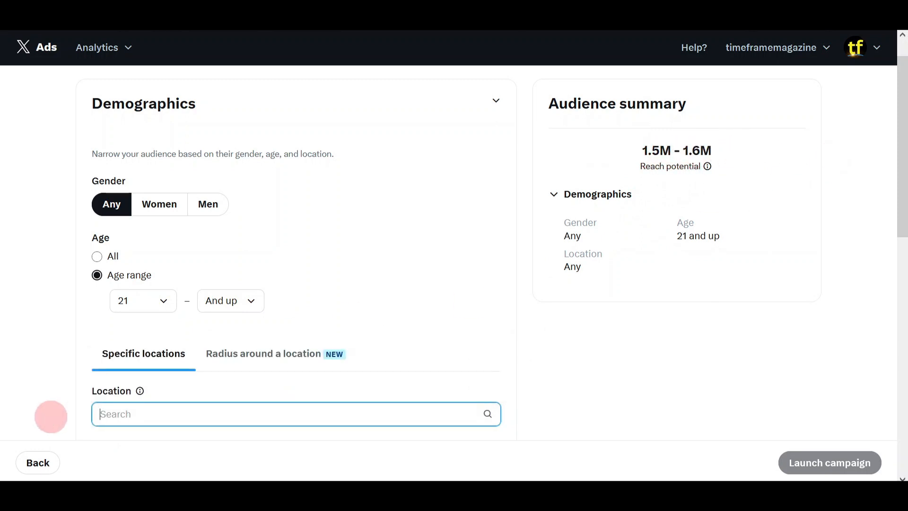
{"action": "type", "text": "un"}
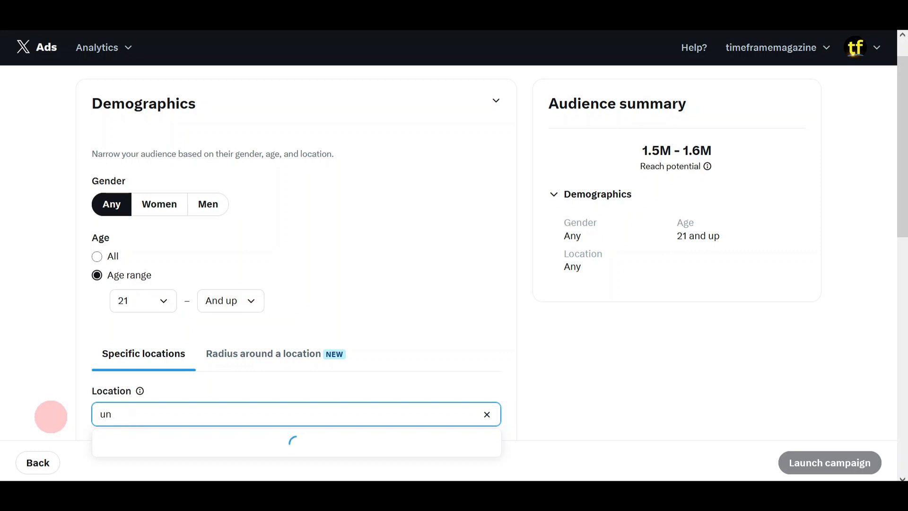
{"action": "type", "text": "ited states"}
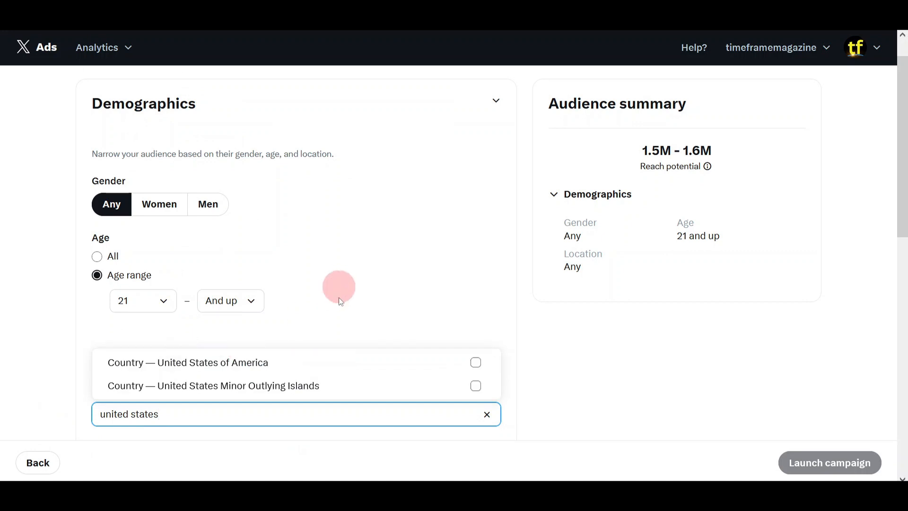
{"action": "left_click", "coordinate": [475, 362]}
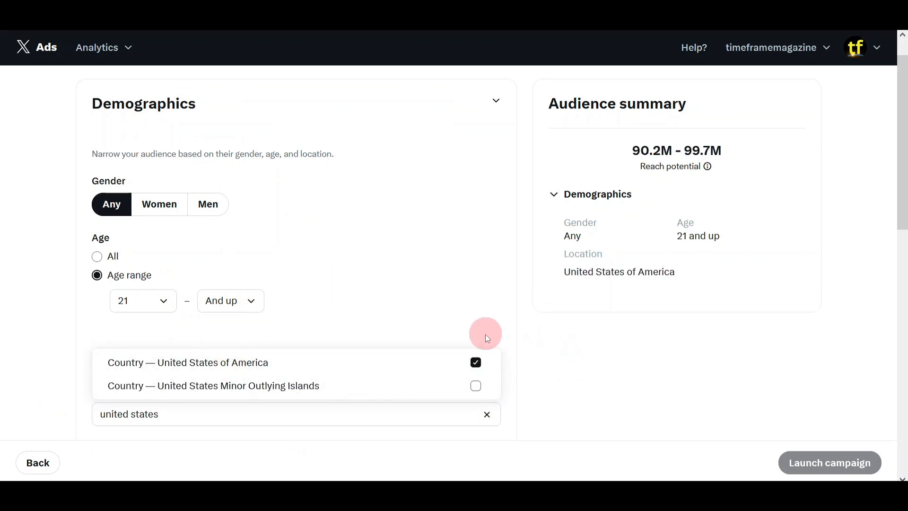
{"action": "left_click", "coordinate": [487, 413]}
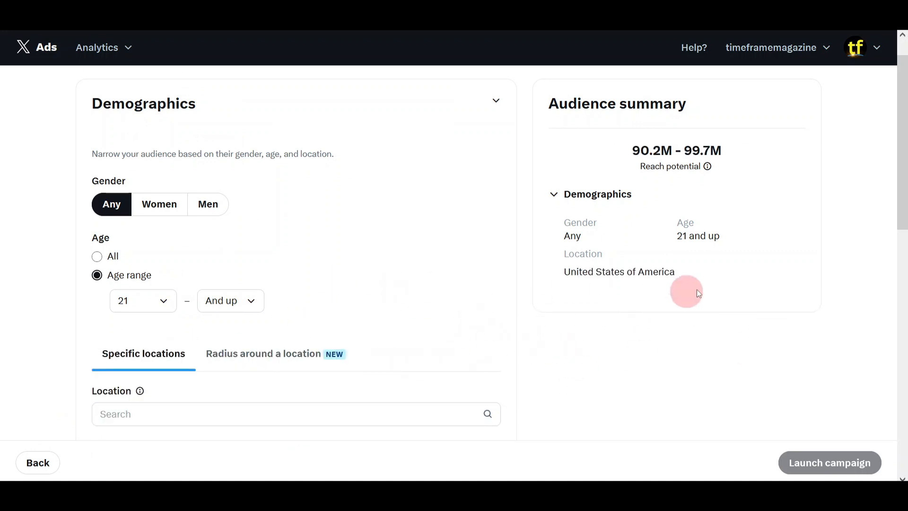
{"action": "mouse_move", "coordinate": [699, 268]}
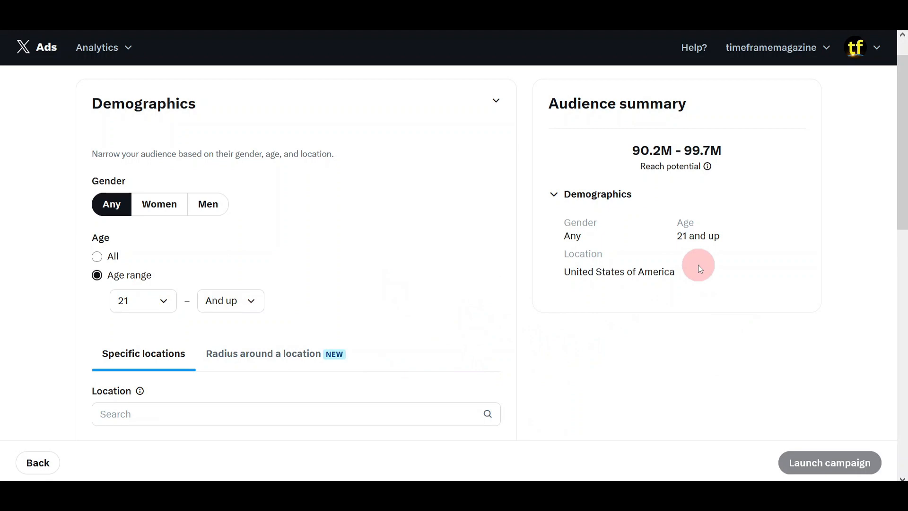
{"action": "mouse_move", "coordinate": [317, 191]}
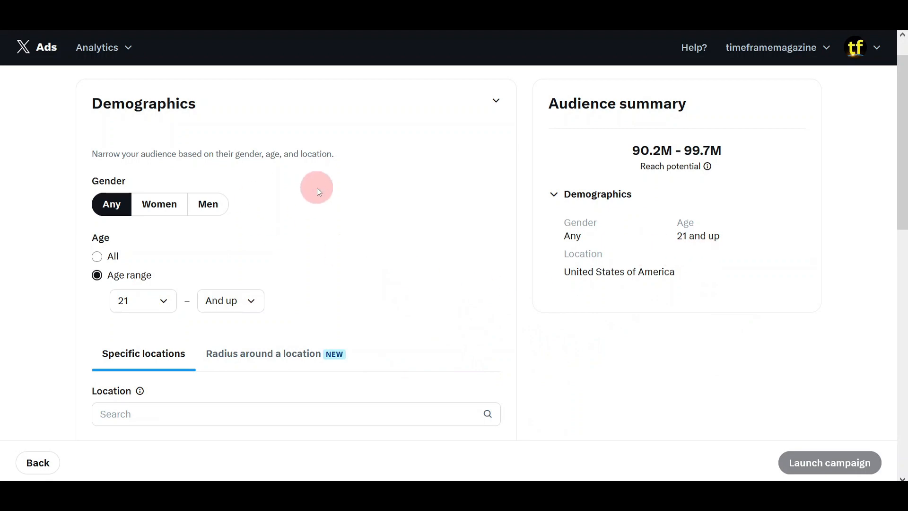
Step: Expand Targeting features and select the Follower look-alikes search box
{"action": "scroll", "scroll_direction": "down", "scroll_amount": 3}
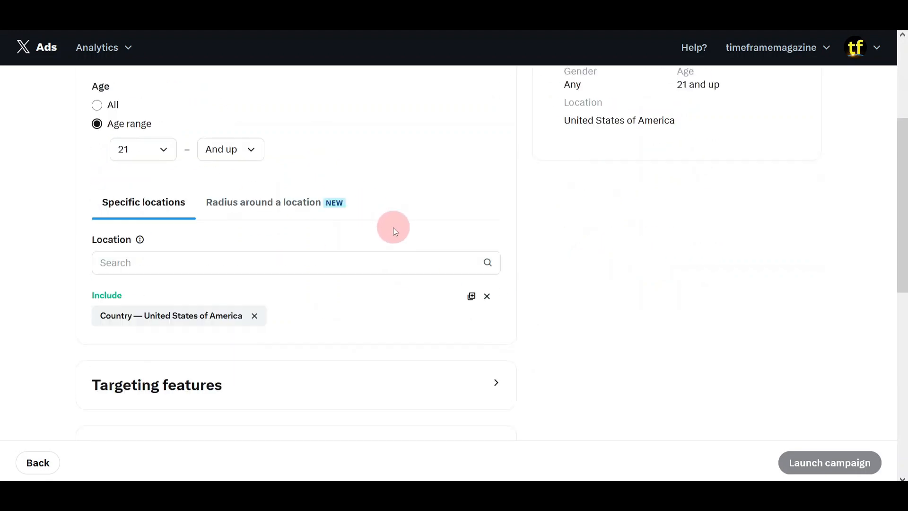
{"action": "scroll", "scroll_direction": "down", "scroll_amount": 3}
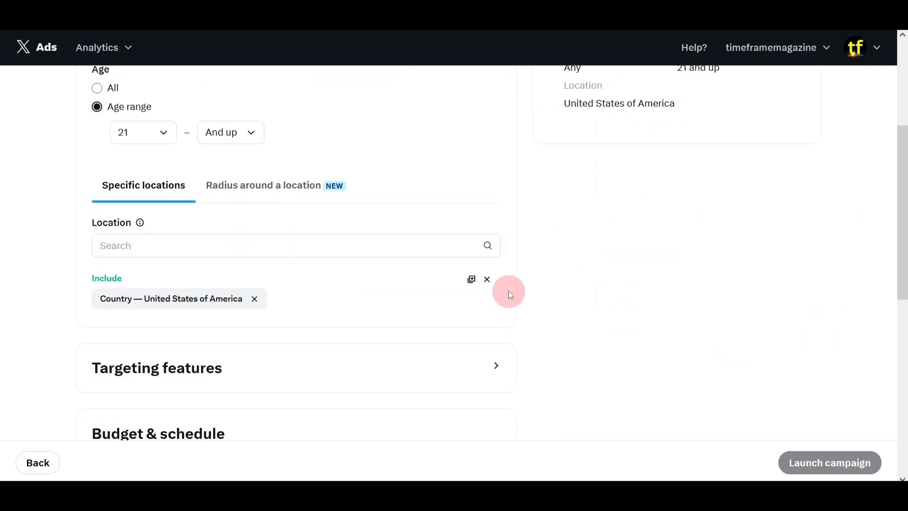
{"action": "scroll", "scroll_direction": "down", "scroll_amount": 3}
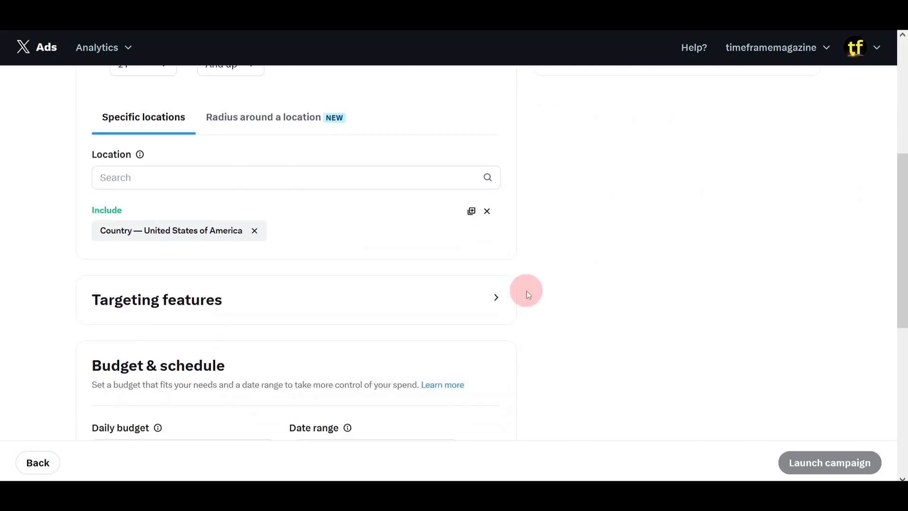
{"action": "scroll", "scroll_direction": "down", "scroll_amount": 3}
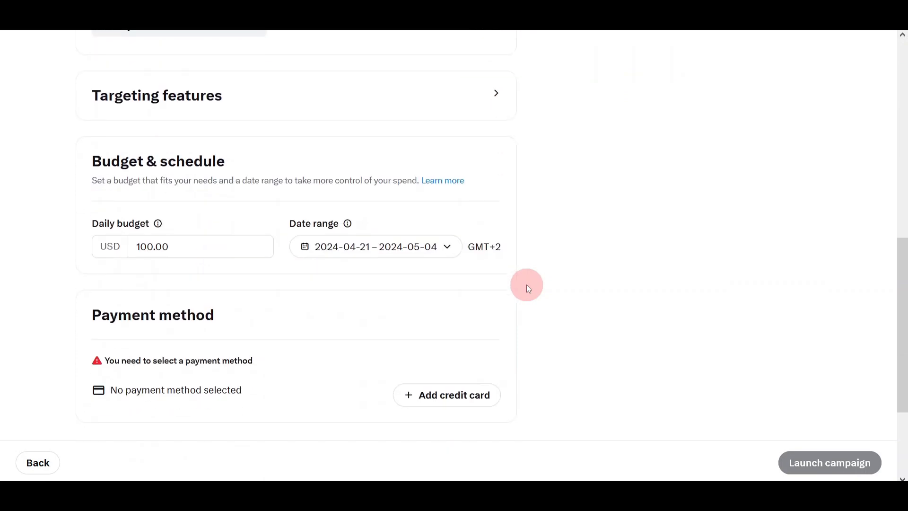
{"action": "scroll", "scroll_direction": "up", "scroll_amount": 3}
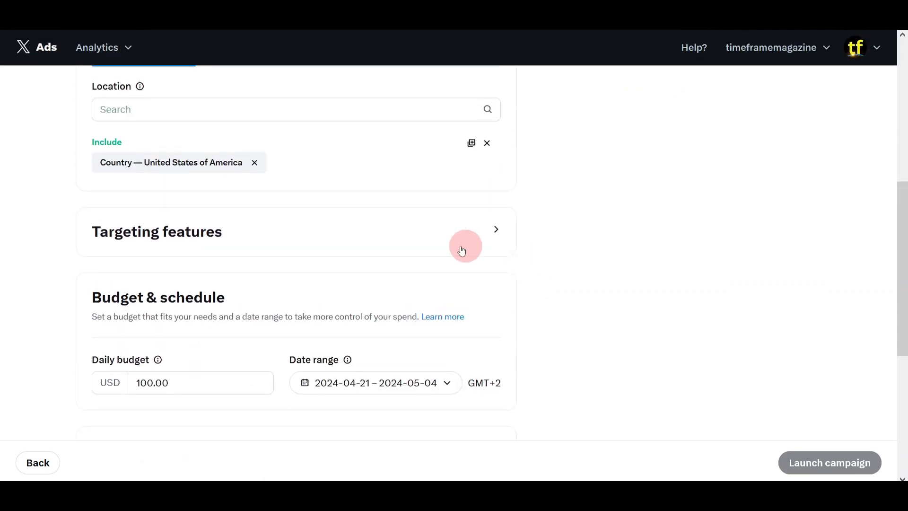
{"action": "left_click", "coordinate": [495, 229]}
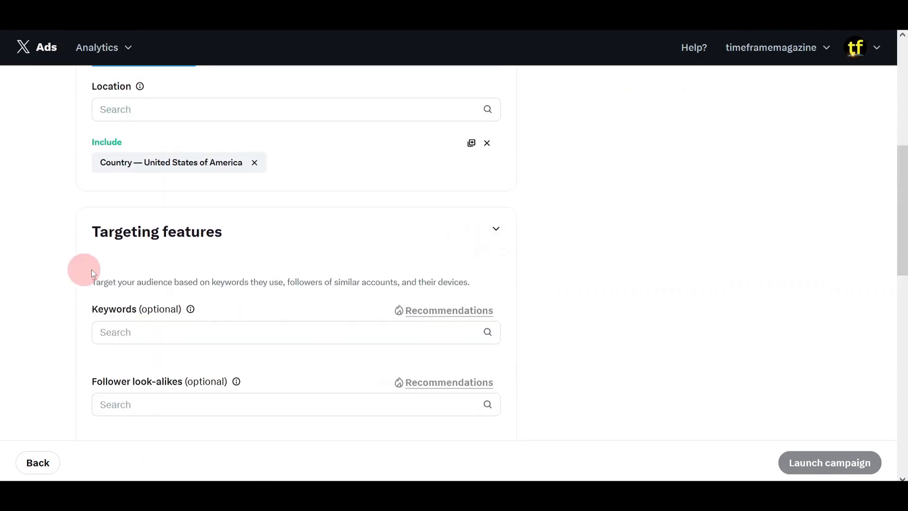
{"action": "scroll", "scroll_direction": "down", "scroll_amount": 3}
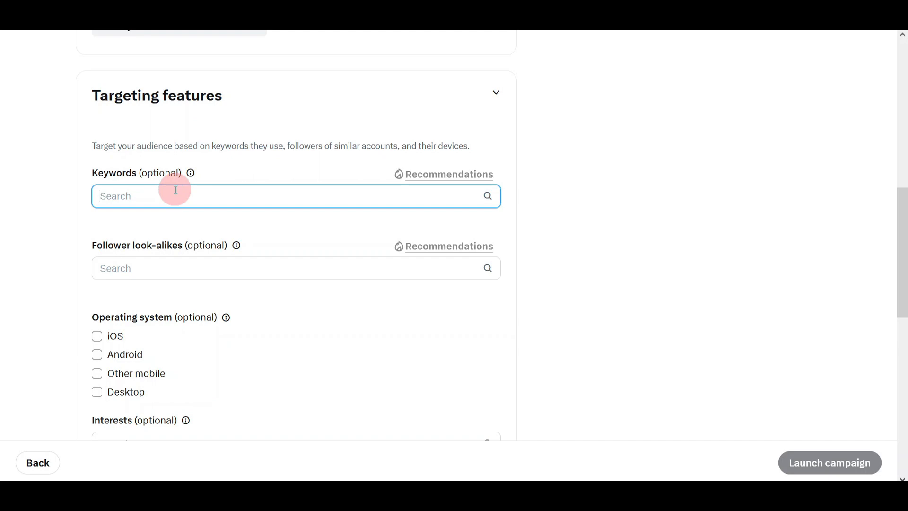
{"action": "mouse_move", "coordinate": [292, 36]}
{"action": "type", "text": "marketing"}
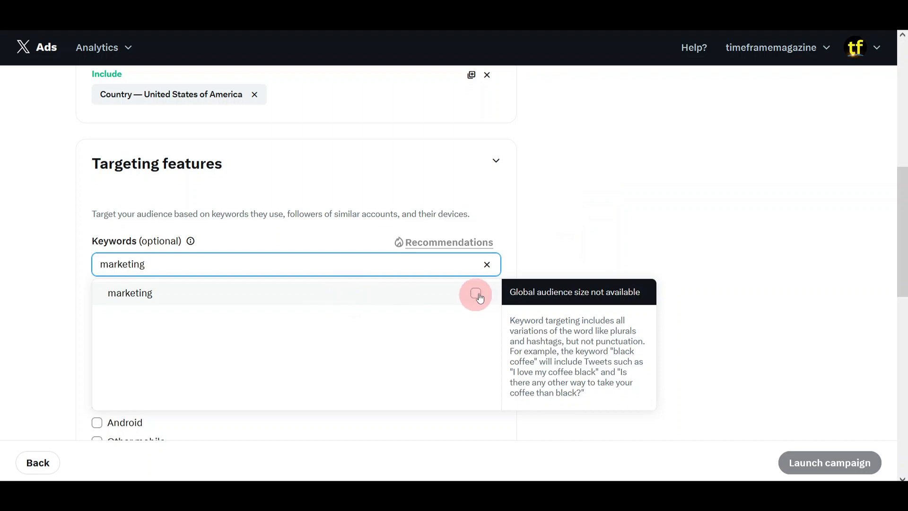
{"action": "left_click", "coordinate": [477, 295]}
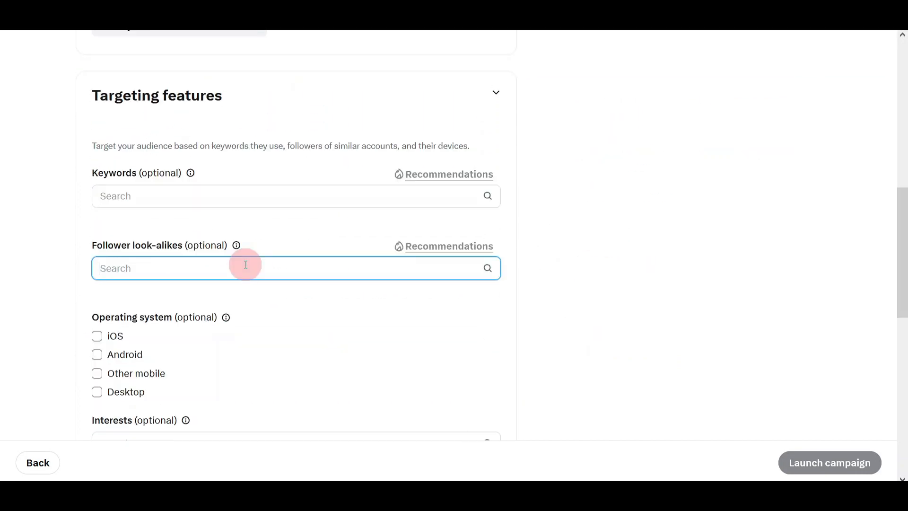
{"action": "type", "text": "Canva"}
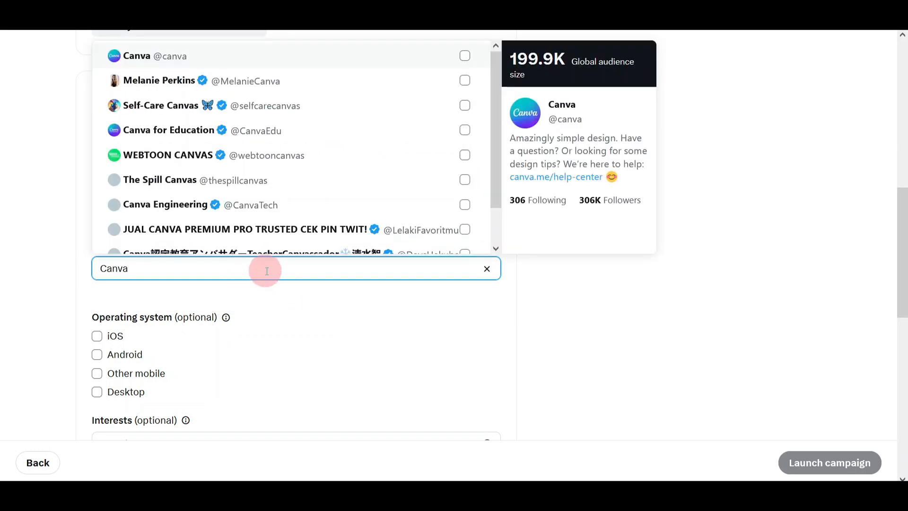
{"action": "mouse_move", "coordinate": [278, 180]}
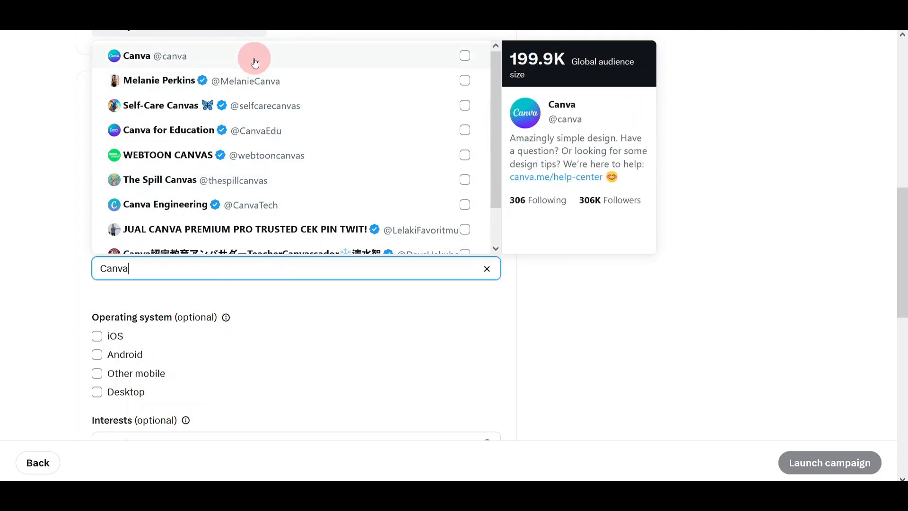
{"action": "left_click", "coordinate": [464, 55]}
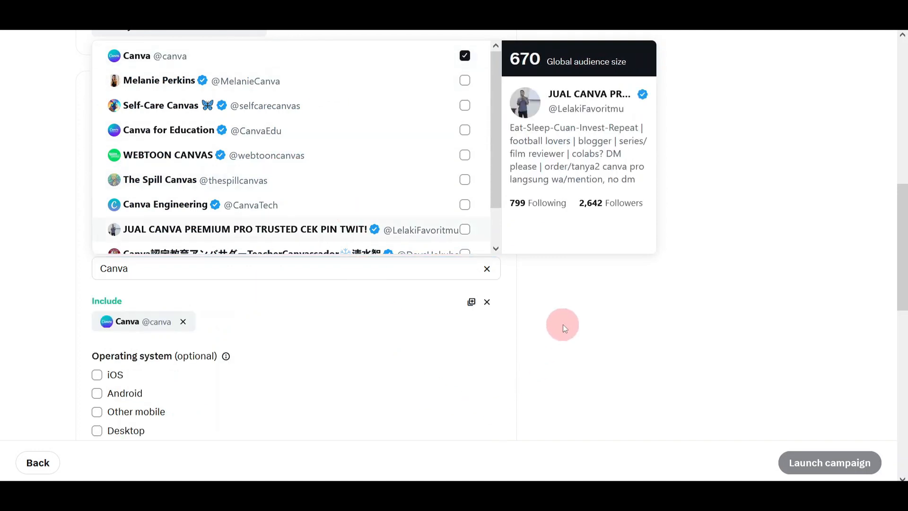
{"action": "mouse_move", "coordinate": [374, 80]}
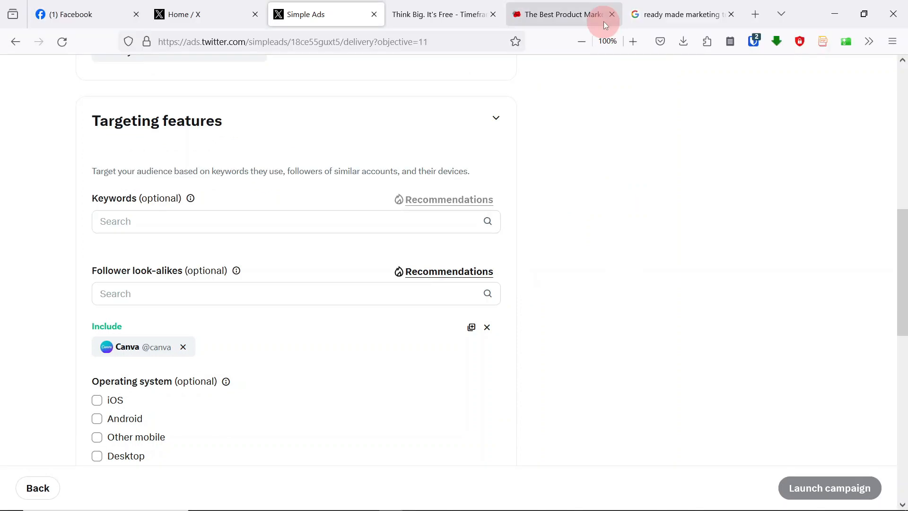
{"action": "left_click", "coordinate": [681, 13]}
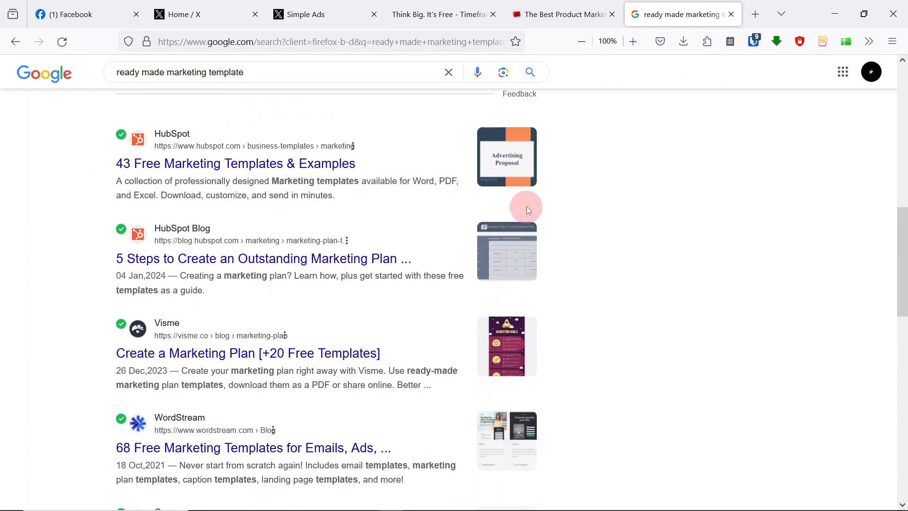
{"action": "scroll", "scroll_direction": "down", "scroll_amount": 3}
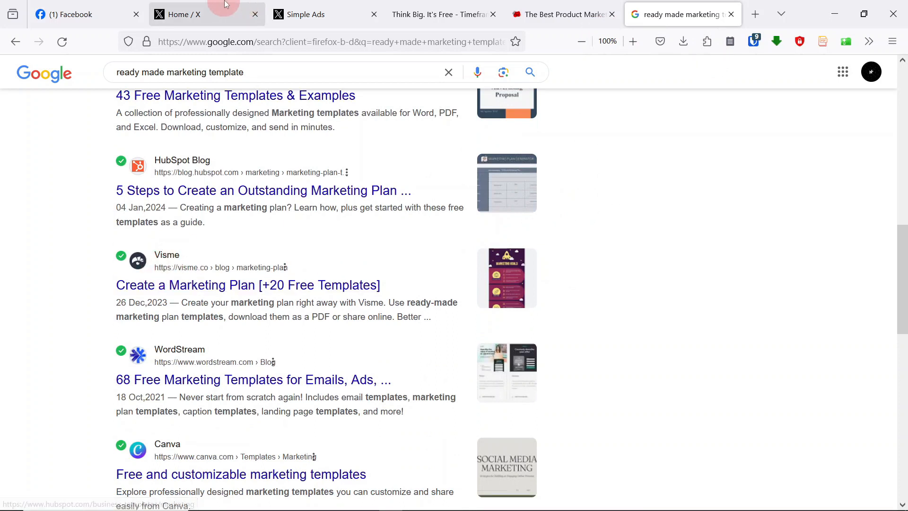
{"action": "left_click", "coordinate": [325, 14]}
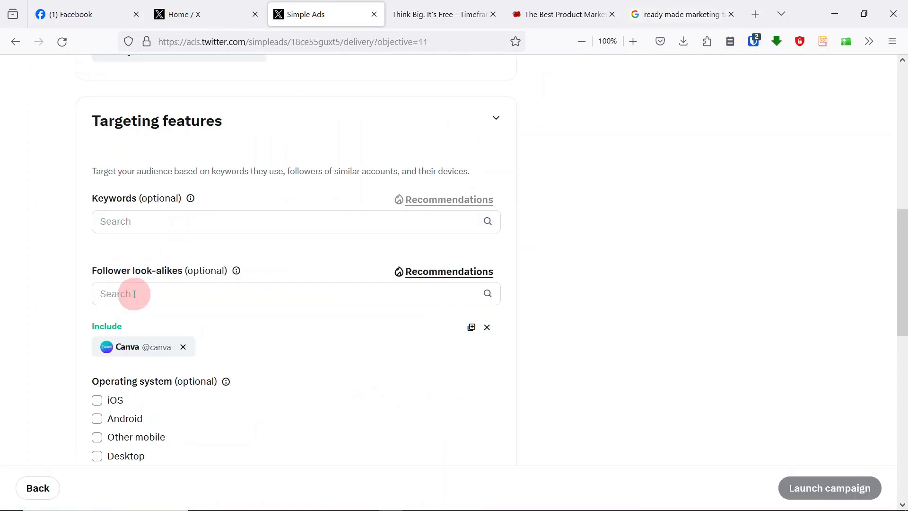
{"action": "type", "text": "visme"}
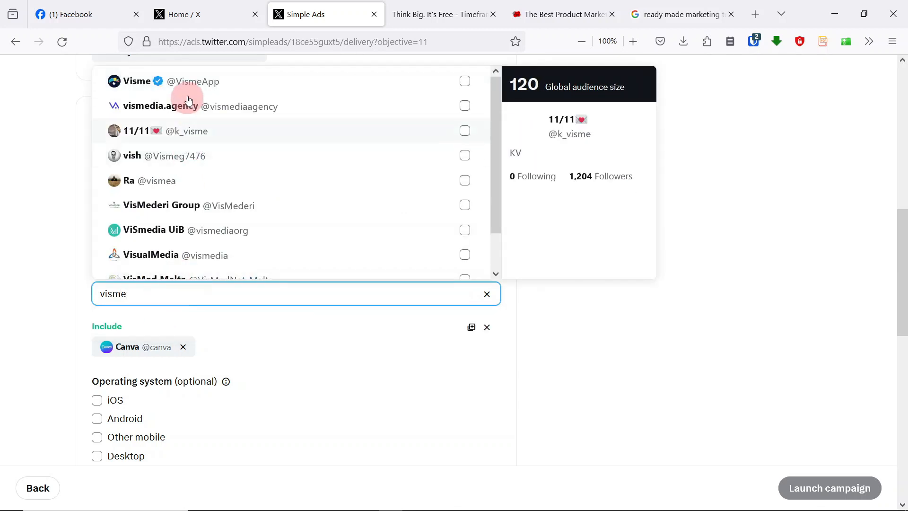
{"action": "mouse_move", "coordinate": [253, 81]}
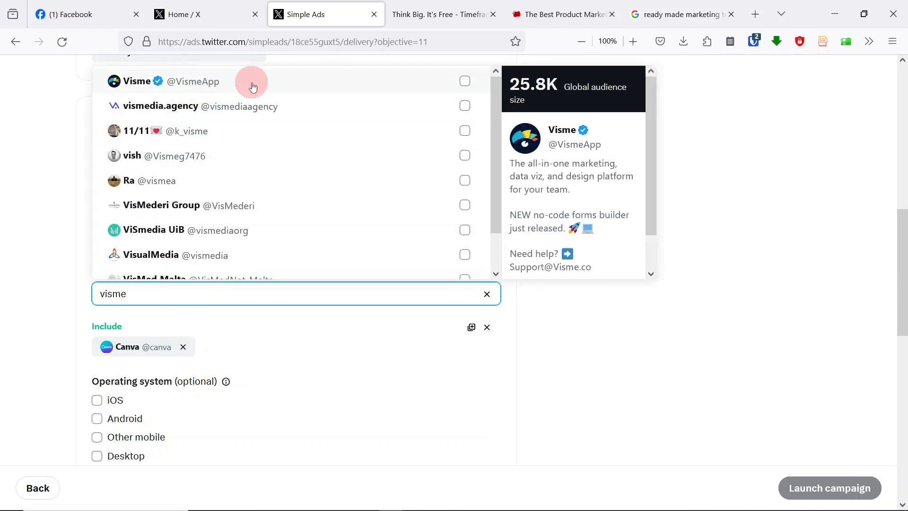
{"action": "left_click", "coordinate": [464, 81]}
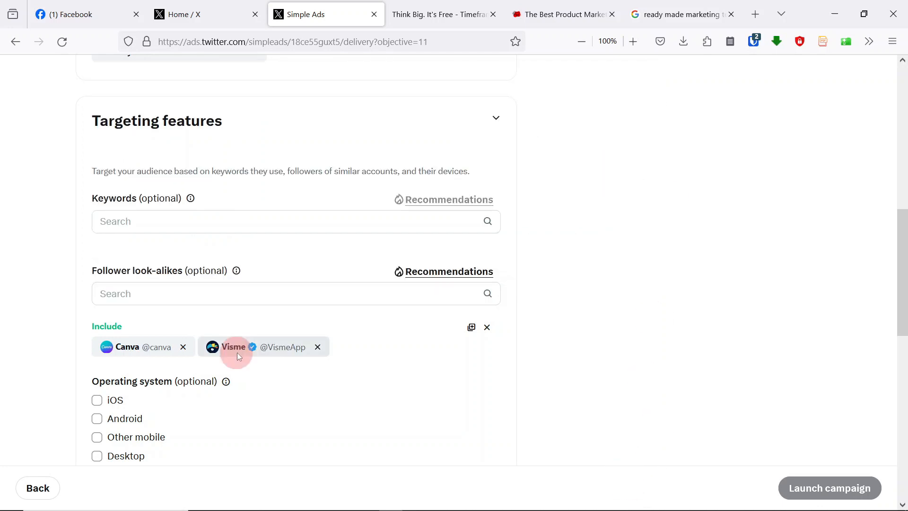
{"action": "scroll", "scroll_direction": "up", "scroll_amount": 3}
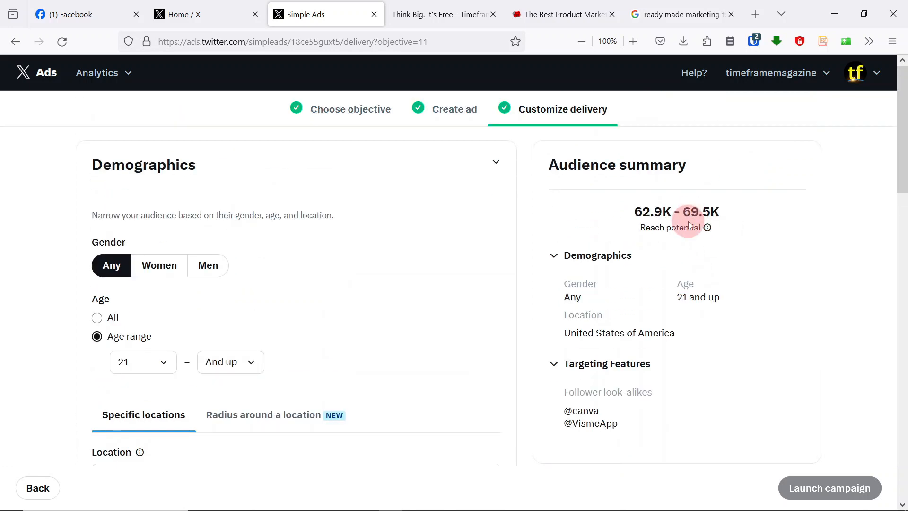
{"action": "mouse_move", "coordinate": [712, 262]}
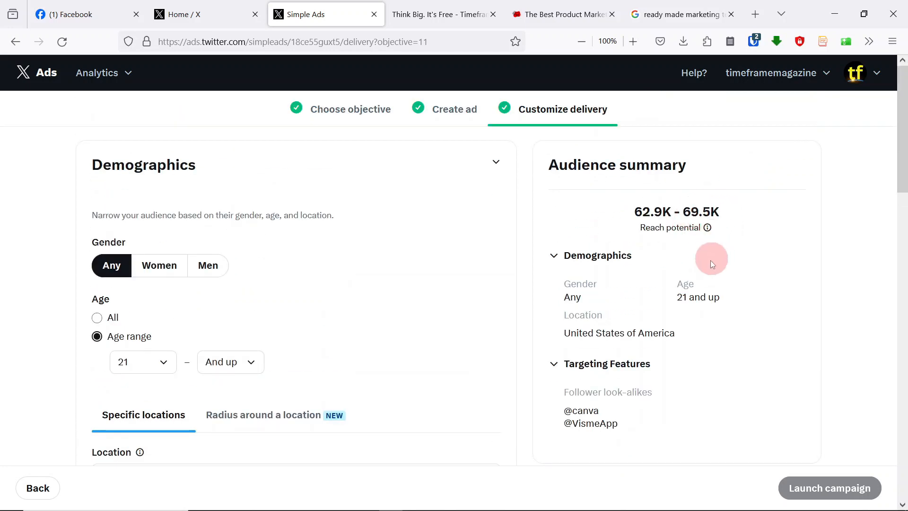
{"action": "scroll", "scroll_direction": "down", "scroll_amount": 3}
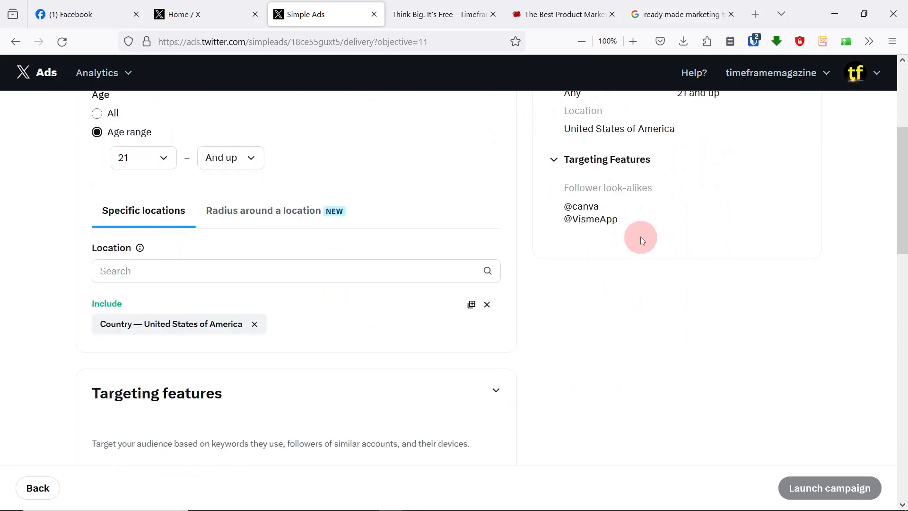
{"action": "scroll", "scroll_direction": "down", "scroll_amount": 3}
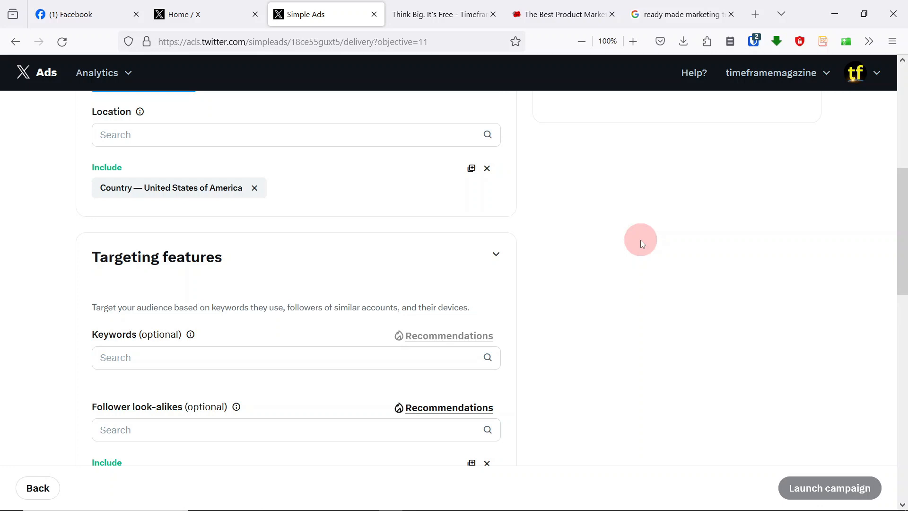
{"action": "scroll", "scroll_direction": "down", "scroll_amount": 3}
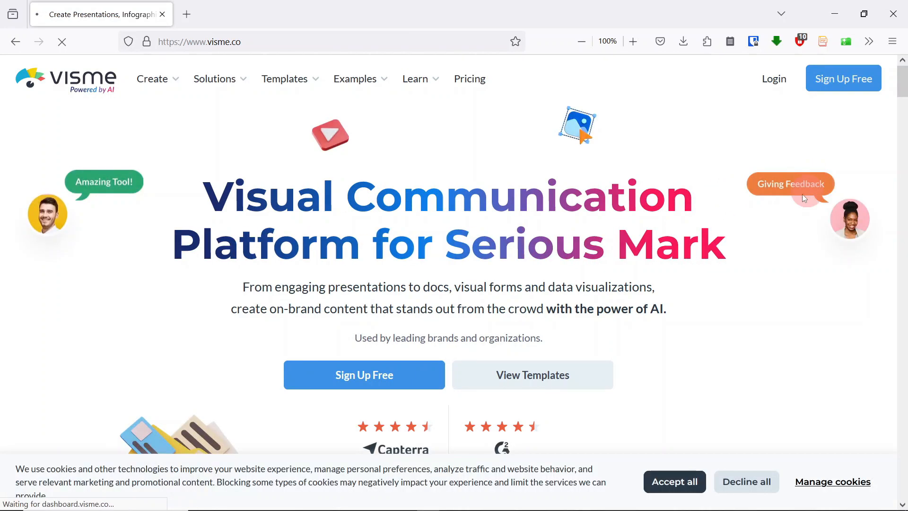
{"action": "scroll", "scroll_direction": "down", "scroll_amount": 3}
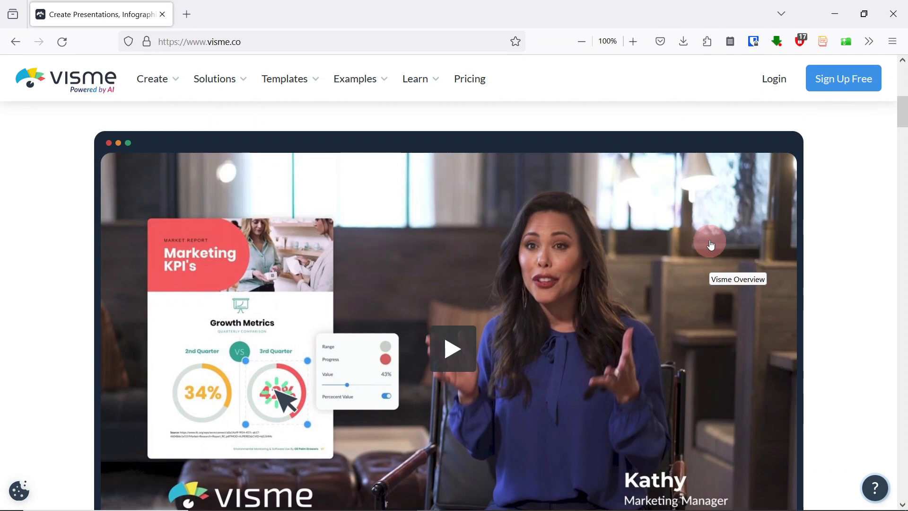
{"action": "scroll", "scroll_direction": "down", "scroll_amount": 3}
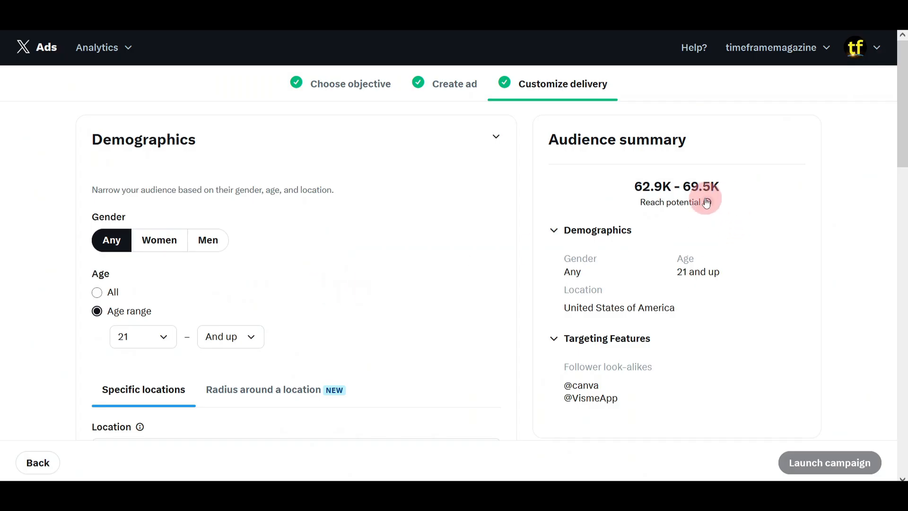
{"action": "scroll", "scroll_direction": "down", "scroll_amount": 3}
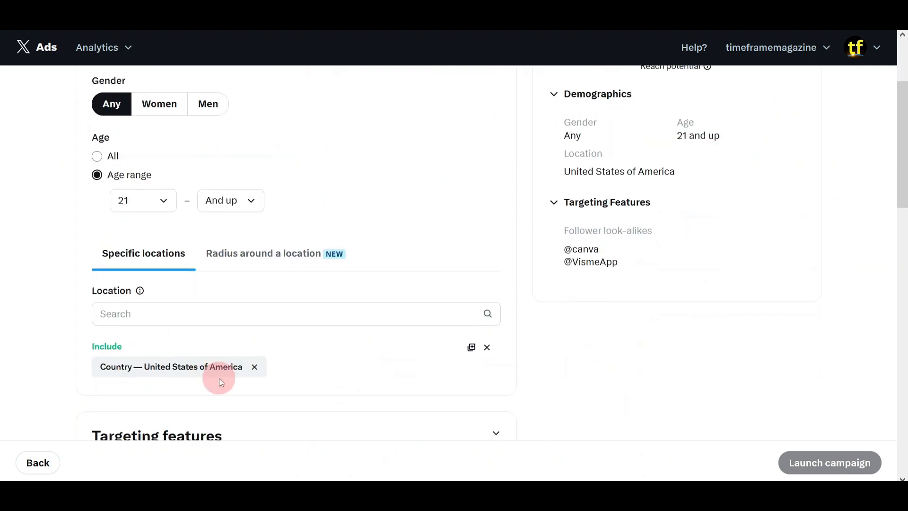
{"action": "scroll", "scroll_direction": "down", "scroll_amount": 3}
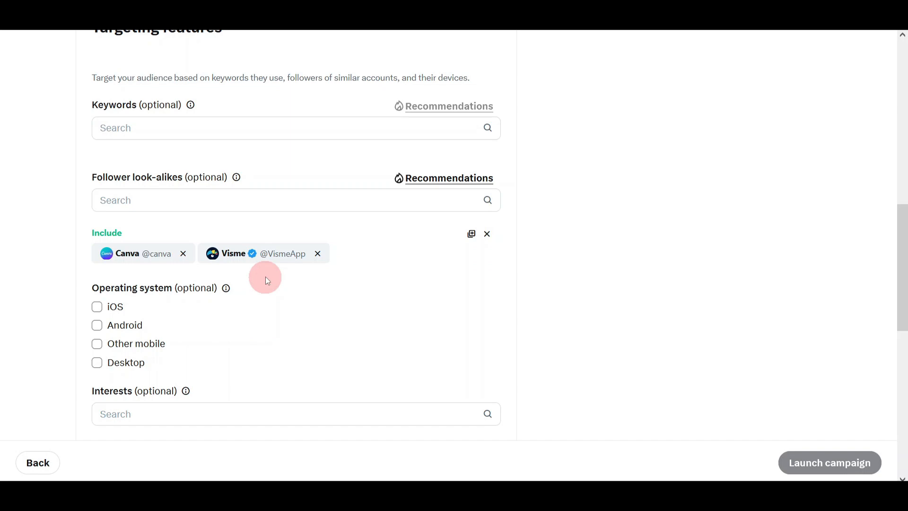
{"action": "scroll", "scroll_direction": "up", "scroll_amount": 3}
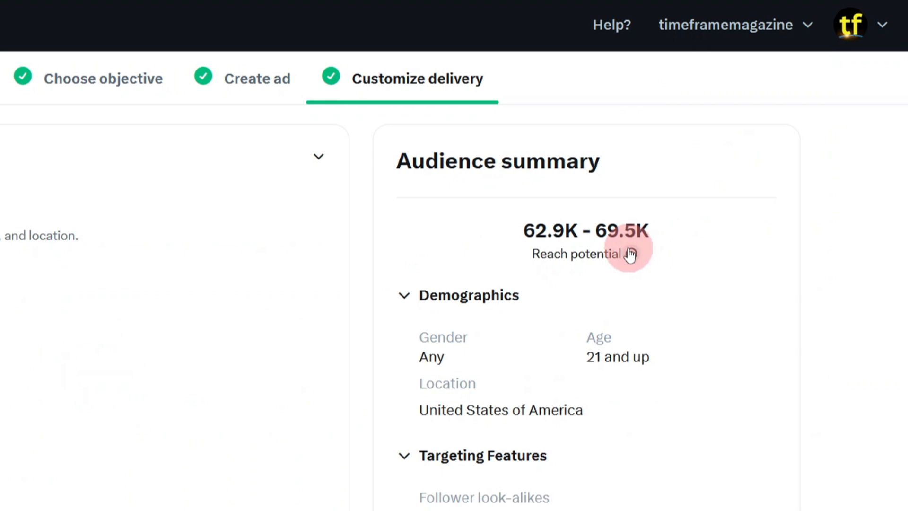
{"action": "scroll", "scroll_direction": "down", "scroll_amount": 3}
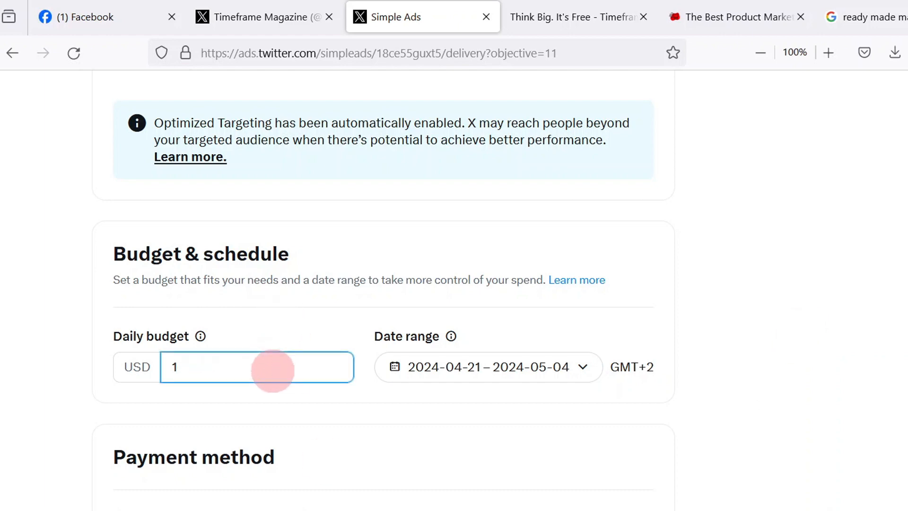
{"action": "left_click", "coordinate": [232, 367]}
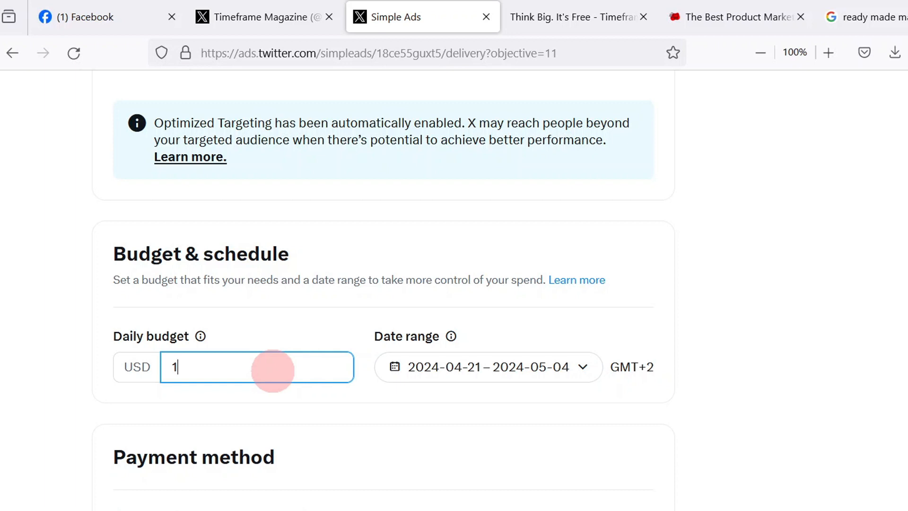
{"action": "left_click", "coordinate": [761, 326]}
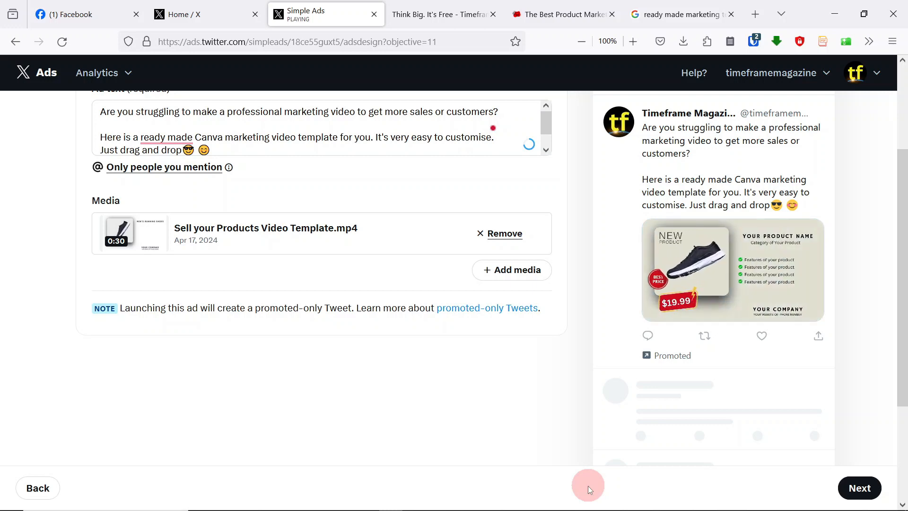
{"action": "left_click", "coordinate": [859, 488]}
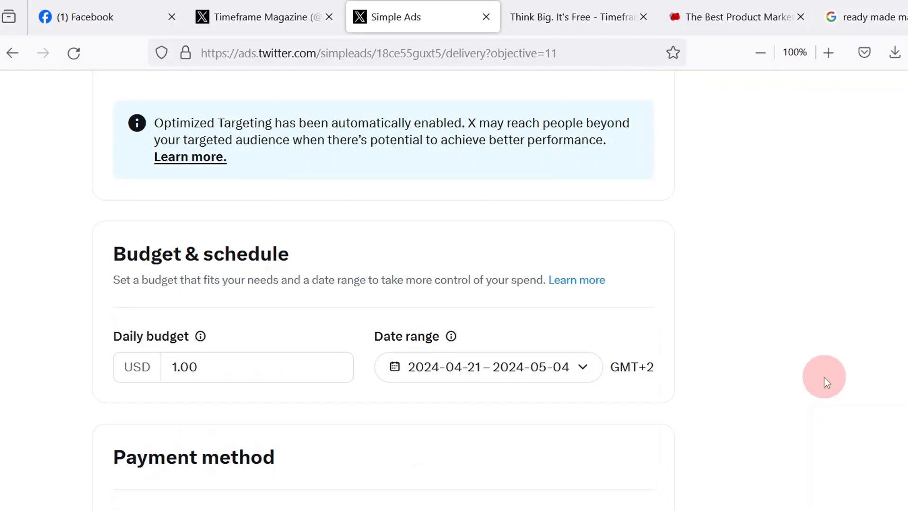
{"action": "scroll", "scroll_direction": "up", "scroll_amount": 3}
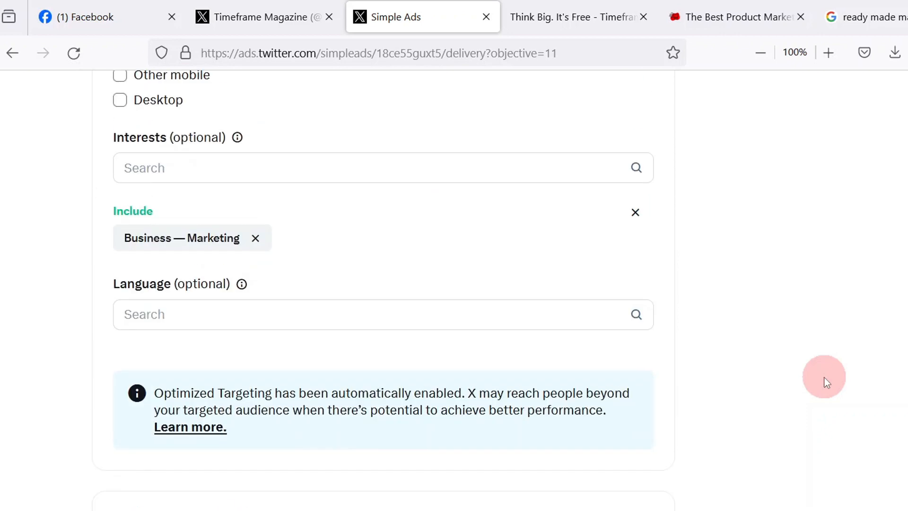
{"action": "scroll", "scroll_direction": "down", "scroll_amount": 3}
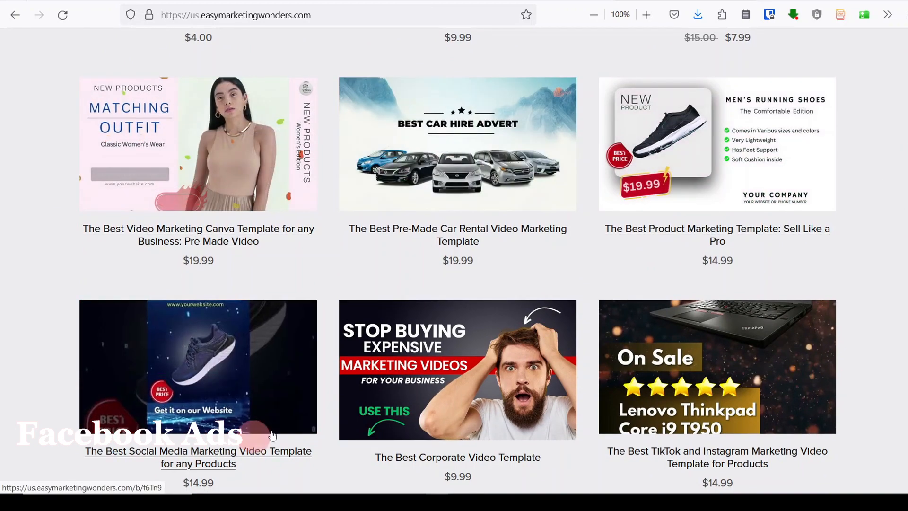
{"action": "scroll", "scroll_direction": "down", "scroll_amount": 3}
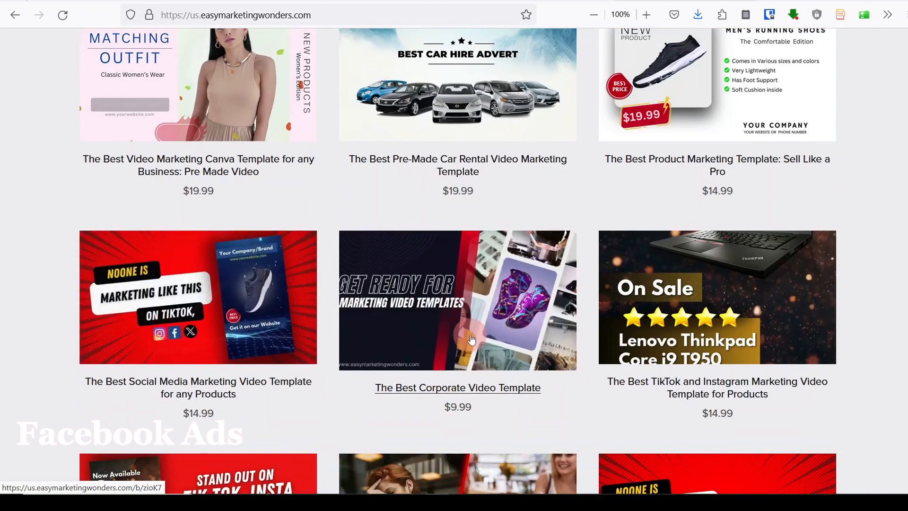
{"action": "scroll", "scroll_direction": "down", "scroll_amount": 3}
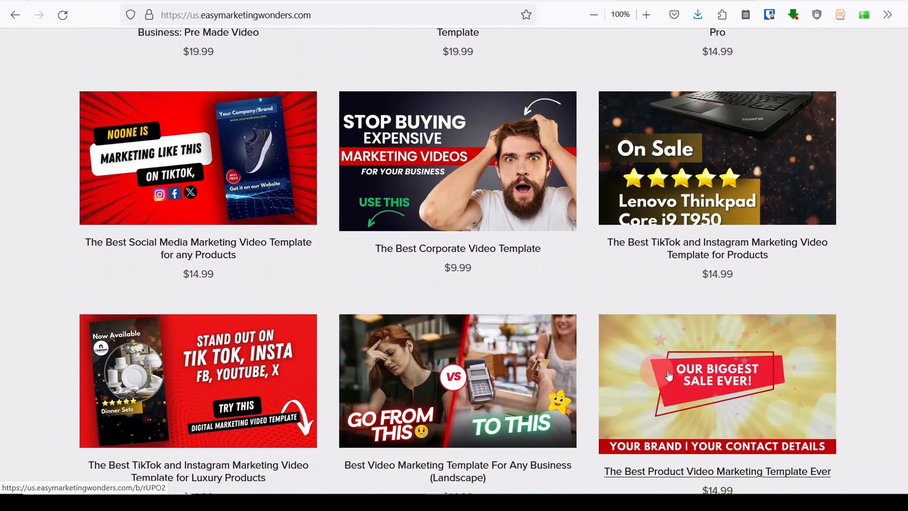
{"action": "left_click", "coordinate": [397, 17]}
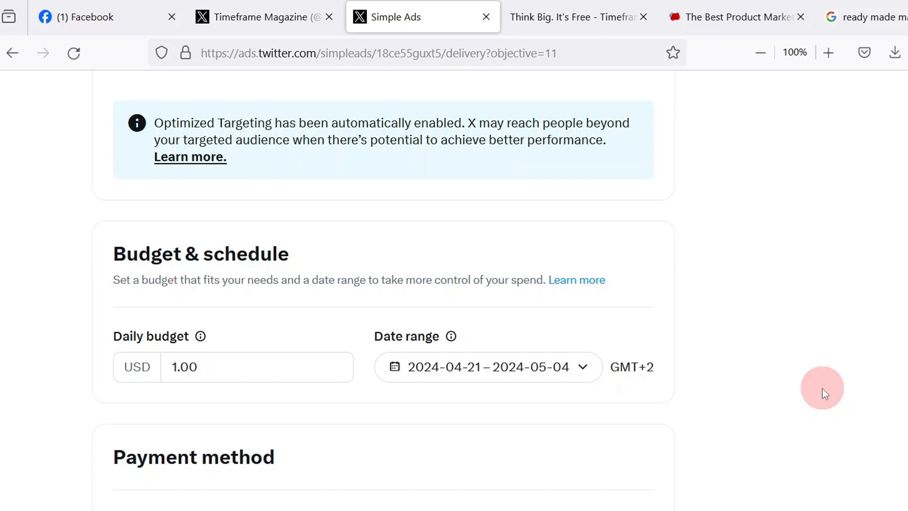
Step: Set the campaign date range to April 21 through April 28, 2024
{"action": "left_click", "coordinate": [488, 366]}
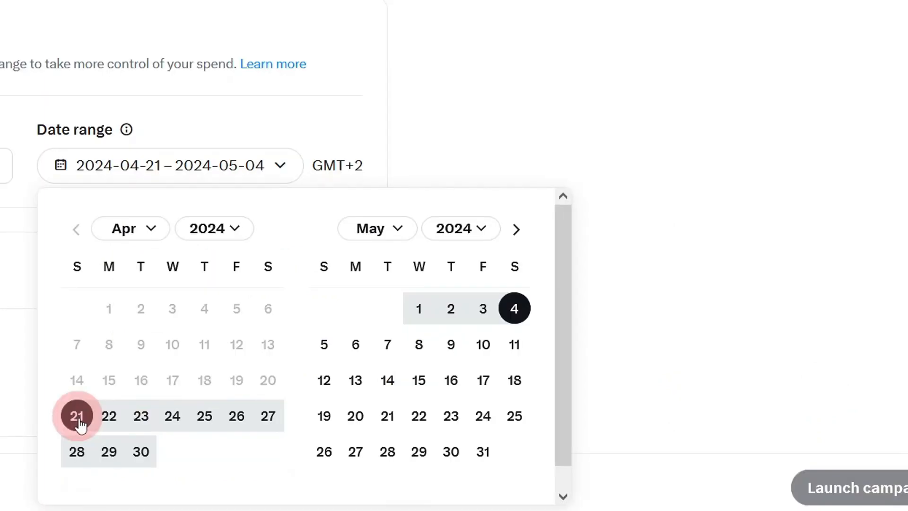
{"action": "mouse_move", "coordinate": [267, 416]}
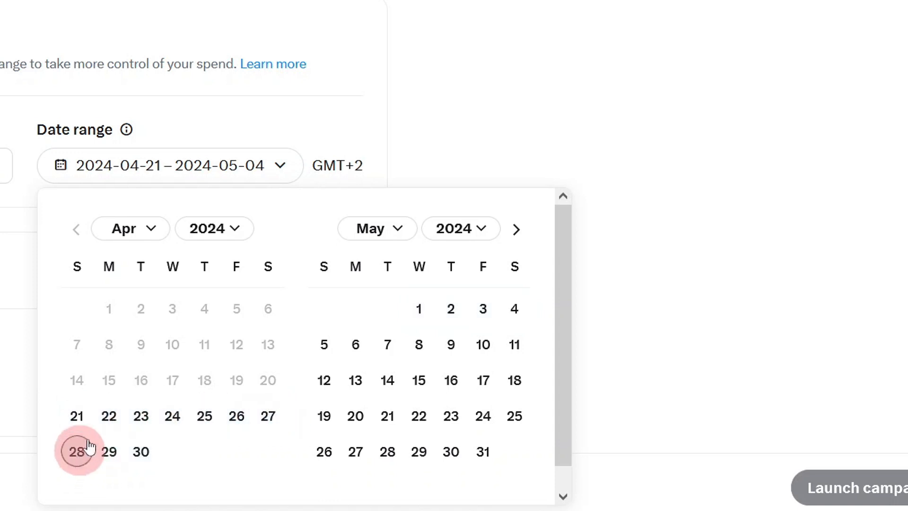
{"action": "left_click", "coordinate": [76, 451]}
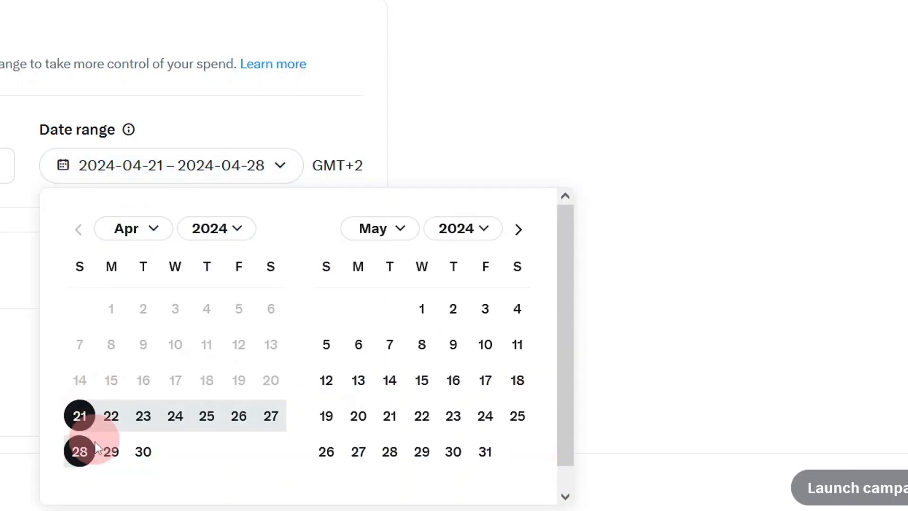
{"action": "mouse_move", "coordinate": [573, 99]}
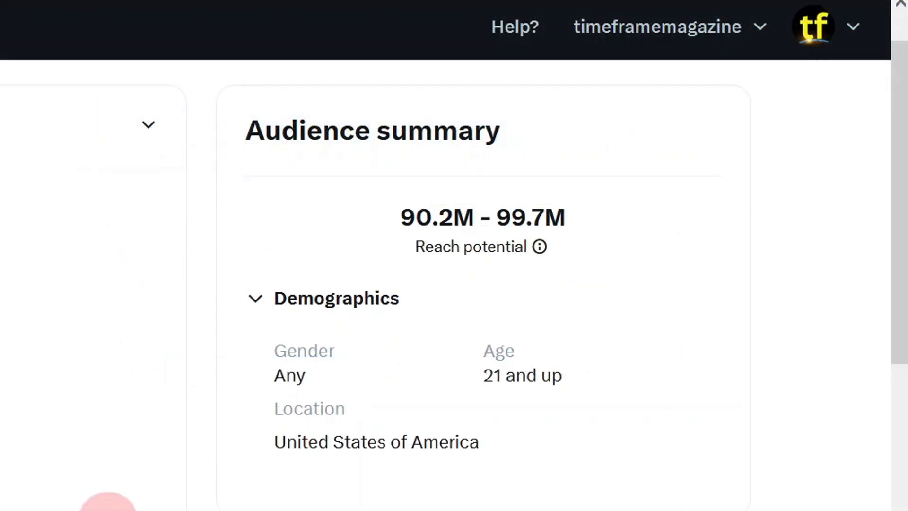
{"action": "mouse_move", "coordinate": [524, 436]}
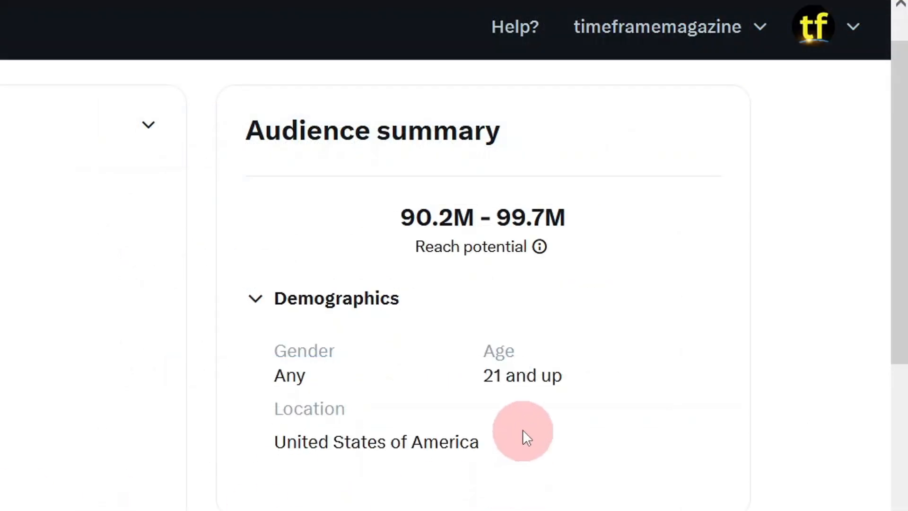
{"action": "mouse_move", "coordinate": [517, 410]}
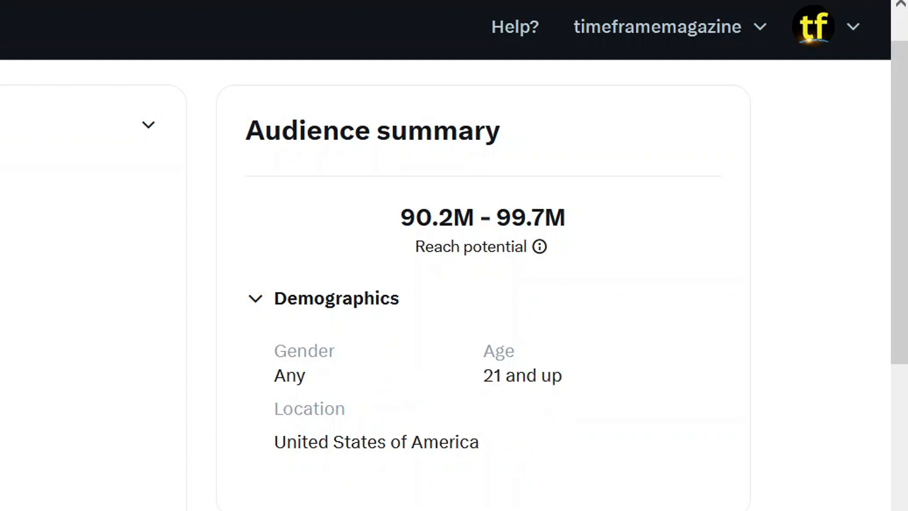
Step: Bring up the Add credit card form under Payment method and start entering the card number
{"action": "scroll", "scroll_direction": "down", "scroll_amount": 3}
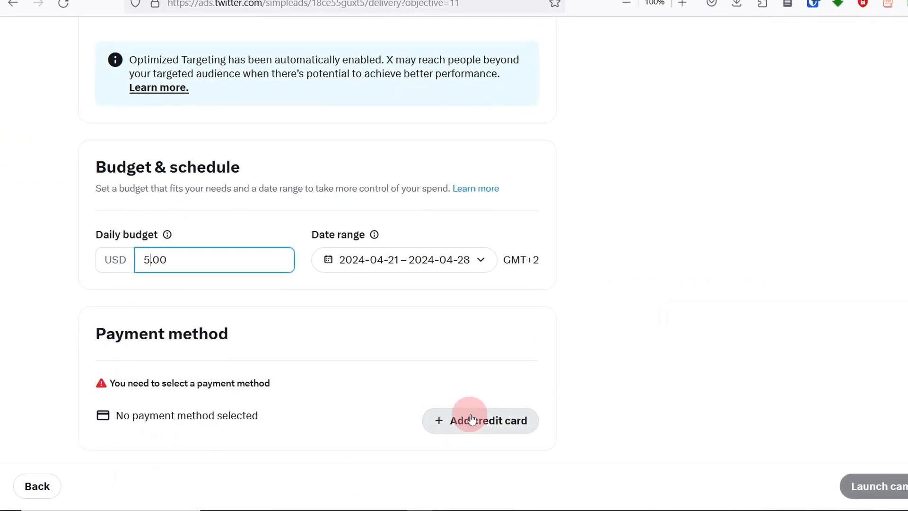
{"action": "left_click", "coordinate": [479, 421]}
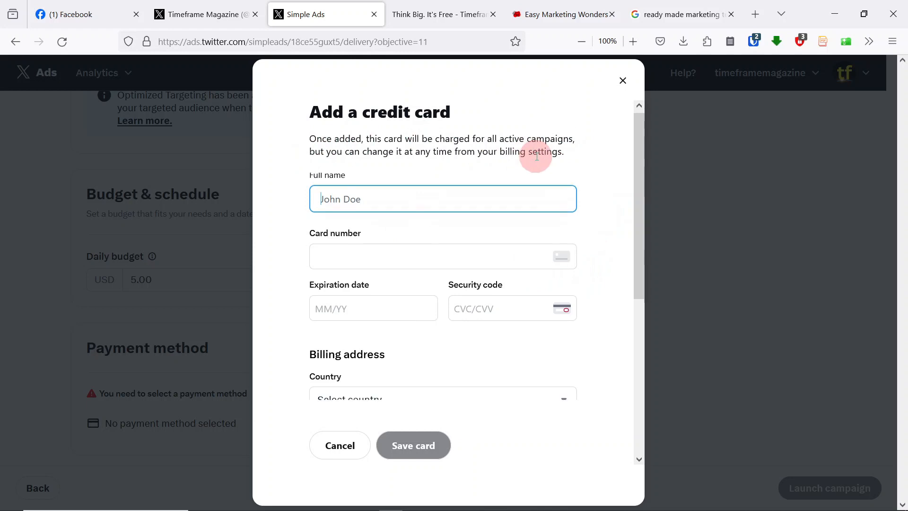
{"action": "scroll", "scroll_direction": "down", "scroll_amount": 3}
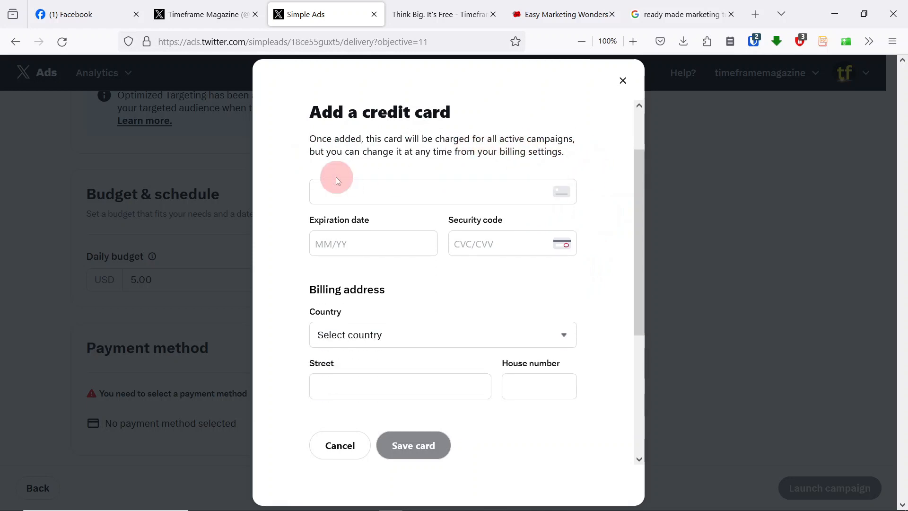
{"action": "left_click", "coordinate": [340, 445]}
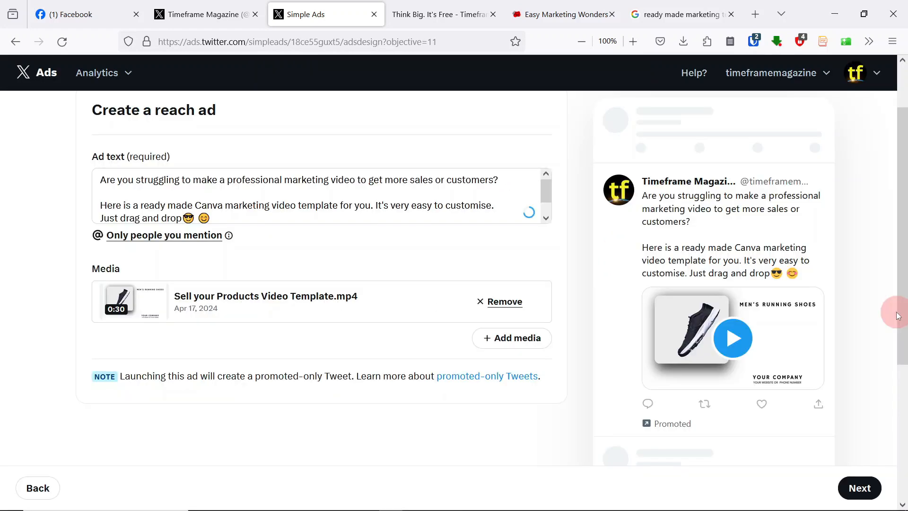